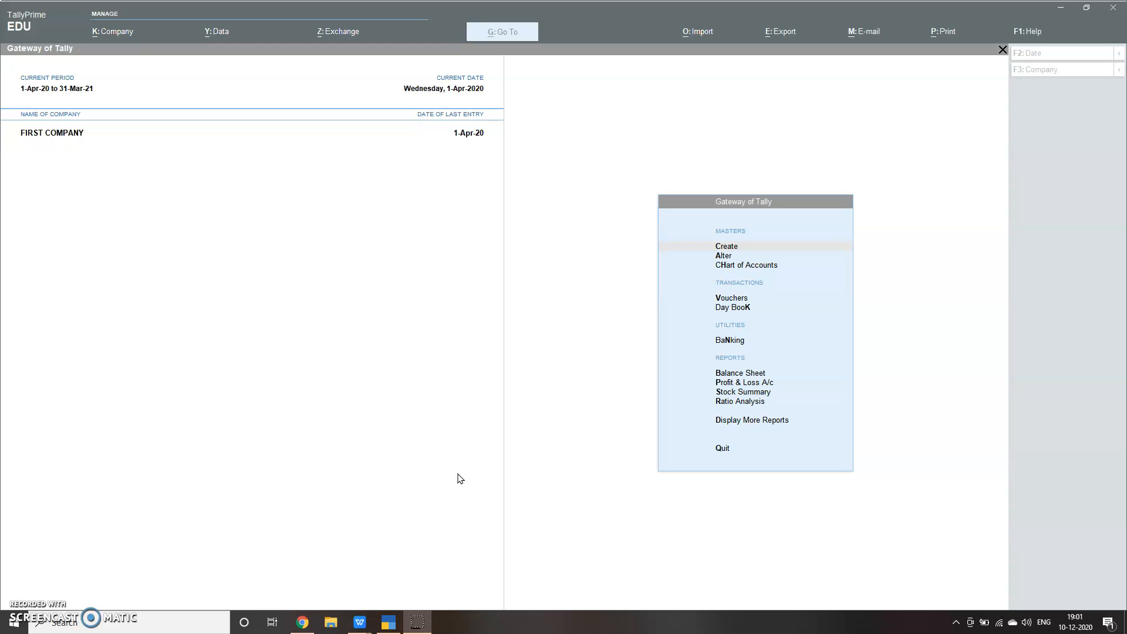
mouse_move(552, 446)
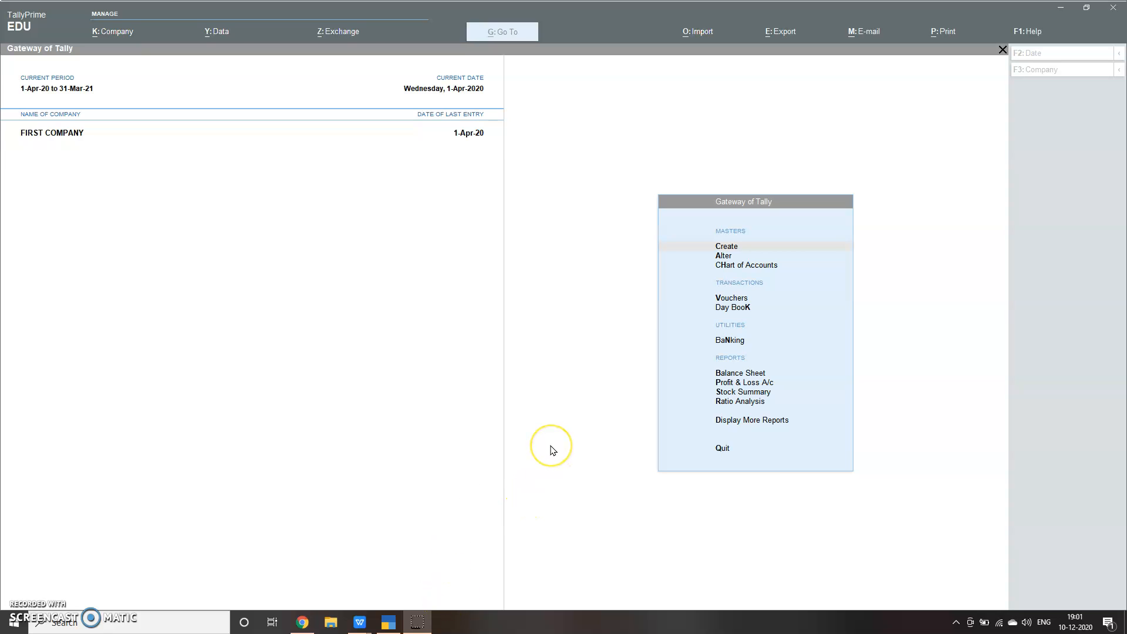
mouse_move(551, 447)
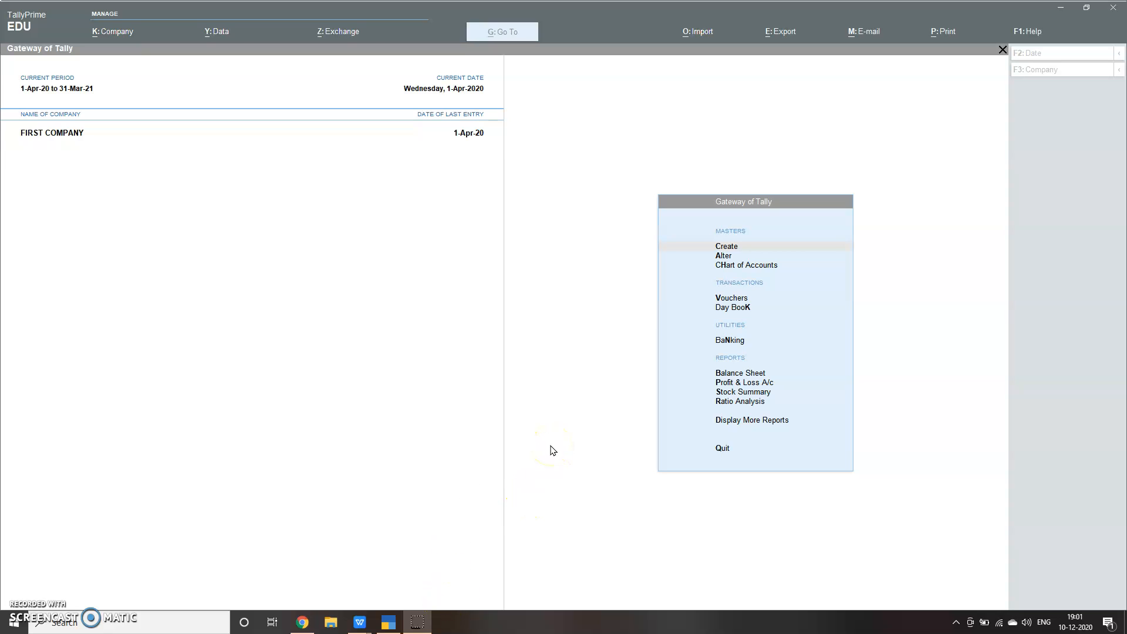
mouse_move(151, 264)
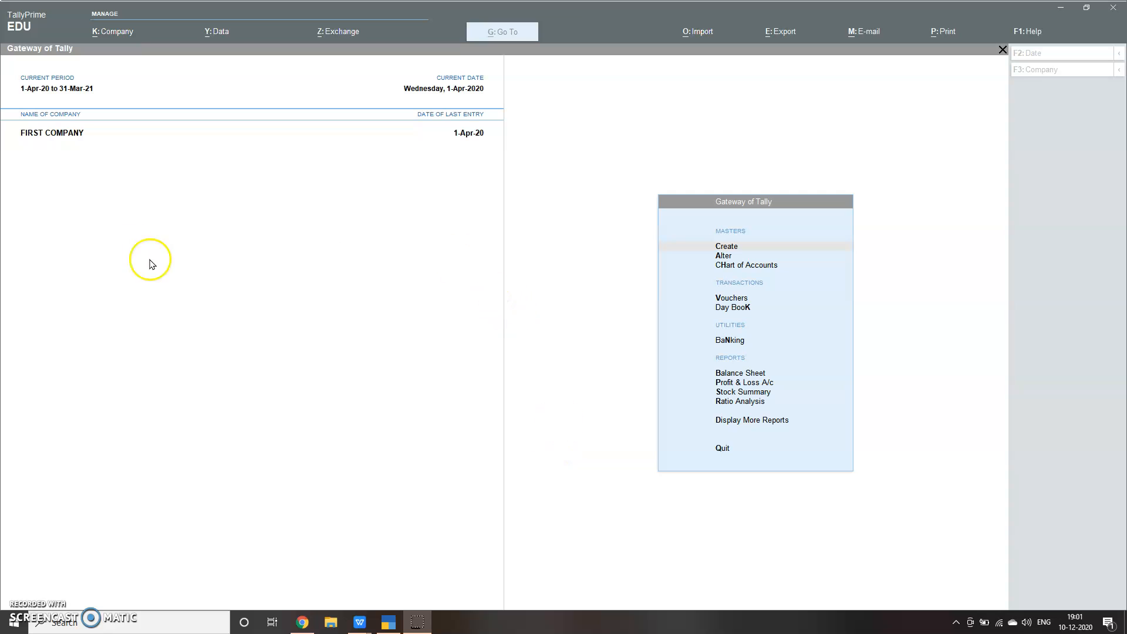
Bring up the K: Company menu from the Gateway of Tally top bar.
left_click(112, 30)
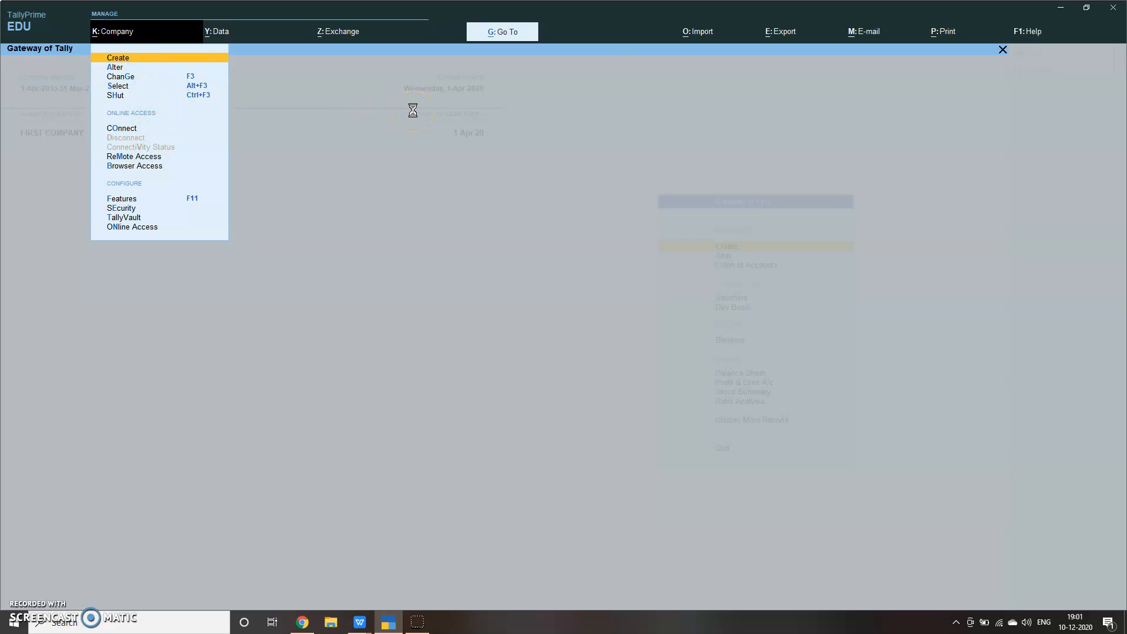
Create company GST CO with state Karnataka and accept the form.
left_click(118, 57)
type("G")
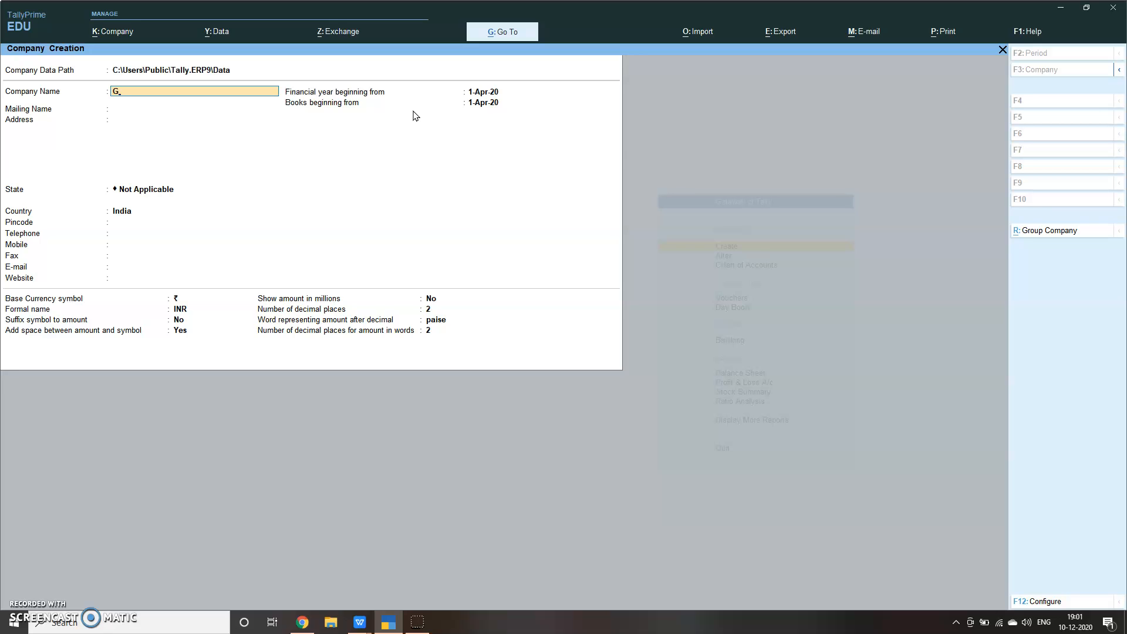
type("ST CO")
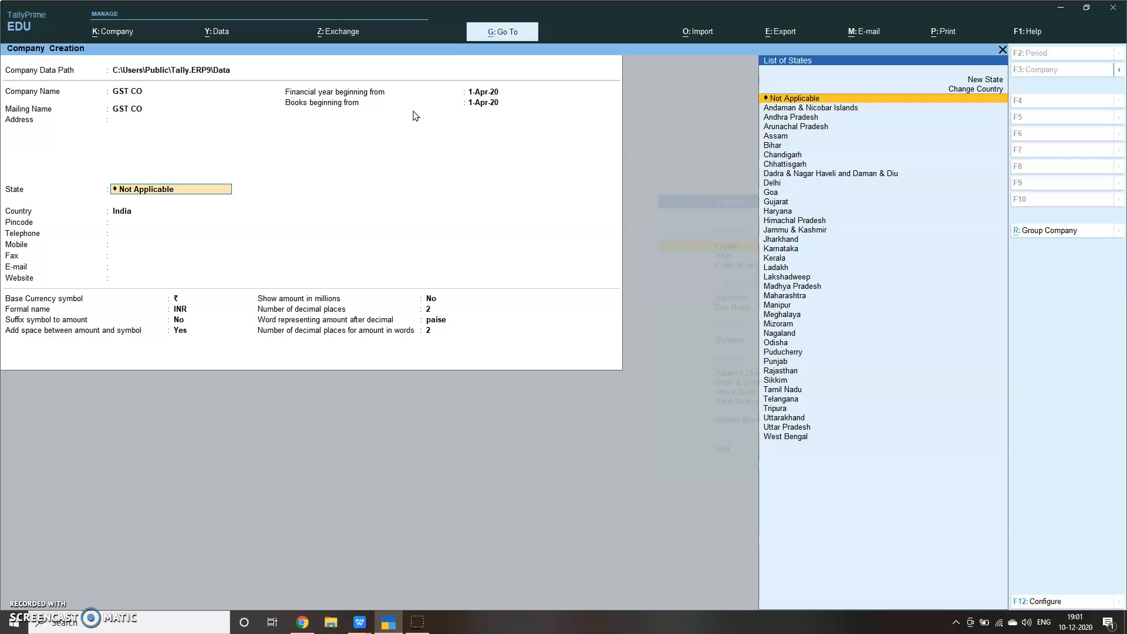
type("Kar")
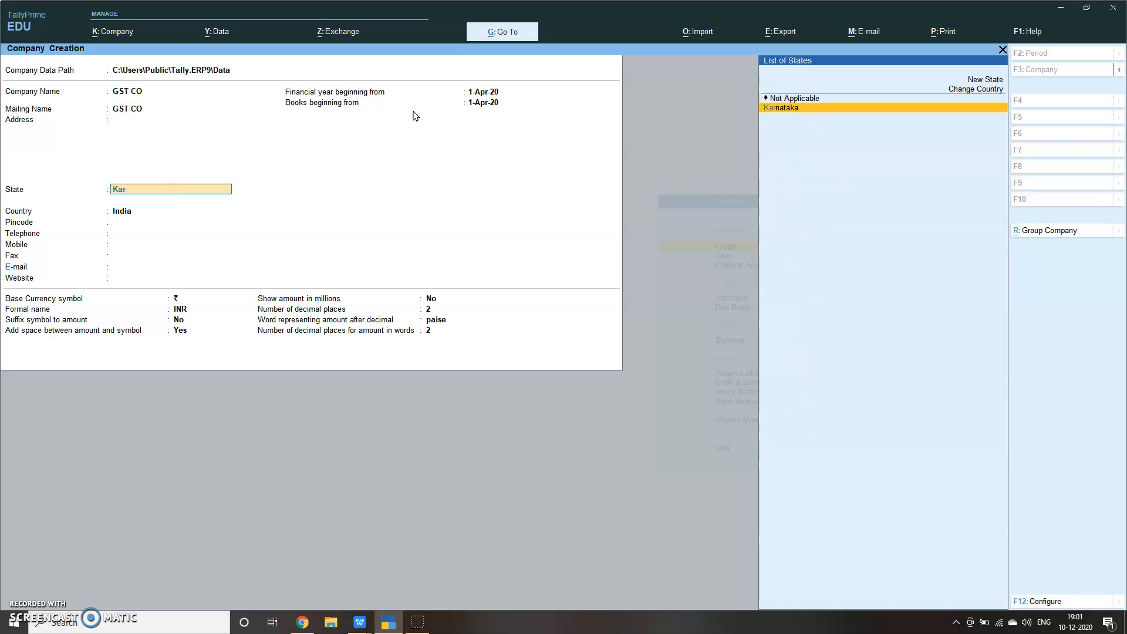
left_click(780, 107)
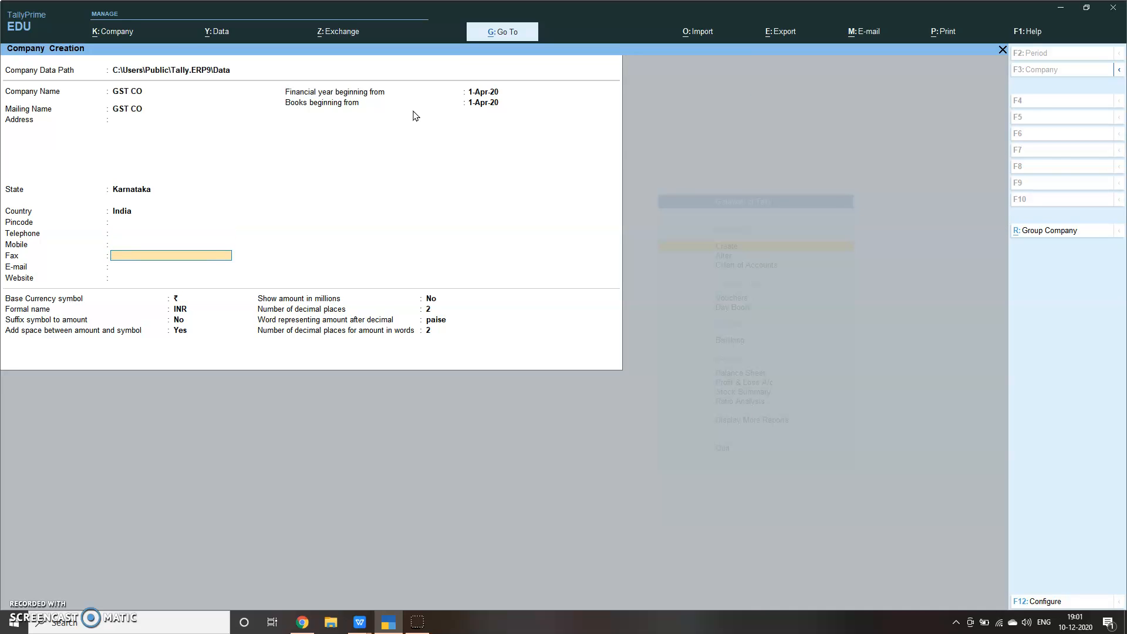
key("Enter")
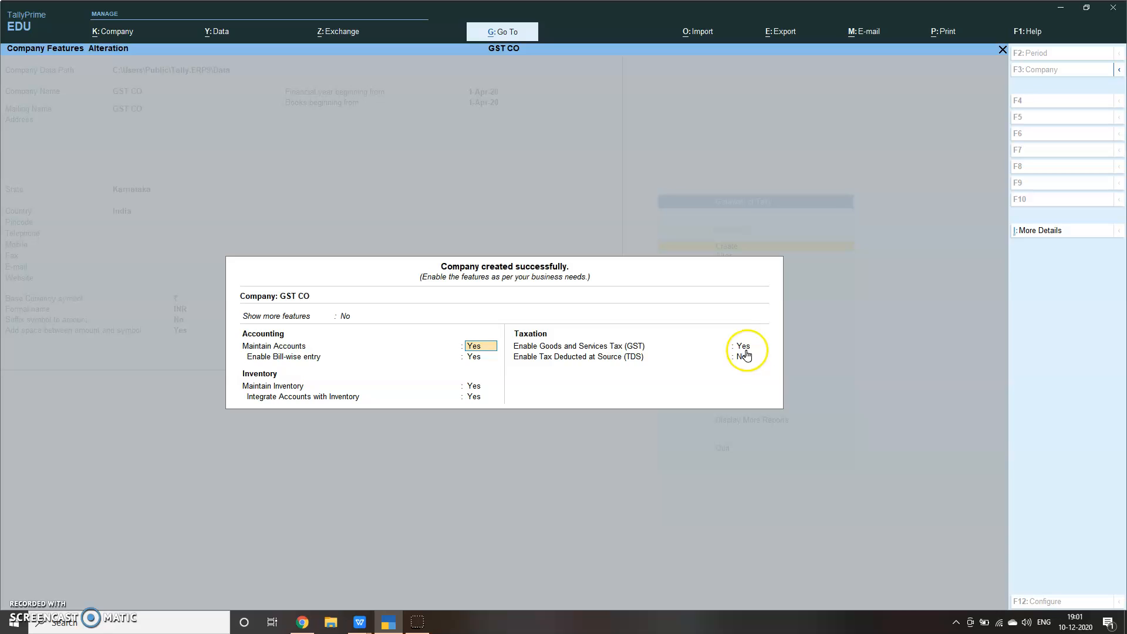
Enable GST and enter GSTIN 29FG25F4G5 in the company GST details.
left_click(741, 345)
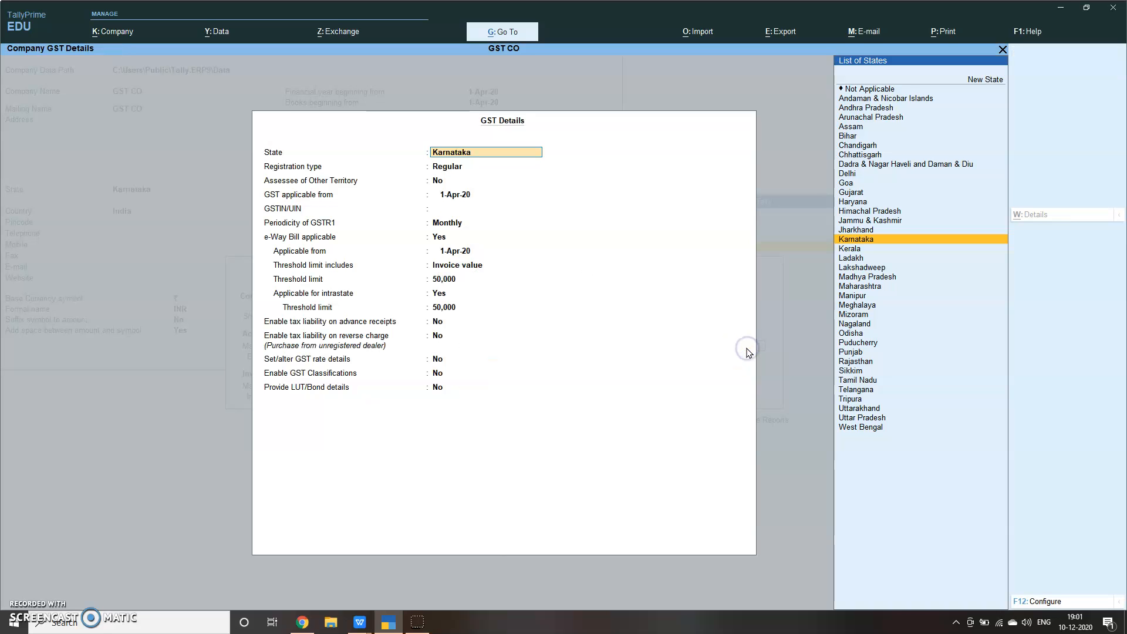
mouse_move(353, 226)
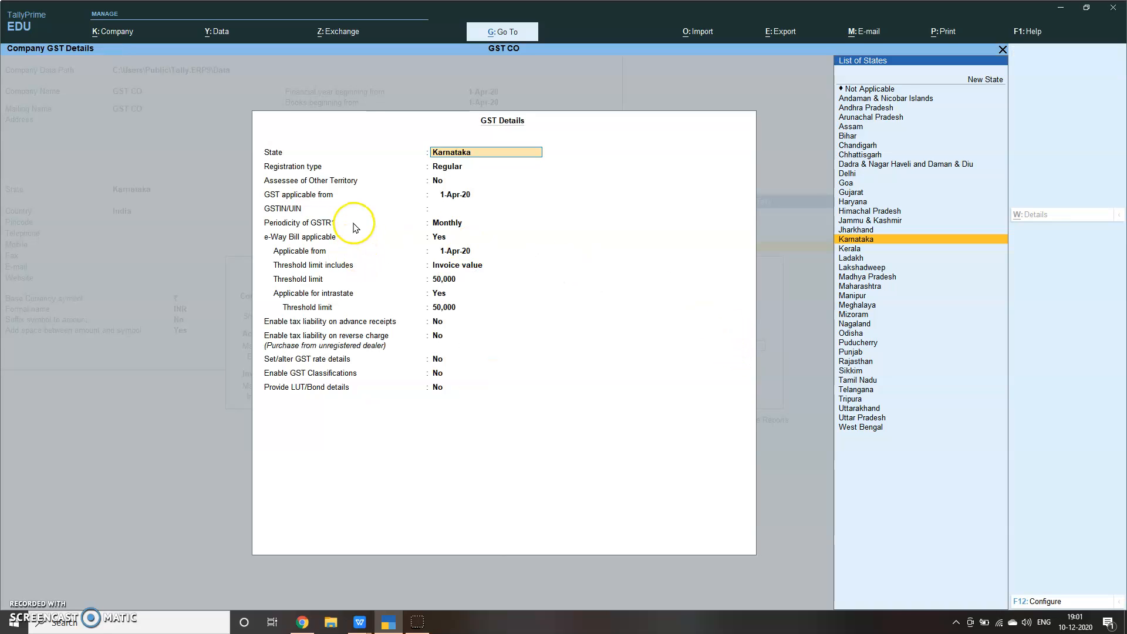
mouse_move(513, 138)
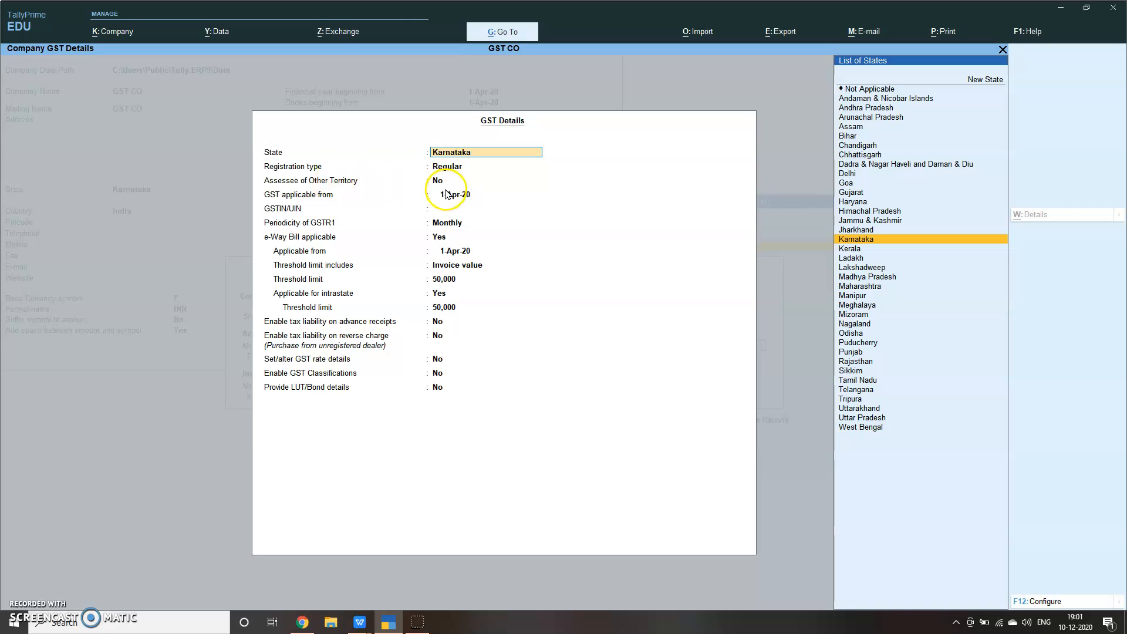
mouse_move(469, 203)
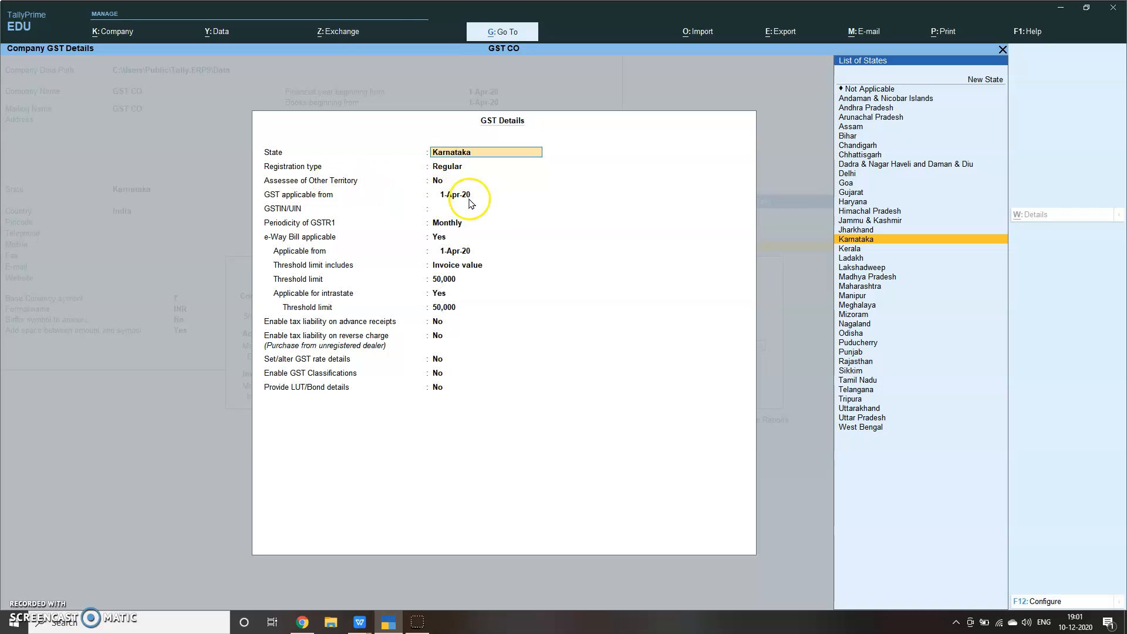
left_click(856, 238)
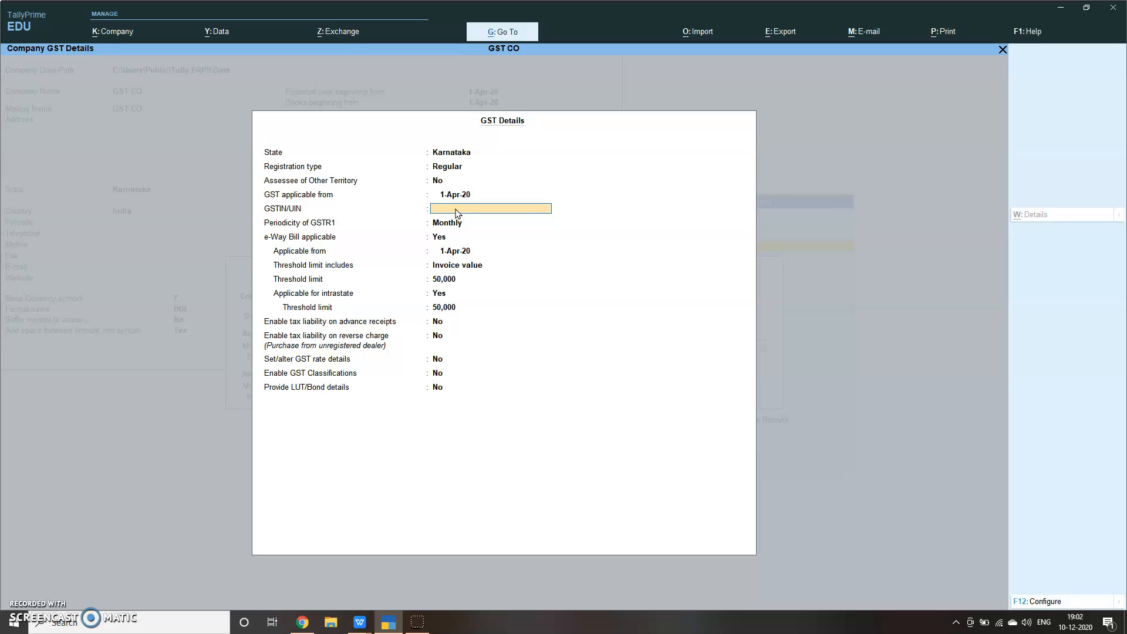
type("29")
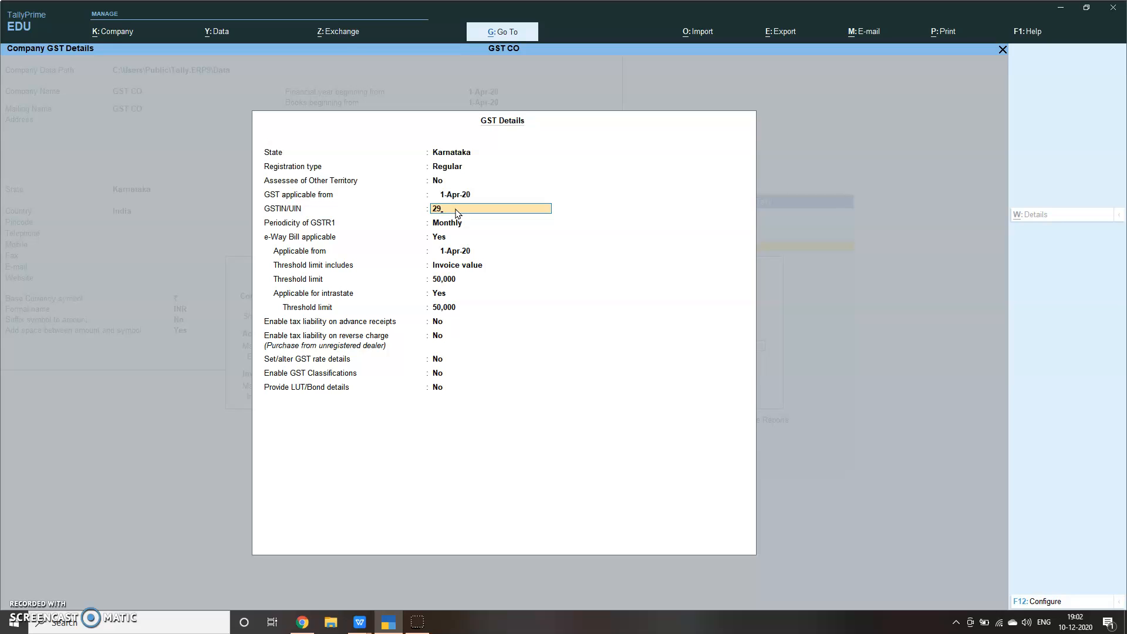
type("F")
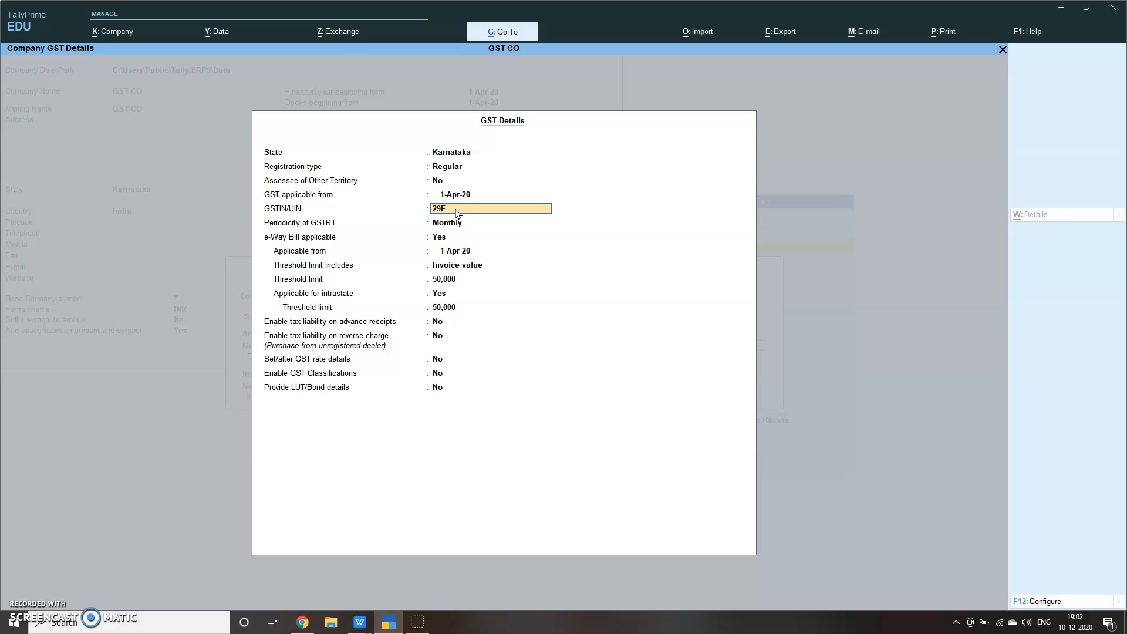
type("G25F4G5")
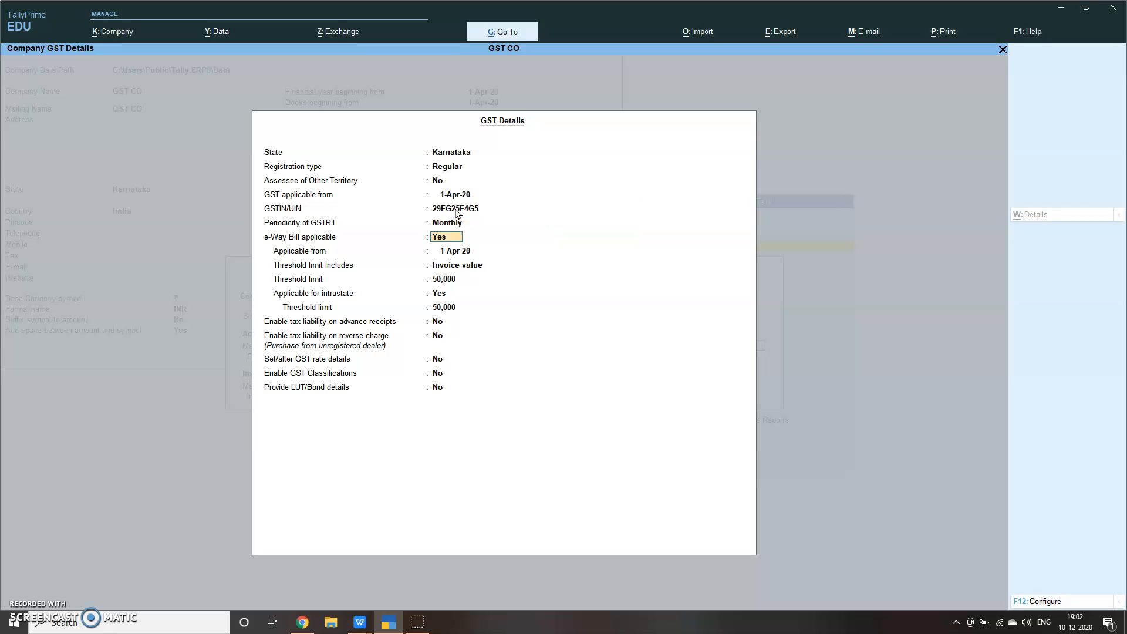
Set e-Way Bill applicable to No and Set/alter GST rate details to Yes.
type("n")
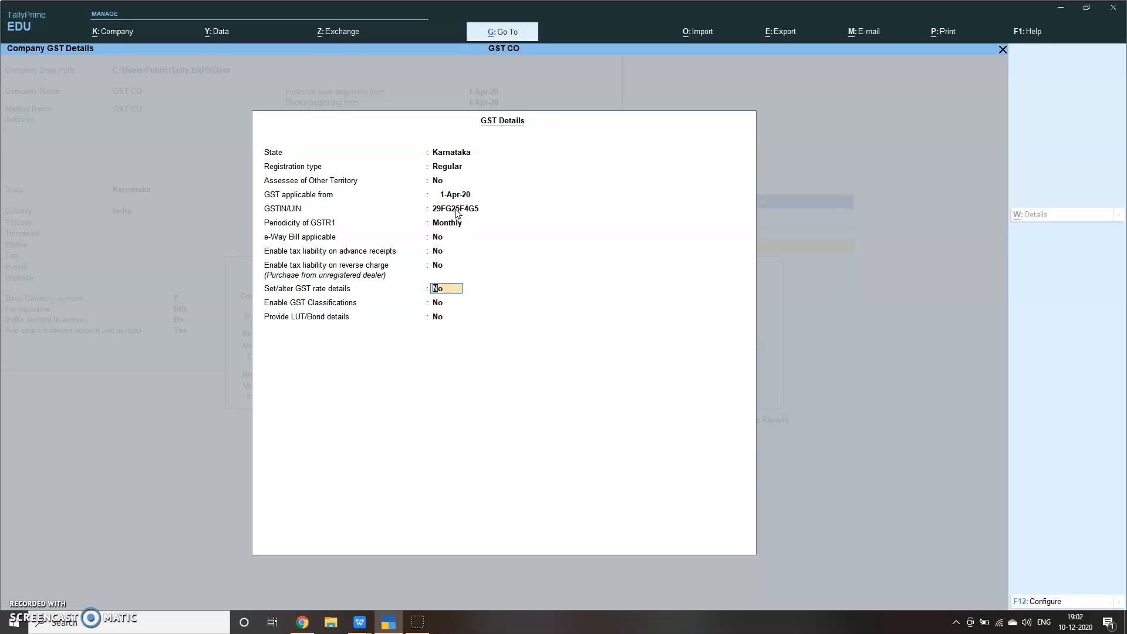
type("ye")
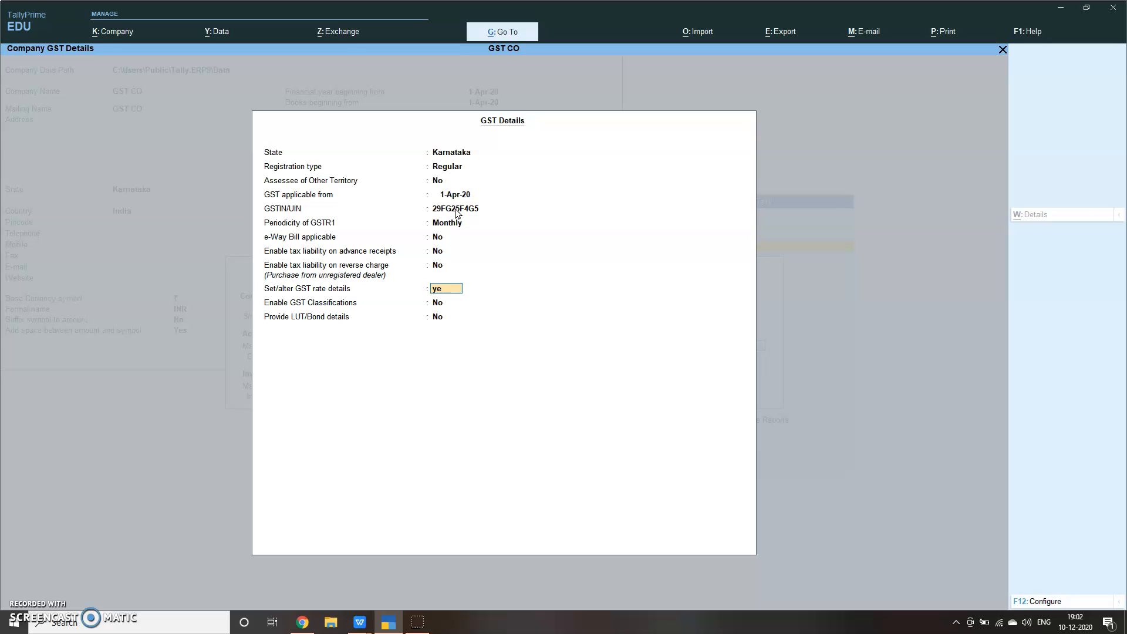
type("s")
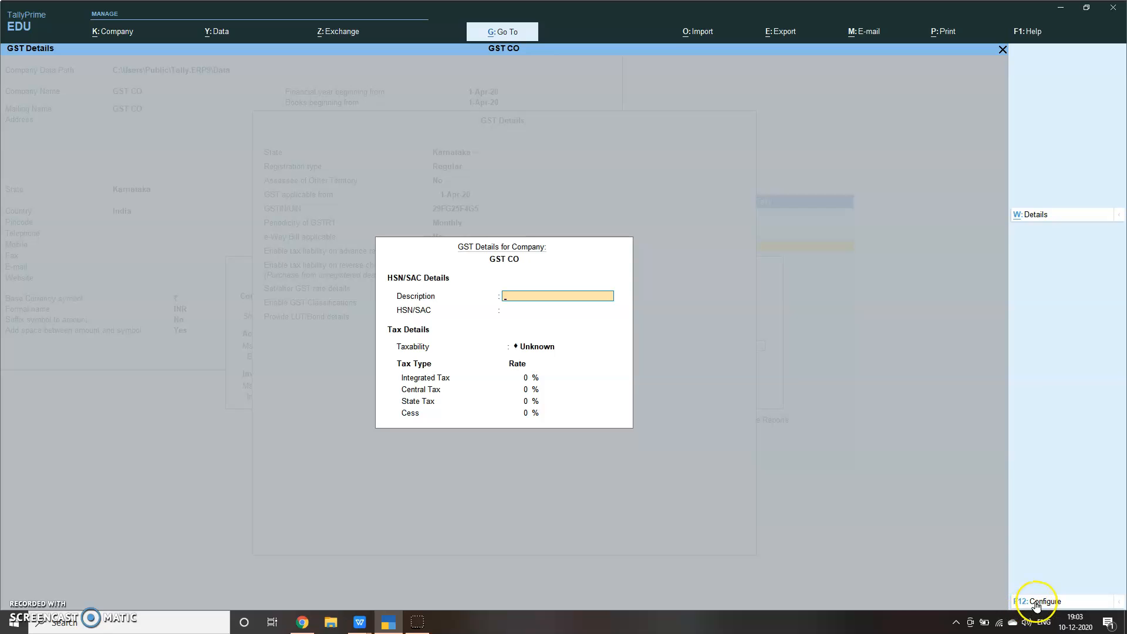
Enter rate details: description Computers, HSN/SAC 123654, Taxable, integrated tax 28%.
left_click(1036, 601)
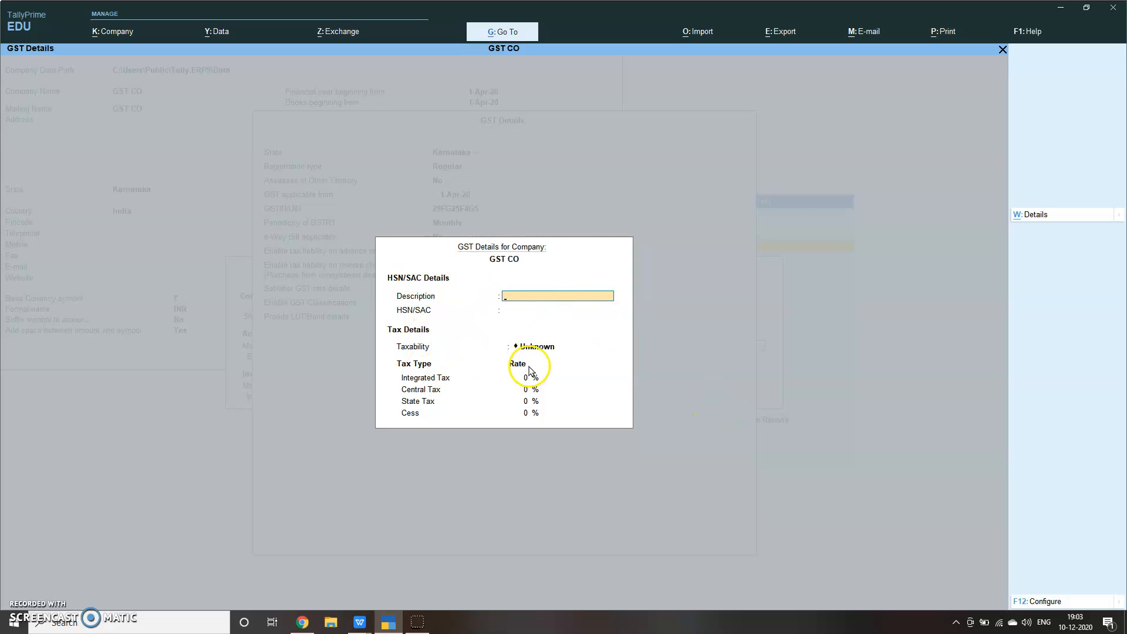
mouse_move(699, 313)
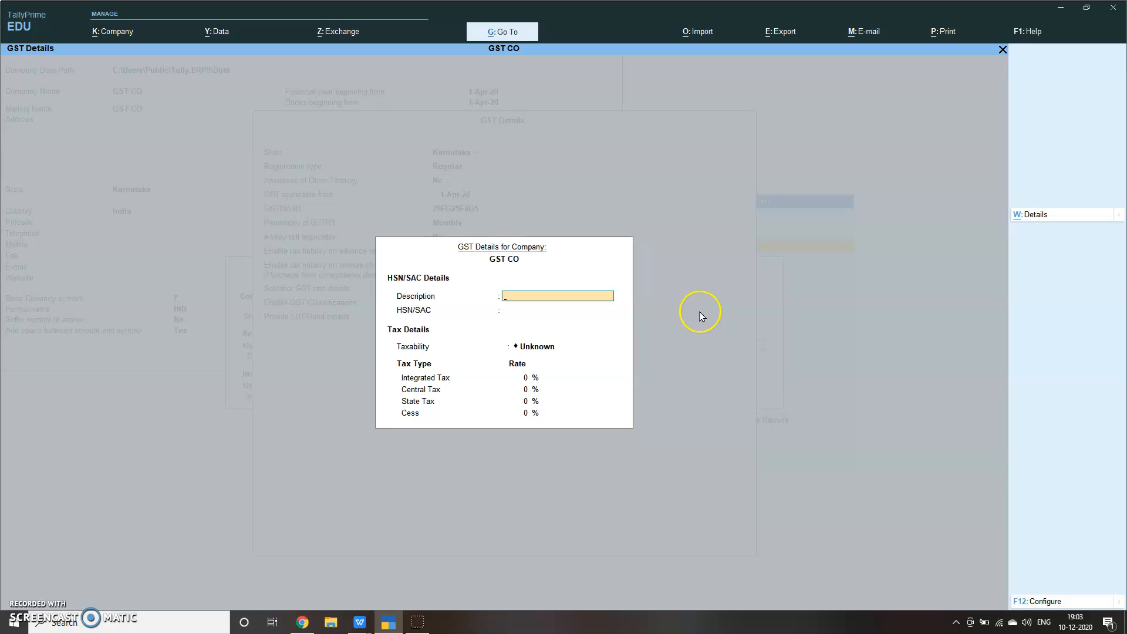
type("Compu")
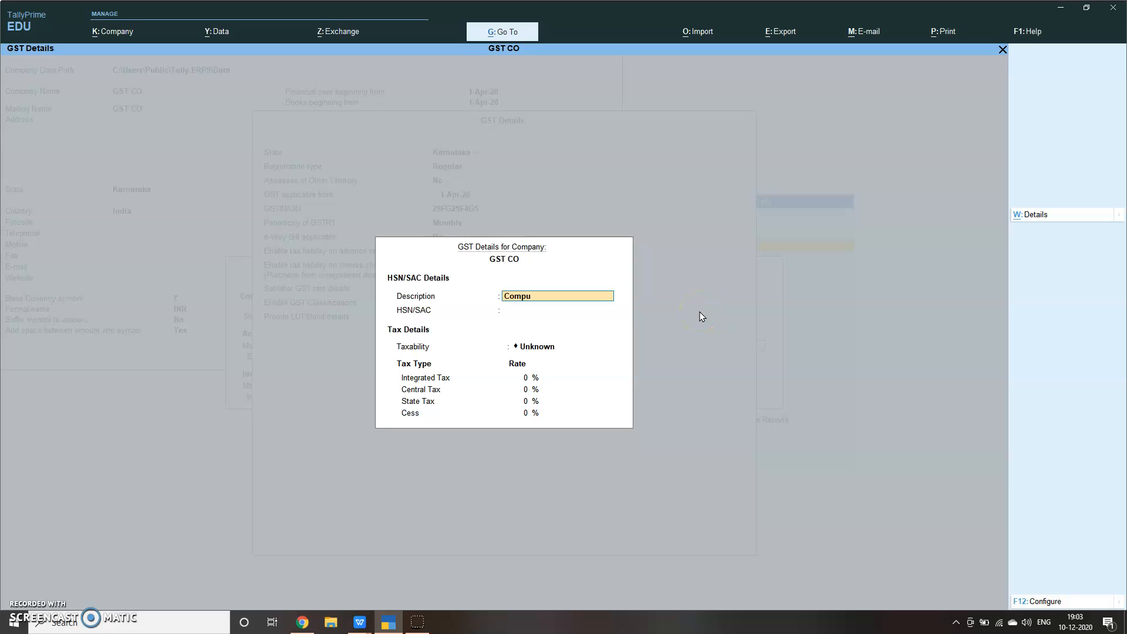
type("ters")
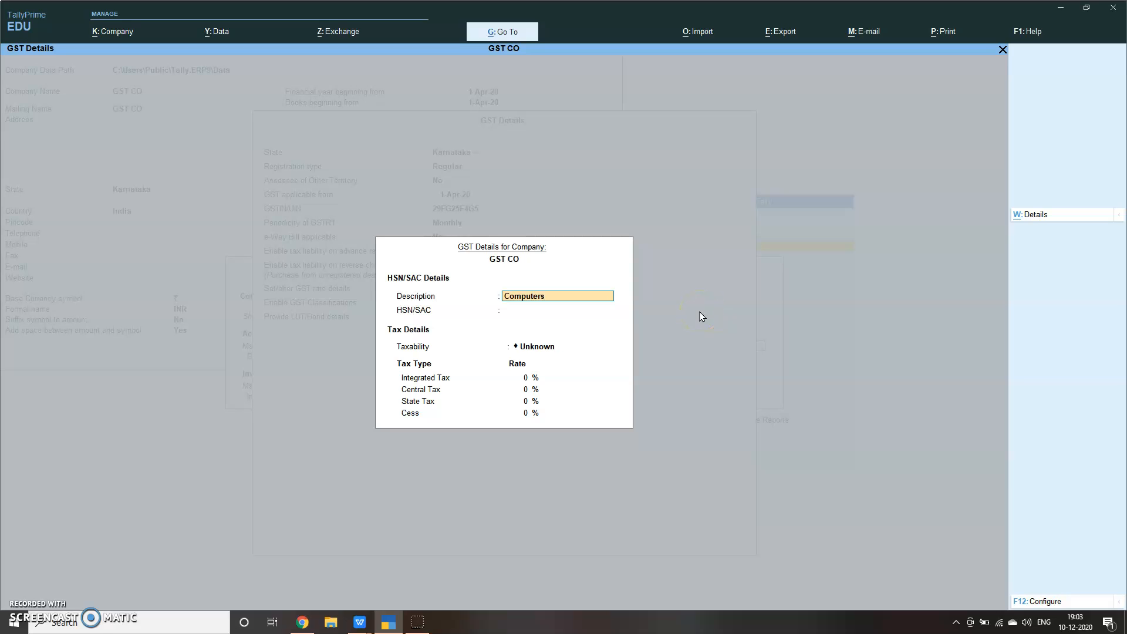
type("12365")
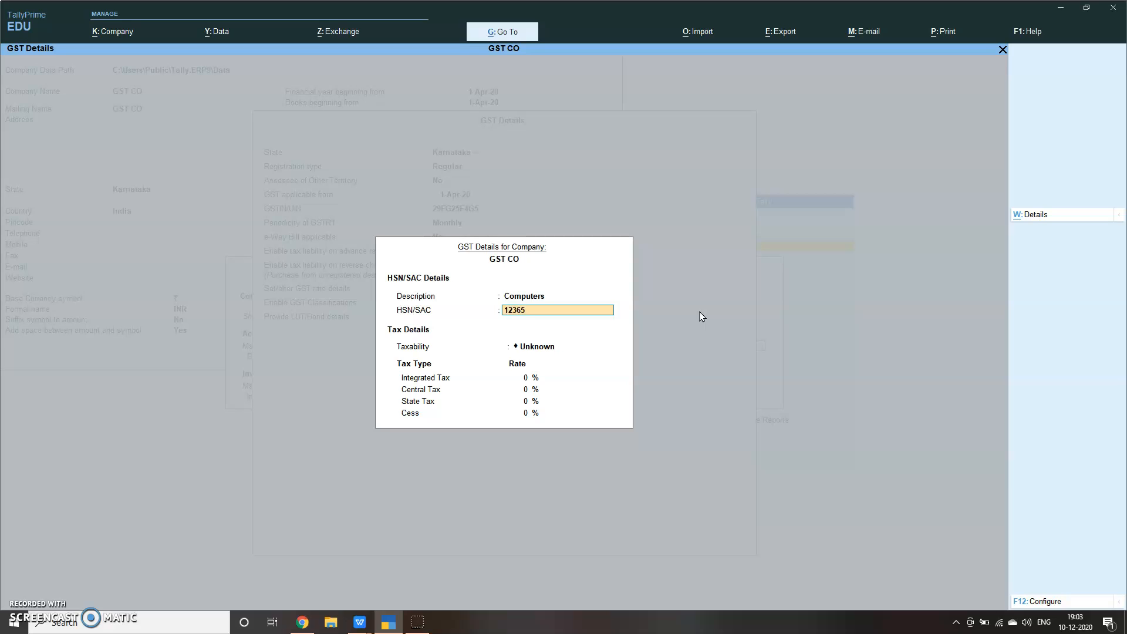
type("4")
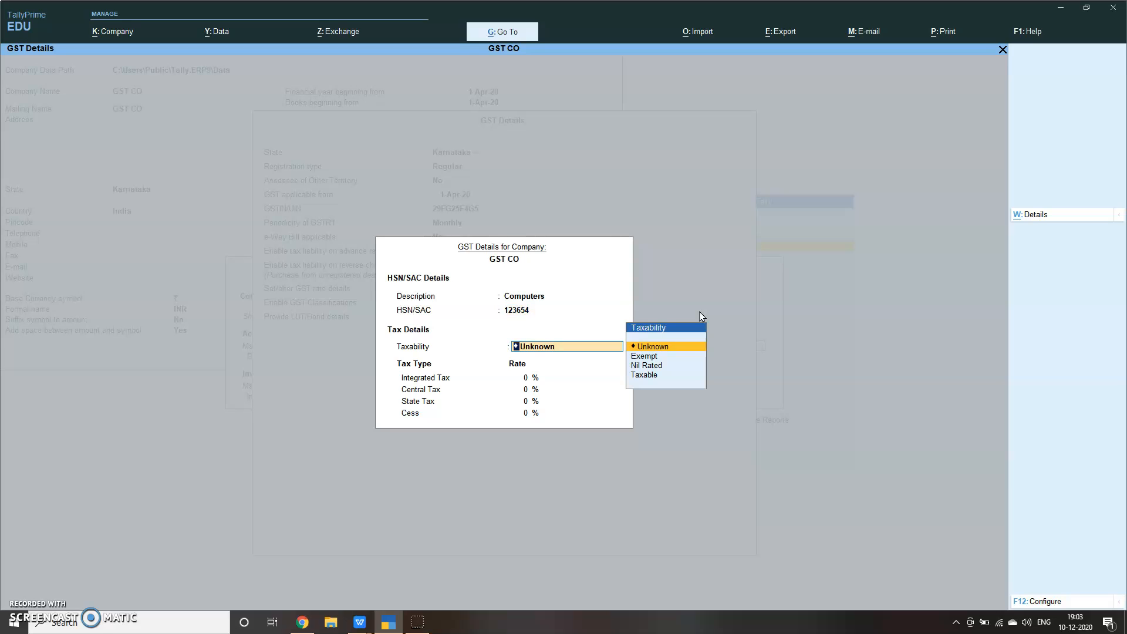
left_click(644, 375)
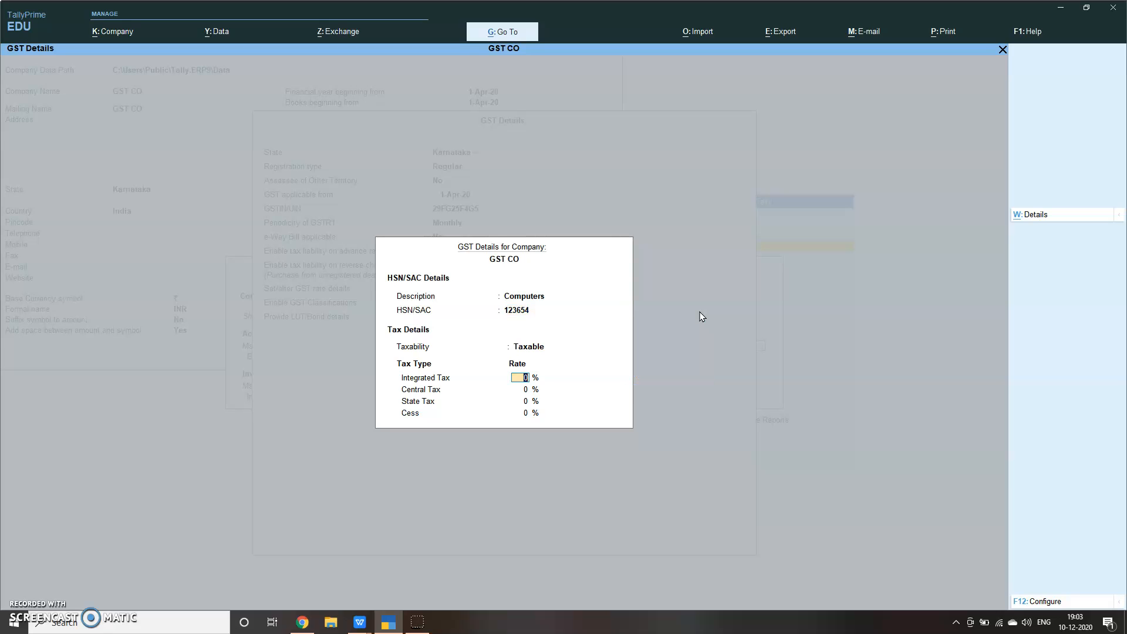
type("28")
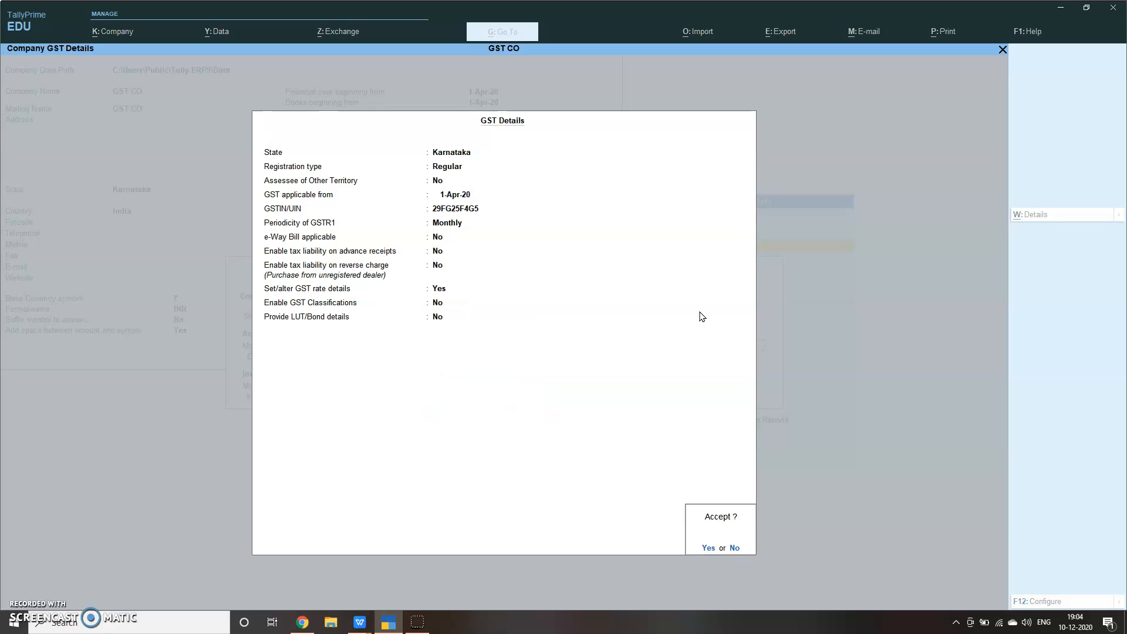
Accept GST CO's GST details and return to the Gateway of Tally.
left_click(706, 549)
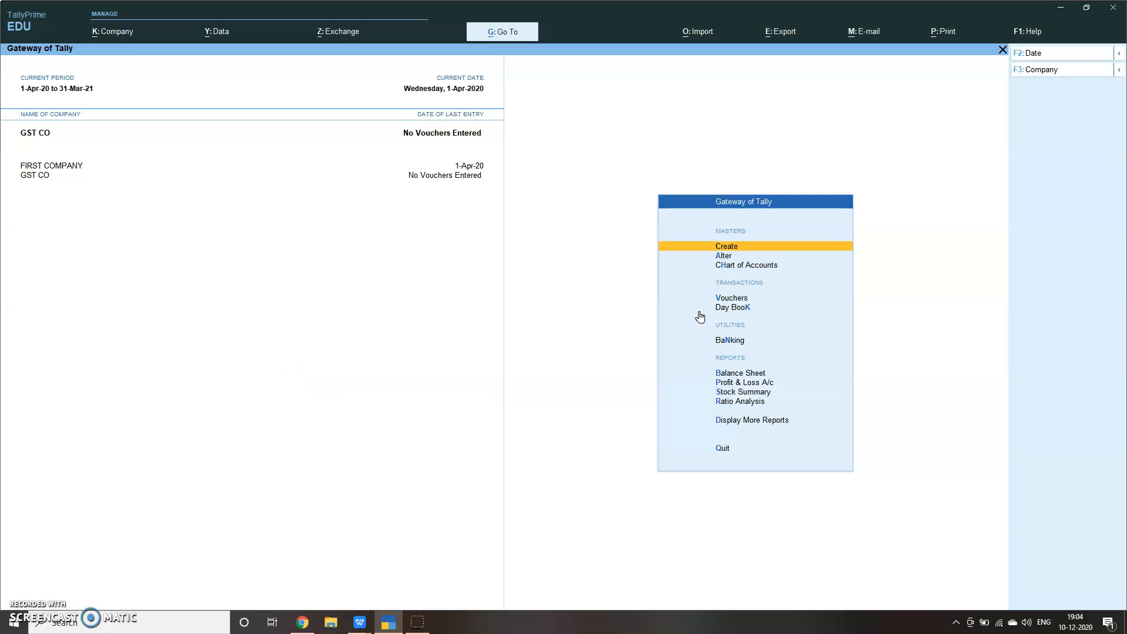
Create ledger Purchase under Purchase Accounts with type Not Applicable.
left_click(725, 245)
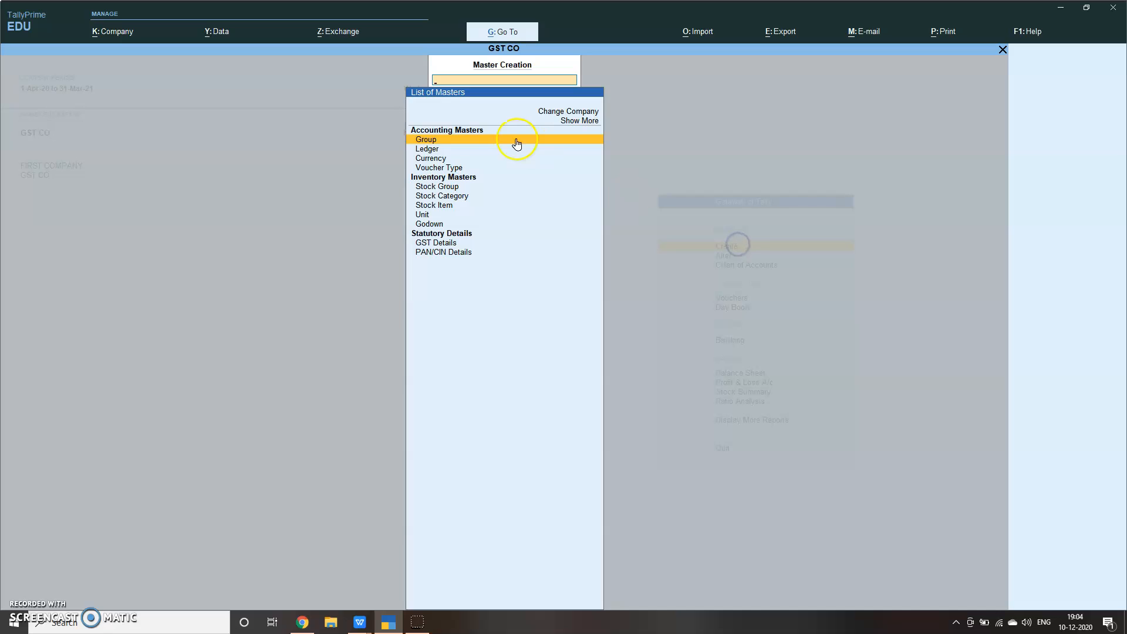
left_click(427, 149)
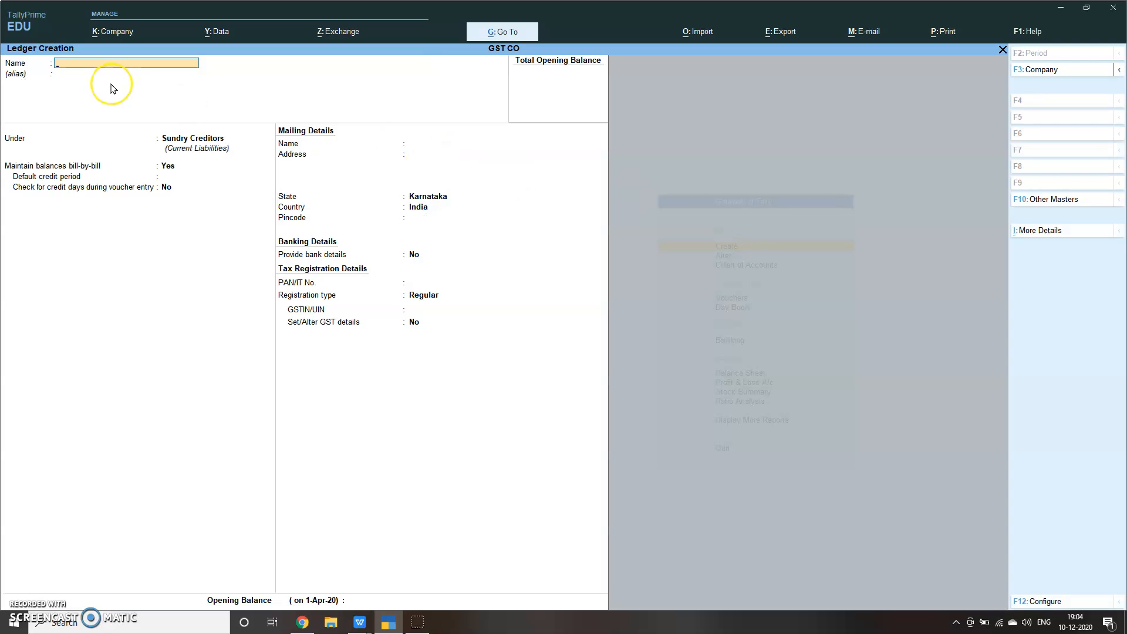
type("Pur")
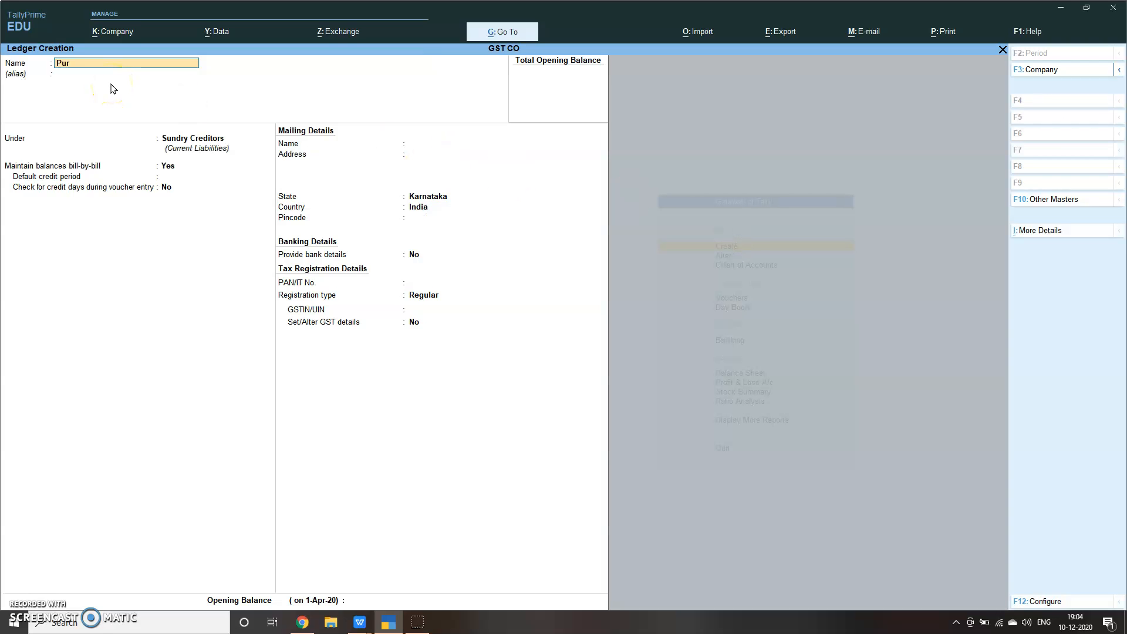
type("chase")
left_click(215, 137)
type("Pu")
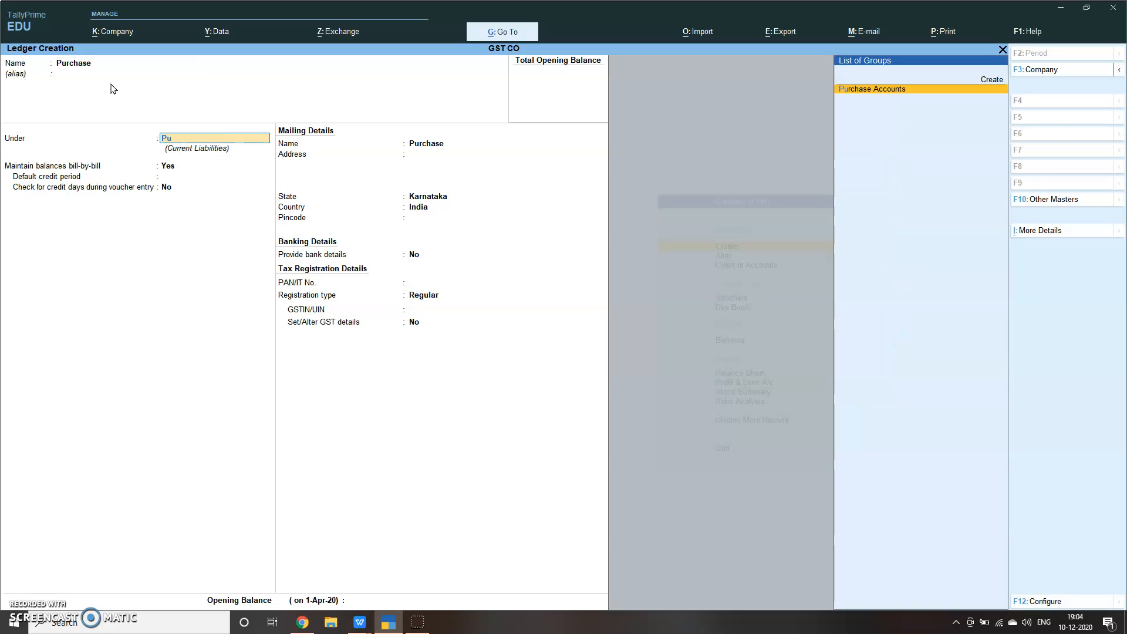
left_click(872, 88)
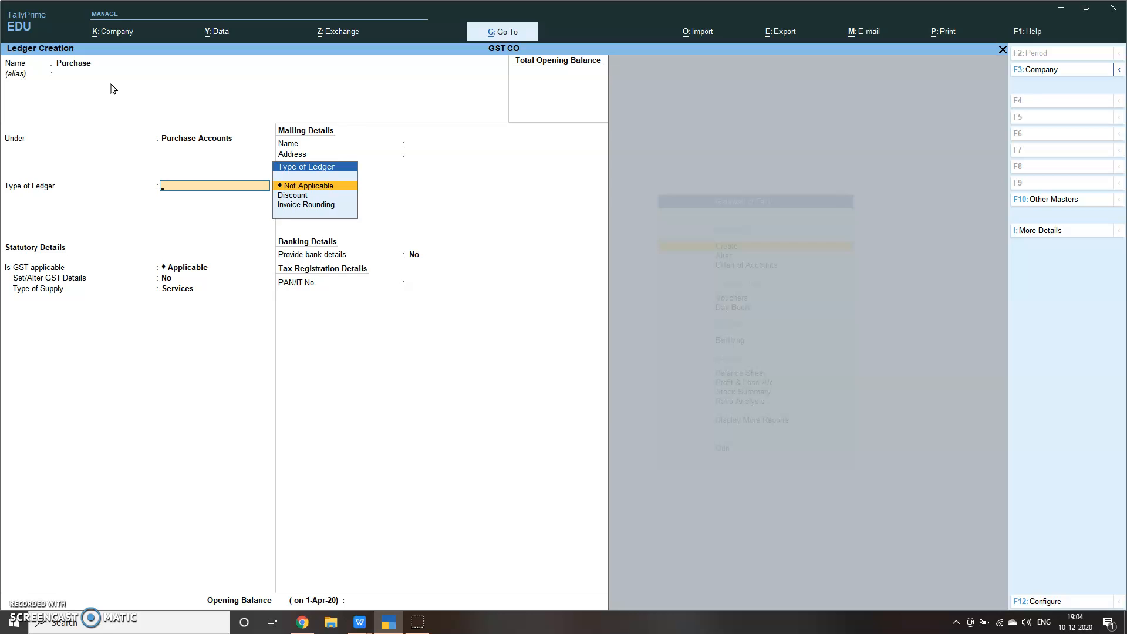
left_click(305, 186)
type("Sales")
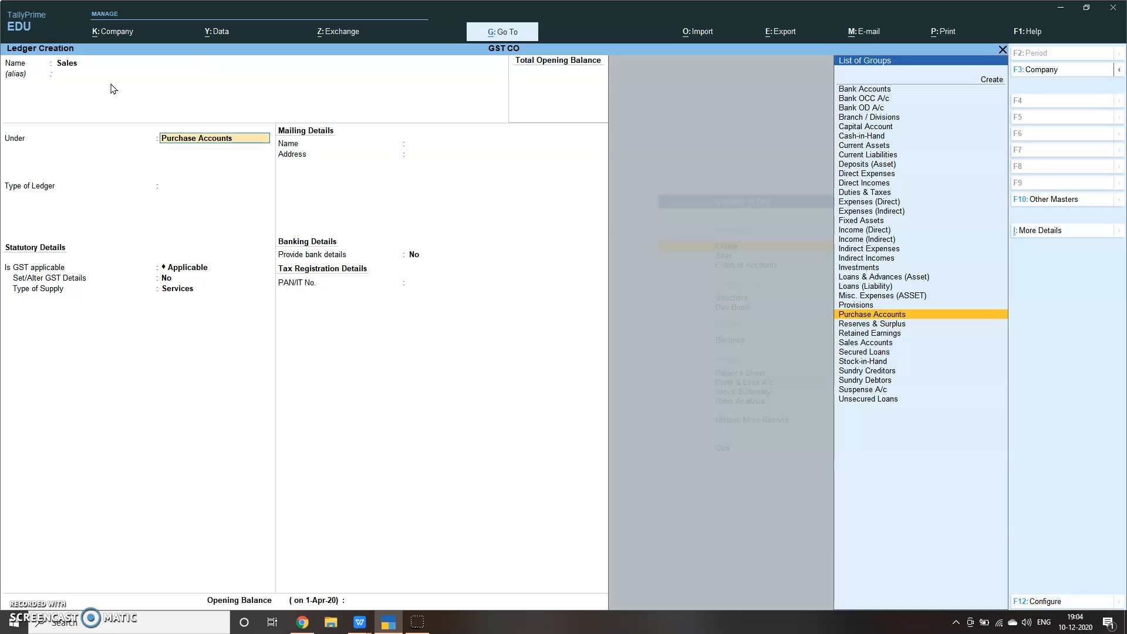
Create ledger Sales under Sales Accounts.
left_click(865, 341)
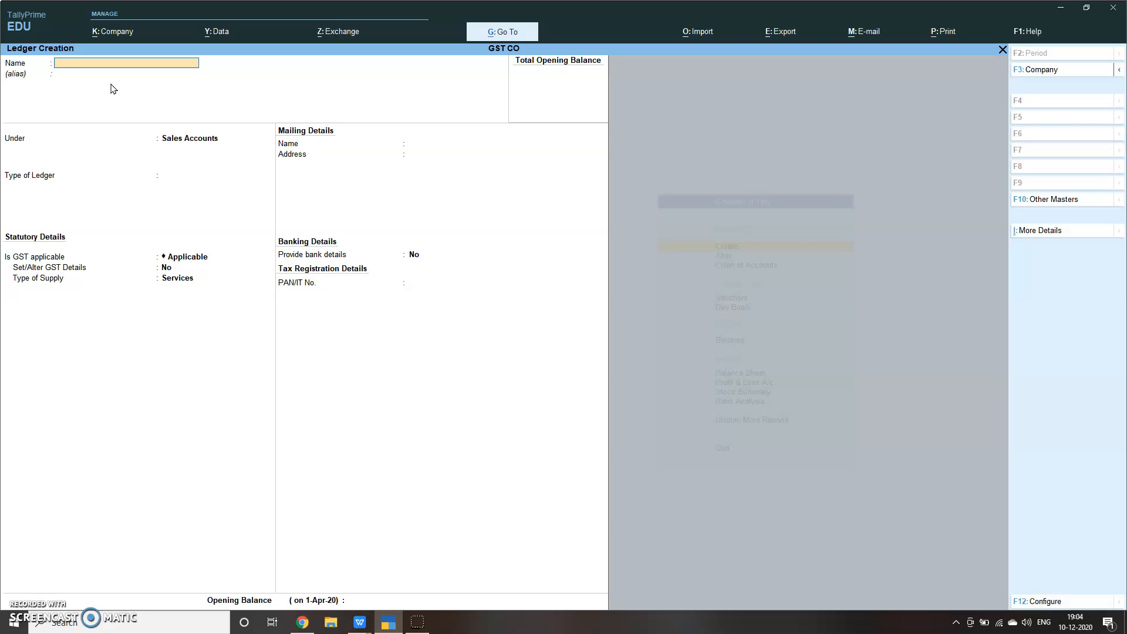
Name the ledger Ramlal, place it under Sundry Creditors with state Karnataka.
type("Ramlal")
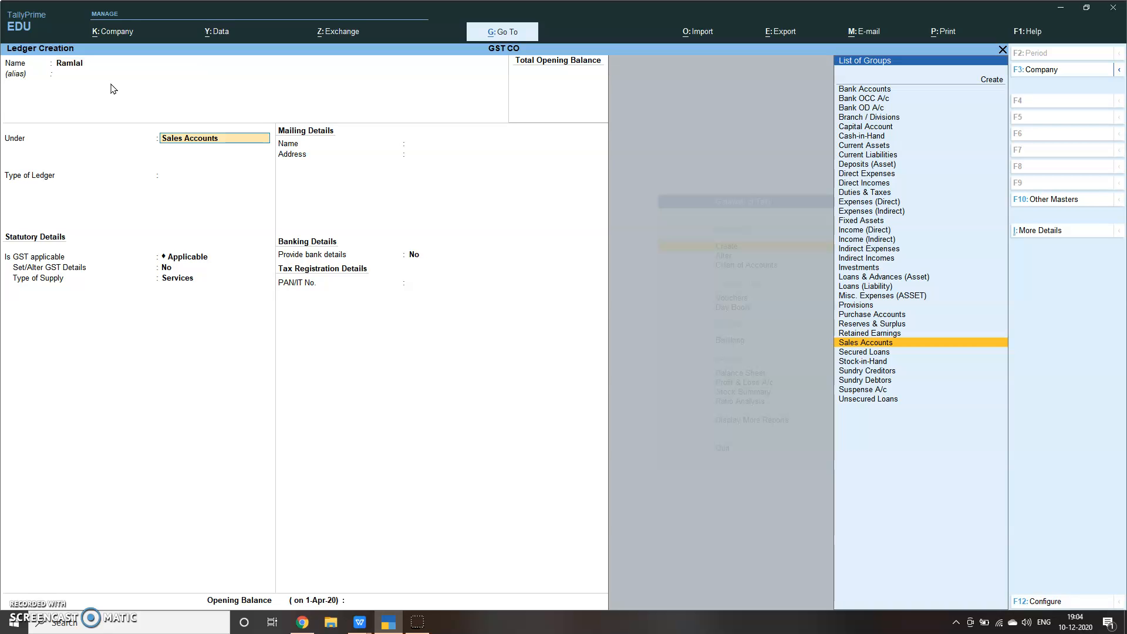
type("D")
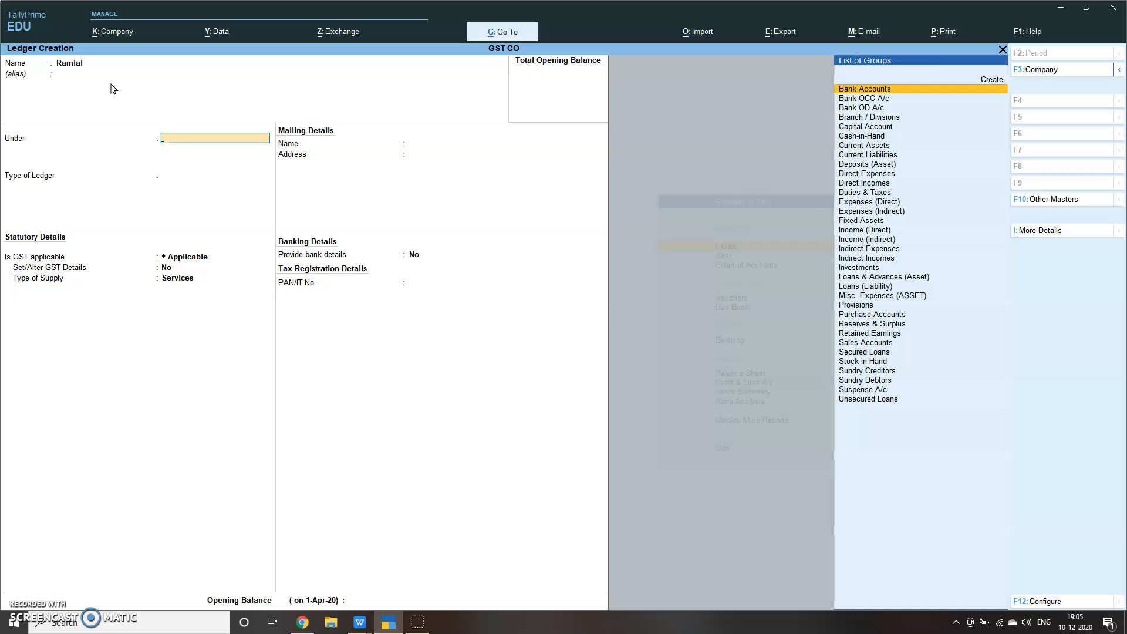
left_click(868, 370)
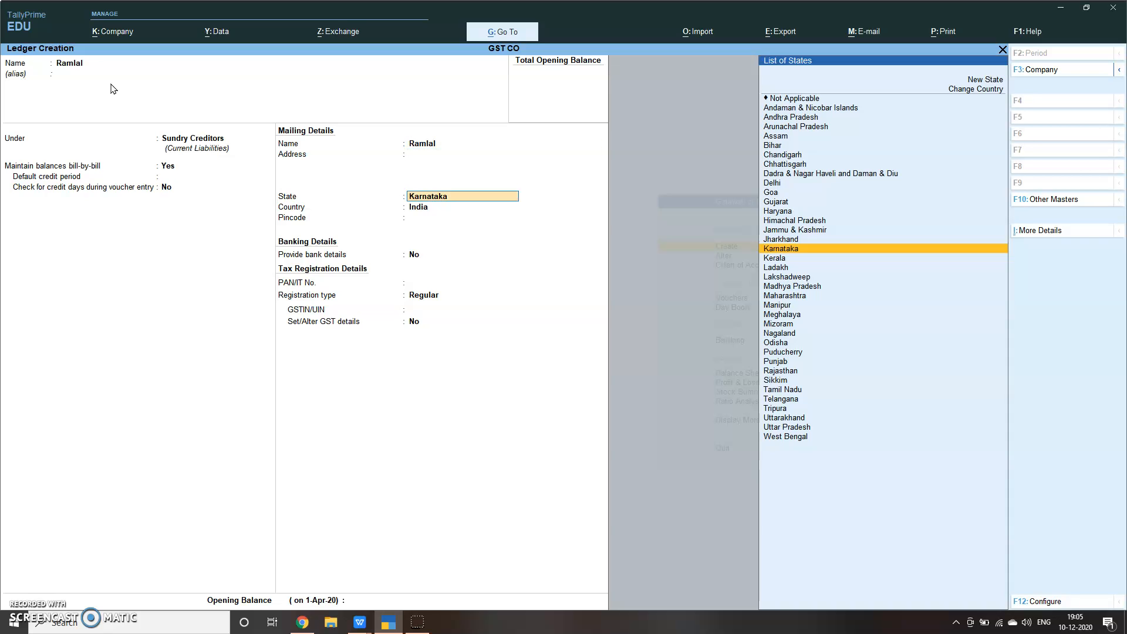
left_click(779, 248)
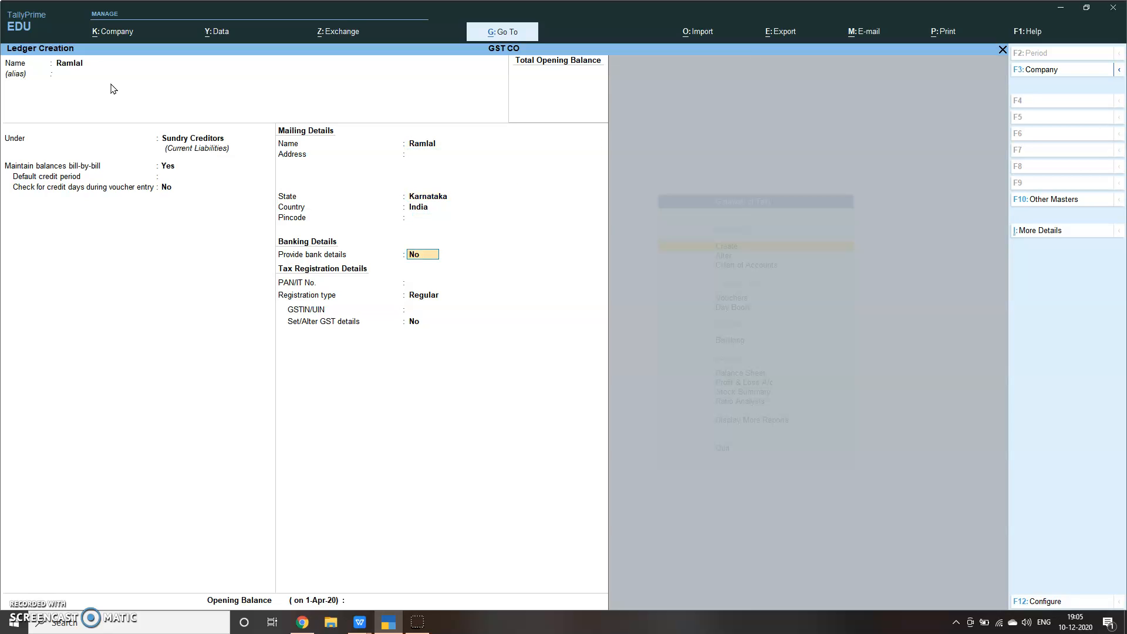
left_click(460, 196)
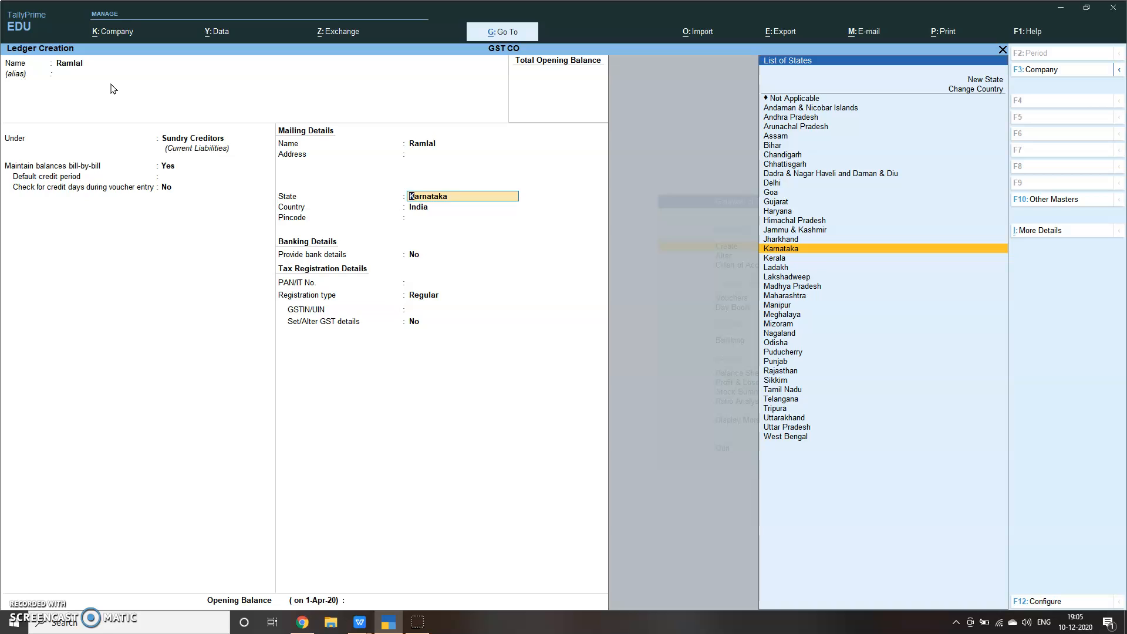
type("\\")
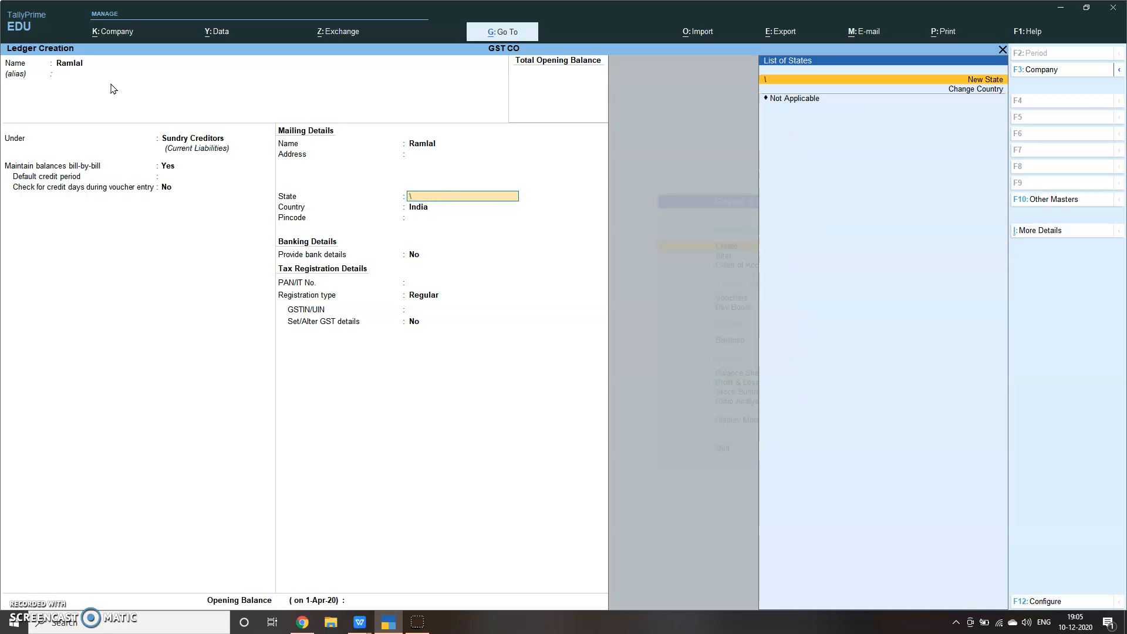
type("K")
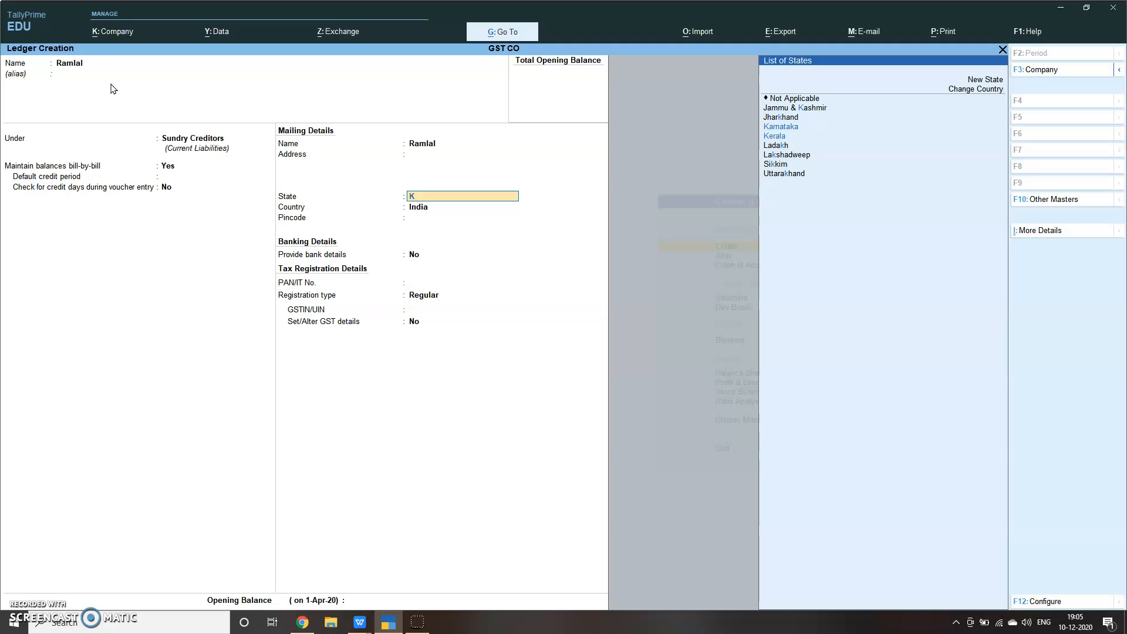
left_click(781, 125)
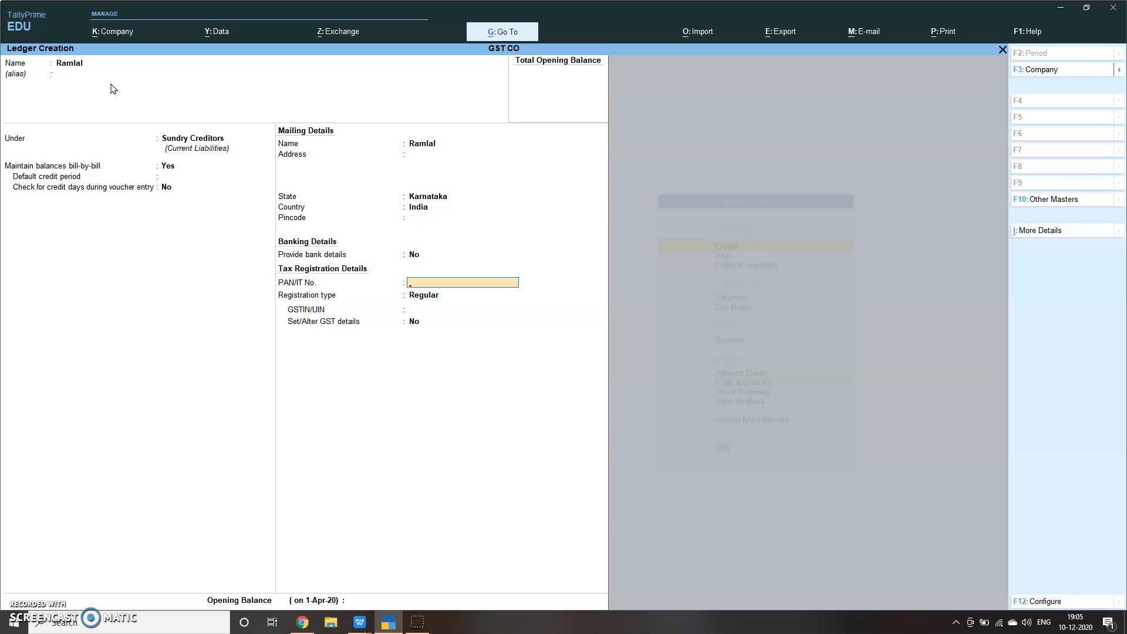
Set Ramlal's registration type to Regular with GSTIN 29LKJHG125.
left_click(442, 294)
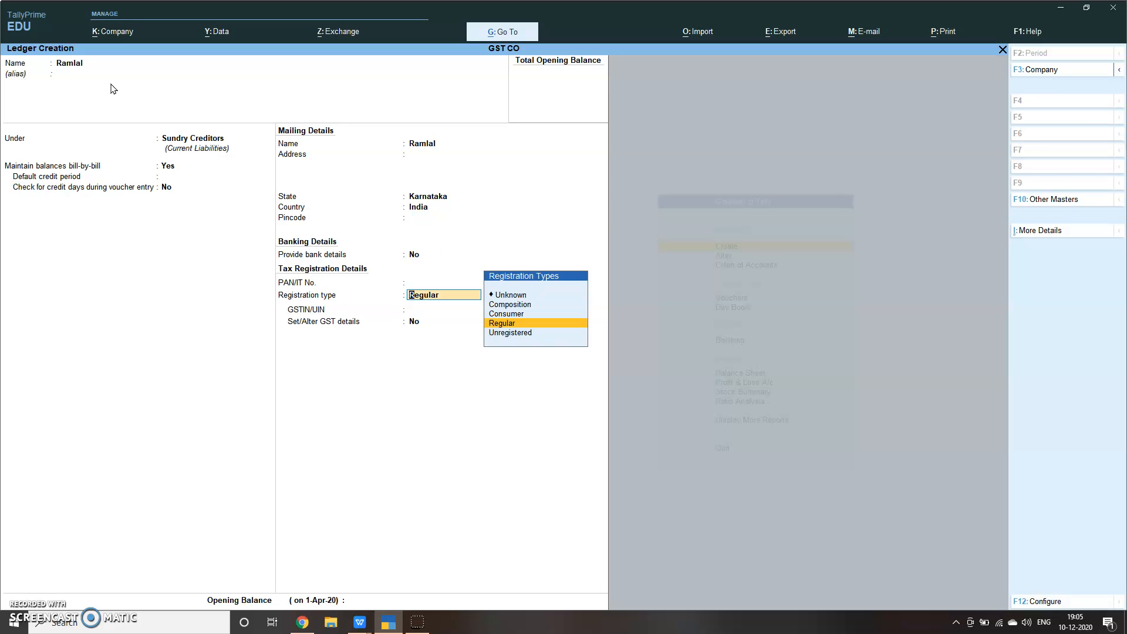
left_click(501, 323)
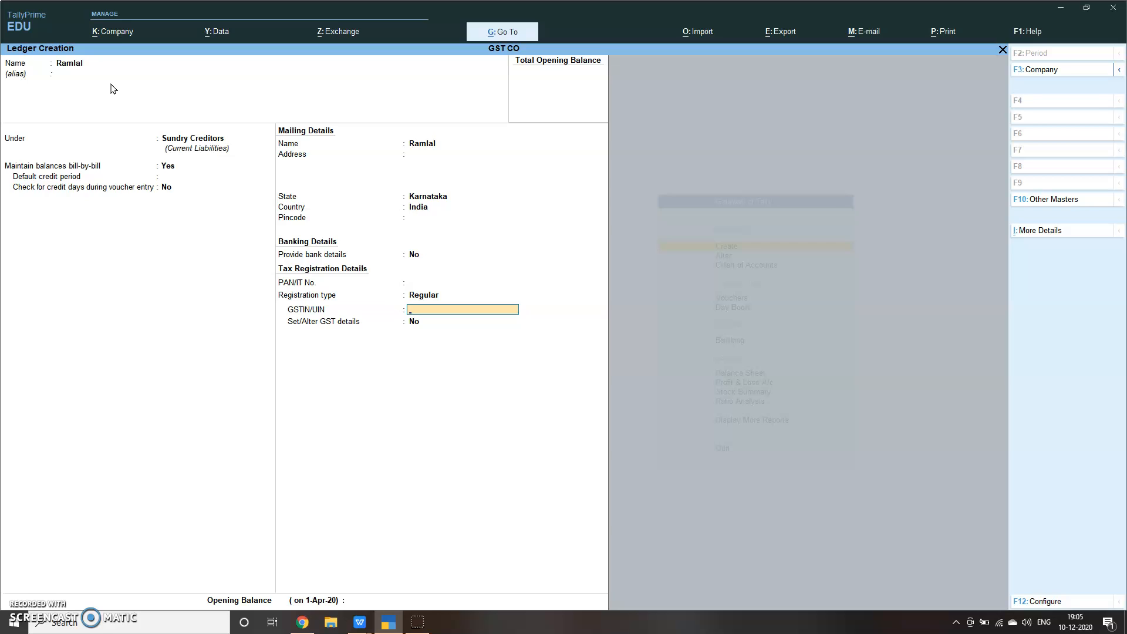
type("29LK")
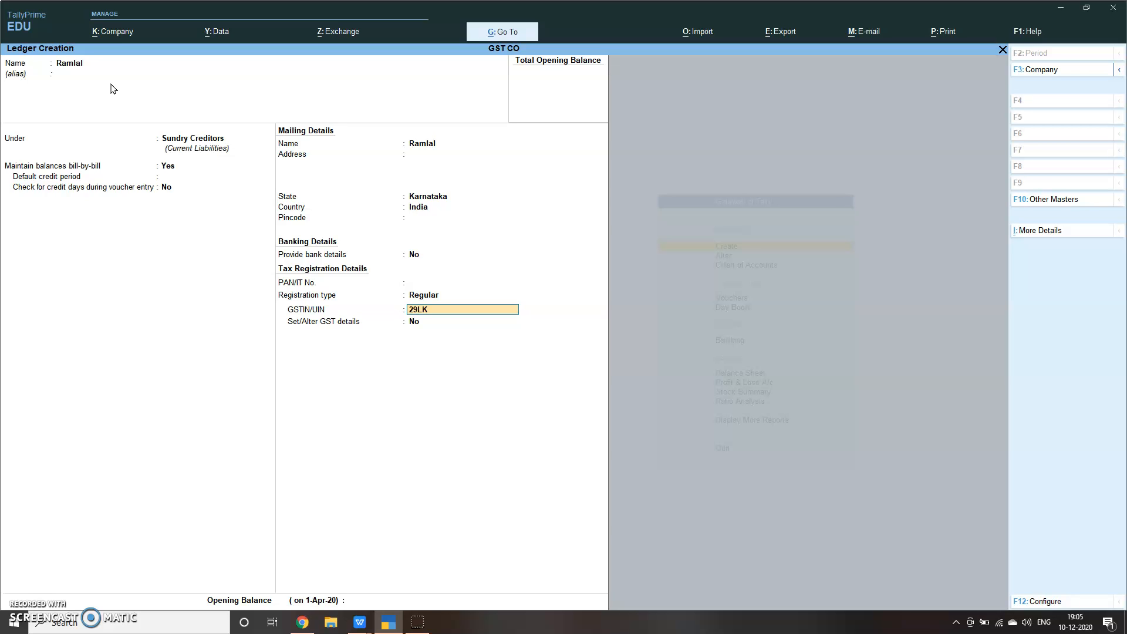
type("JHG125")
left_click(127, 62)
type("Sh")
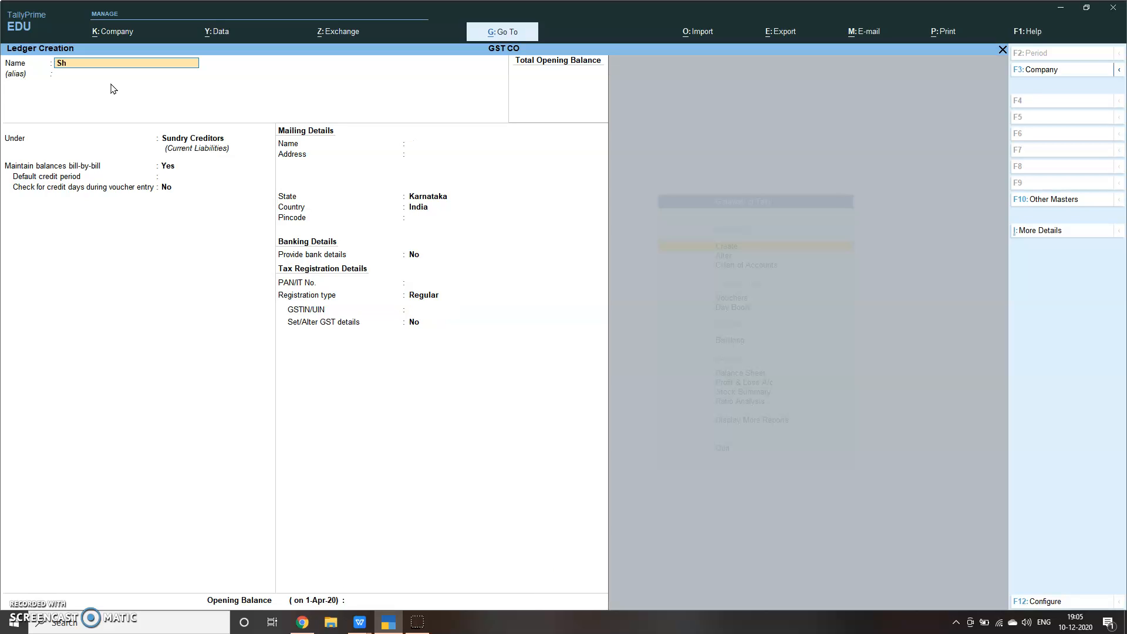
type("yam Lal")
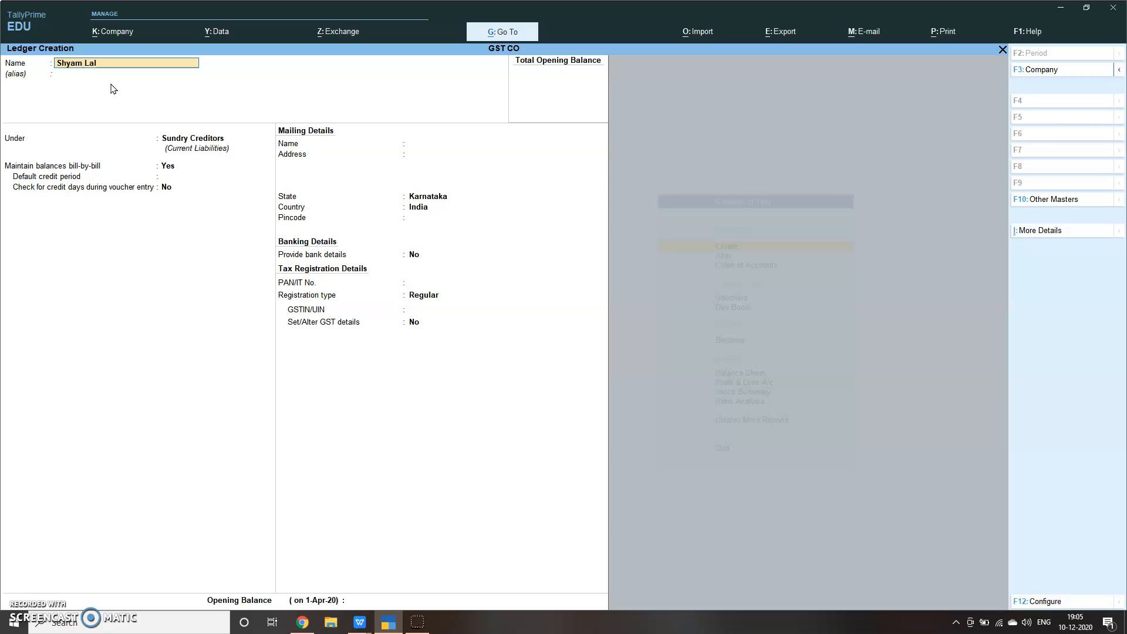
left_click(214, 139)
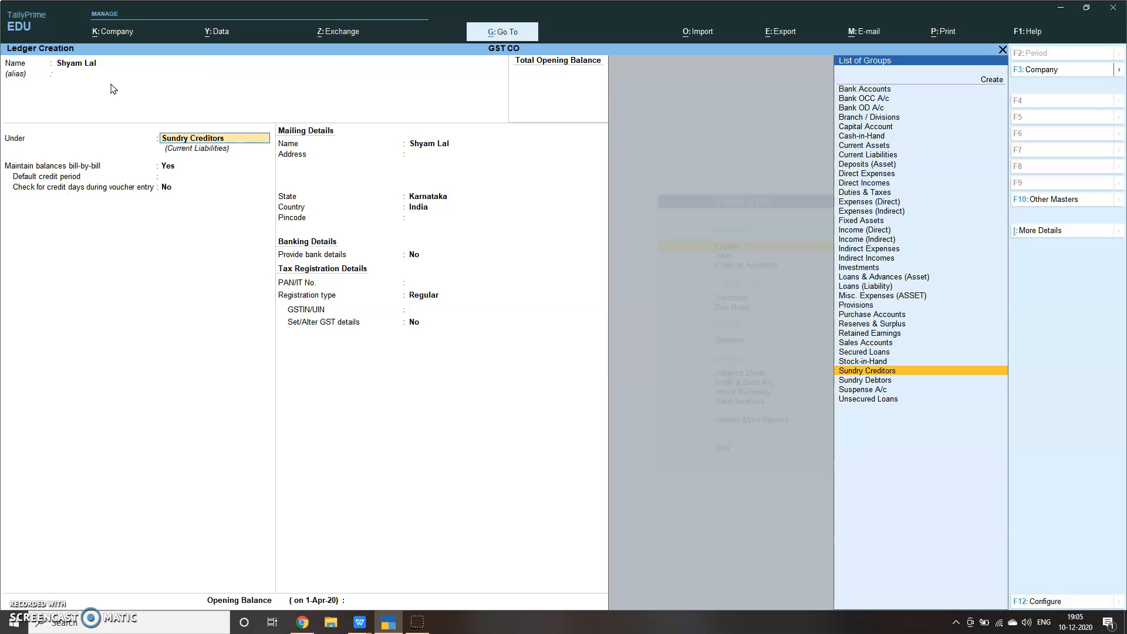
left_click(865, 379)
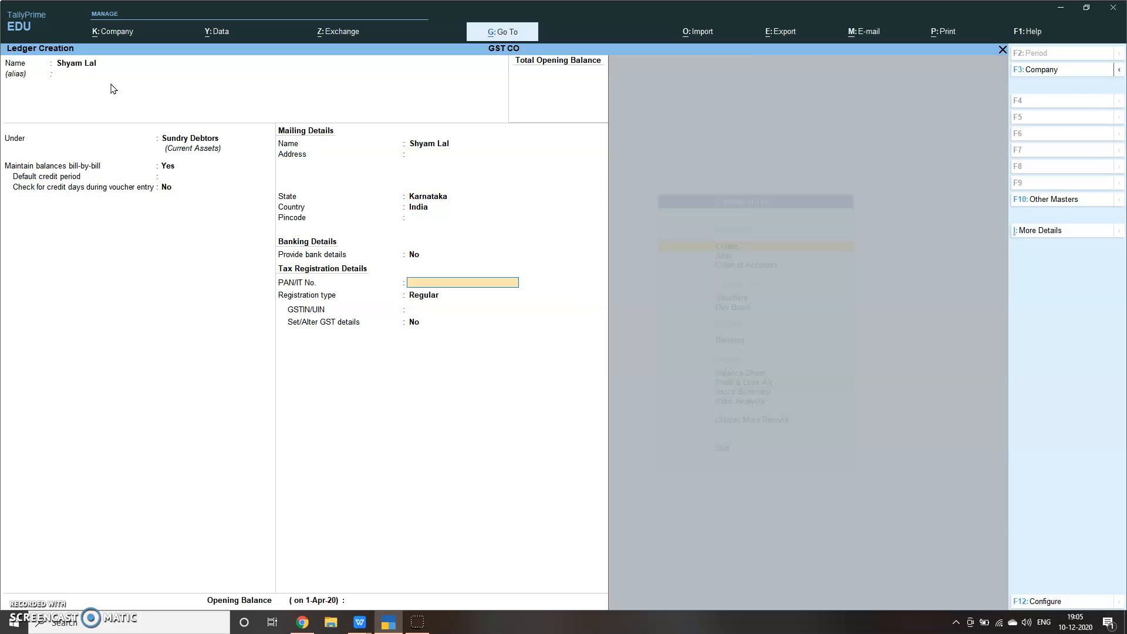
type("2")
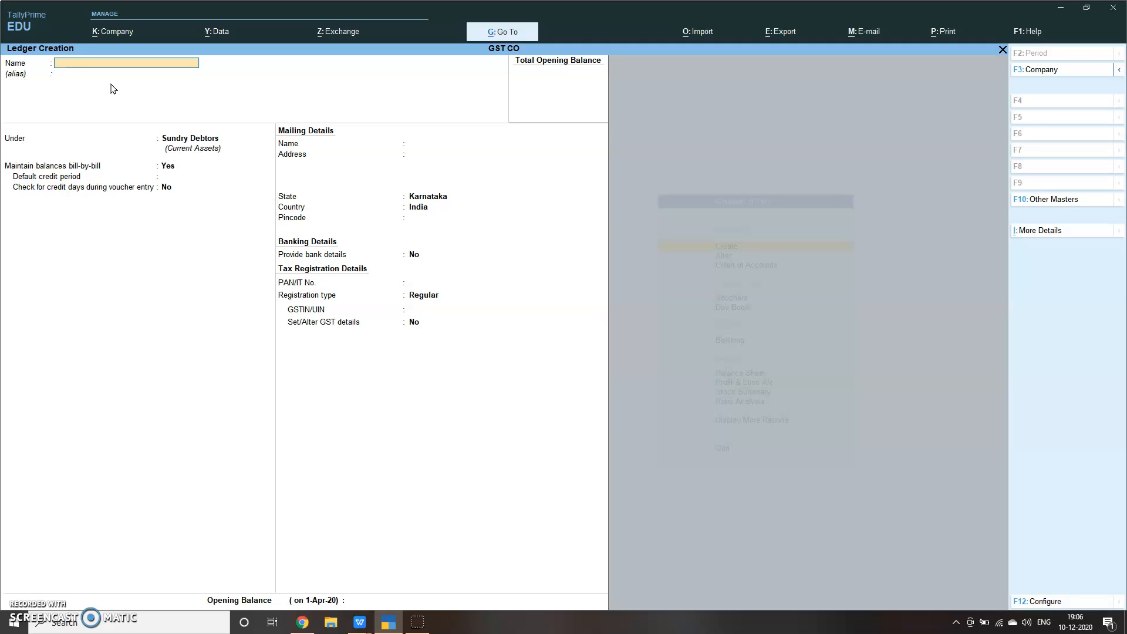
Name the ledger Rogers Co under Sundry Creditors with state Madhya Pradesh.
type("Rogers Co")
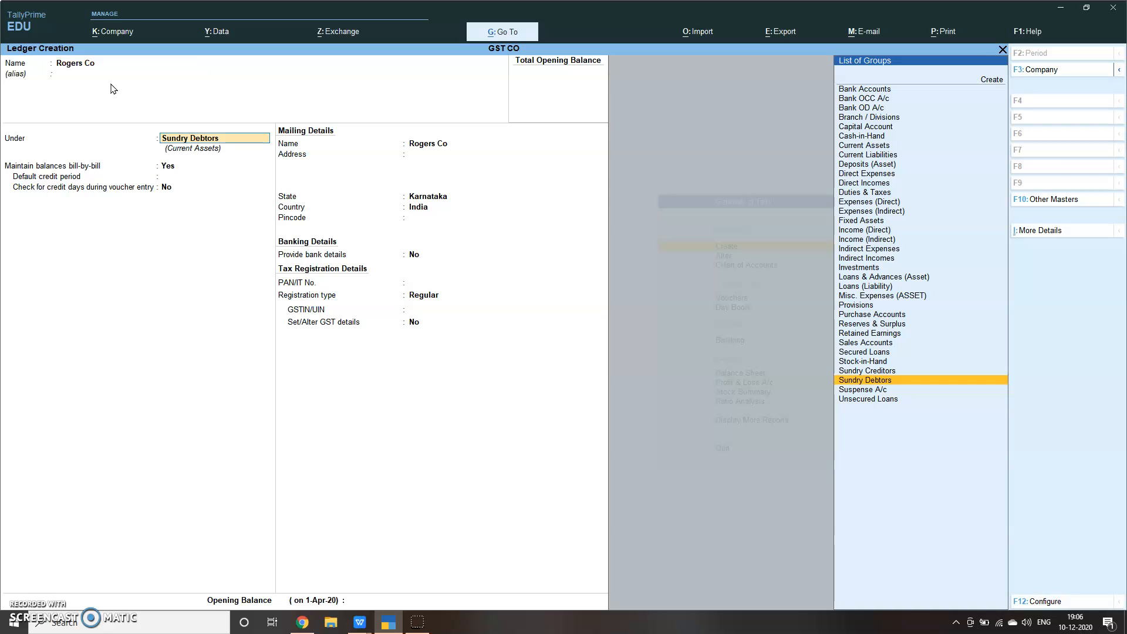
type("Creditor")
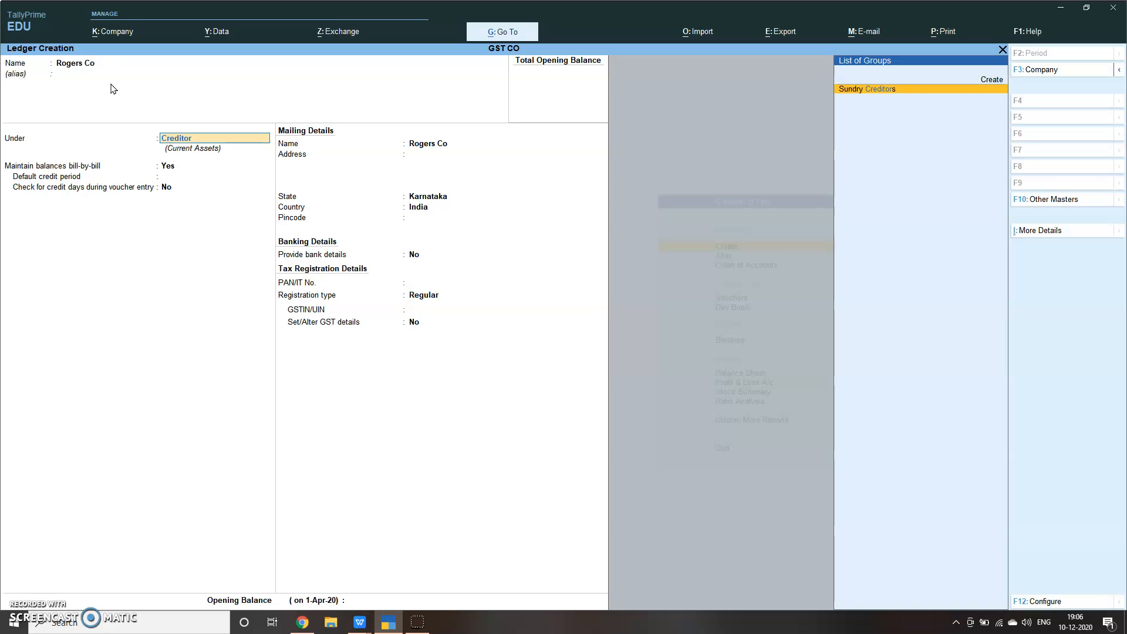
left_click(866, 88)
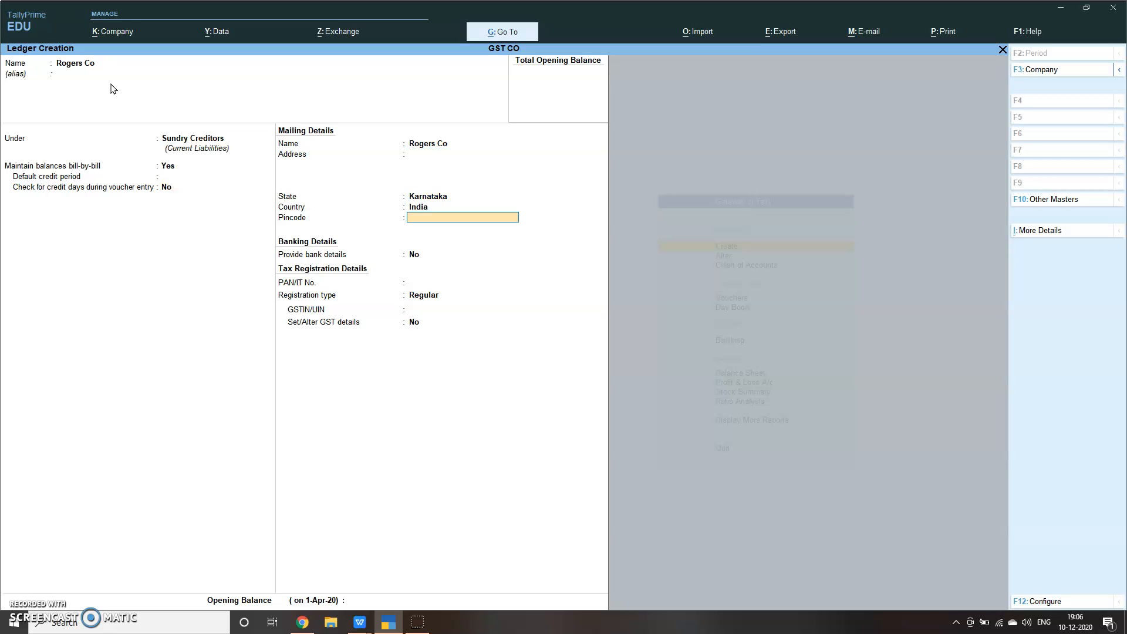
left_click(463, 196)
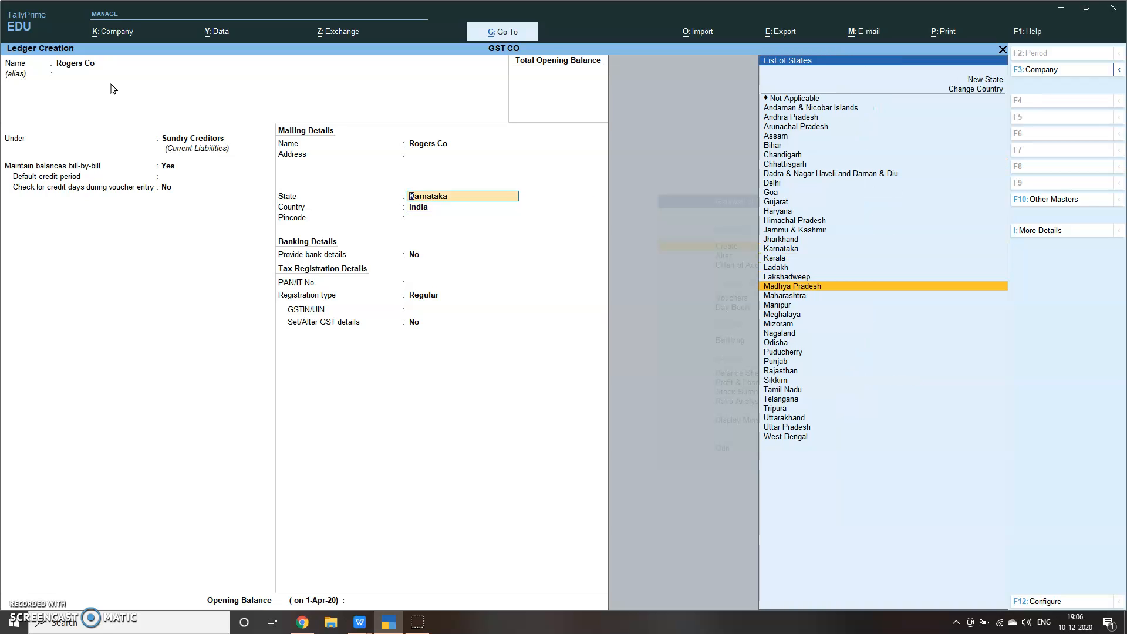
left_click(791, 285)
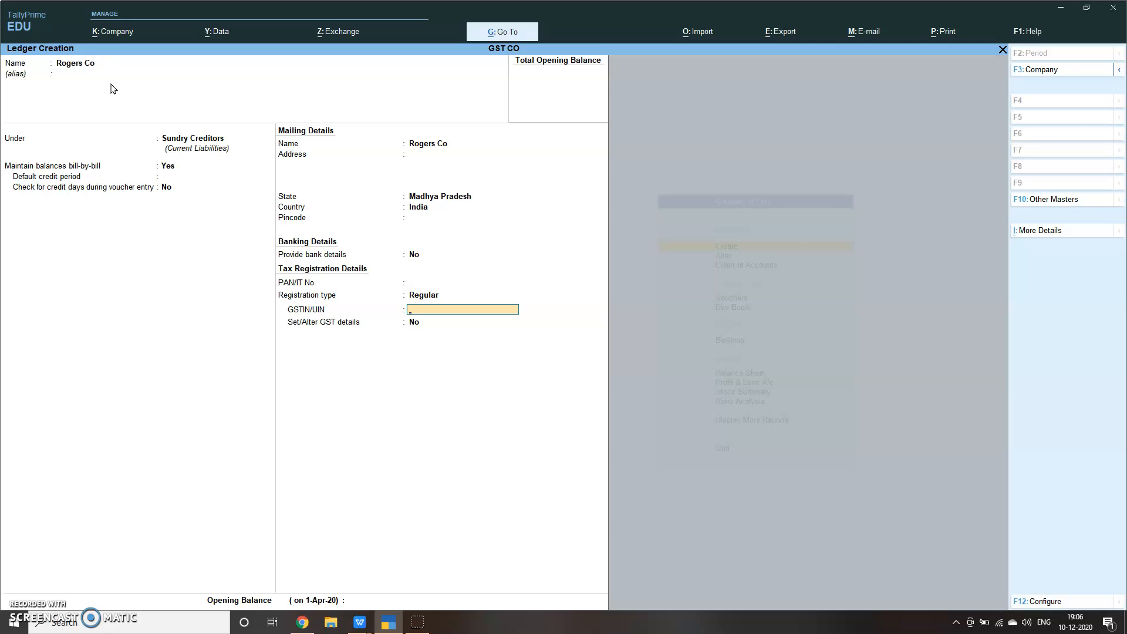
Enter GSTIN 65KHJYTF351 for Rogers Co with Regular registration in GST details.
type("65")
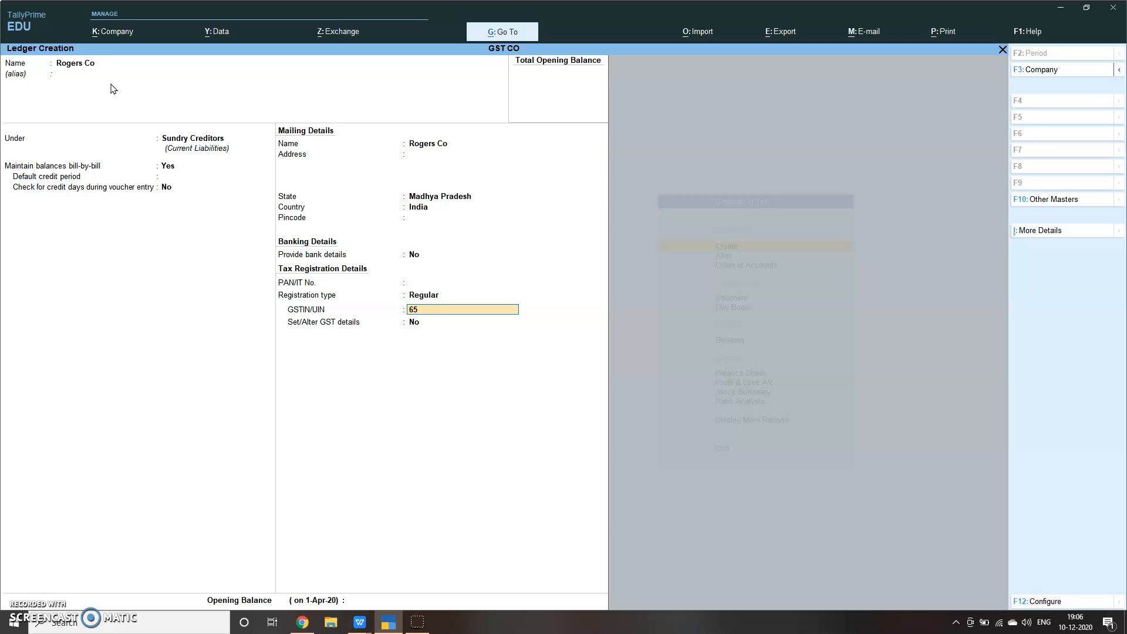
type("KHJYTF351")
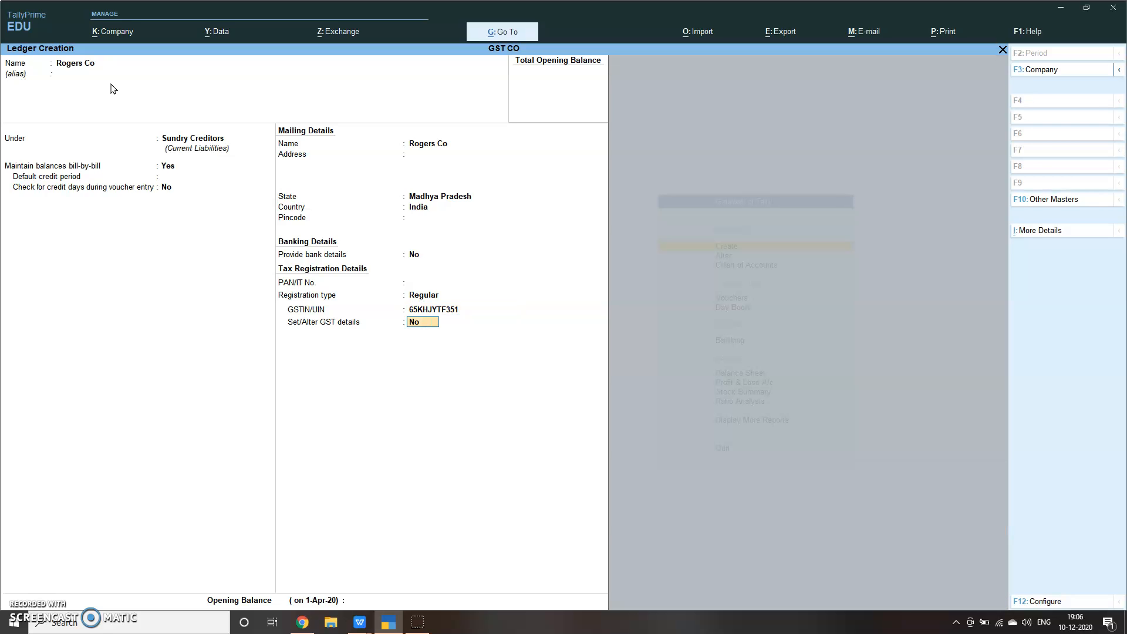
left_click(421, 322)
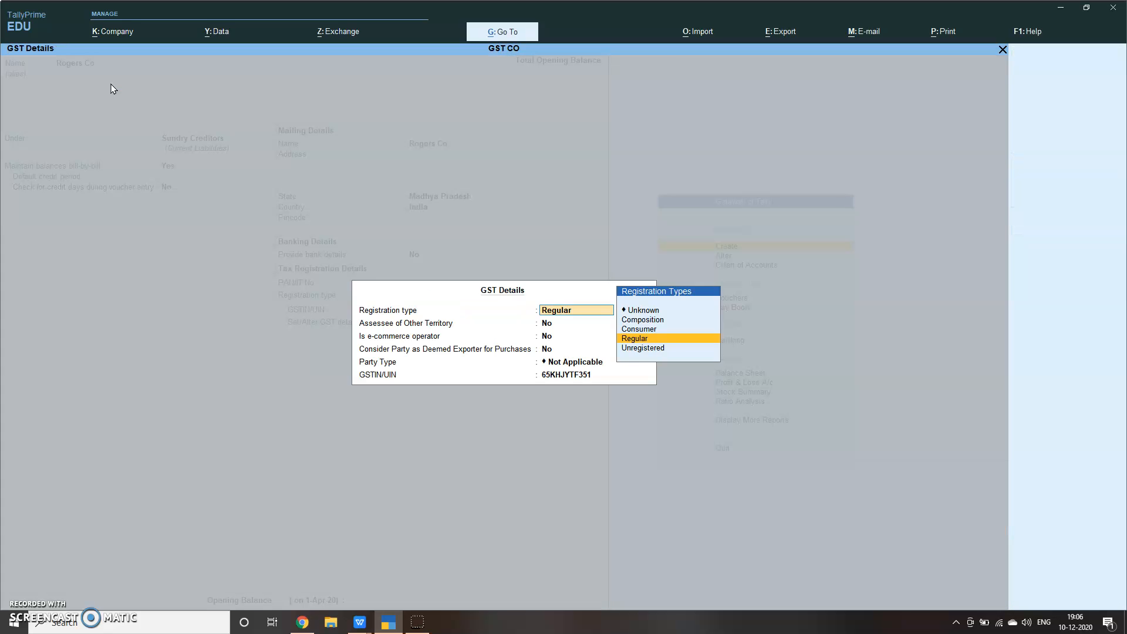
left_click(634, 338)
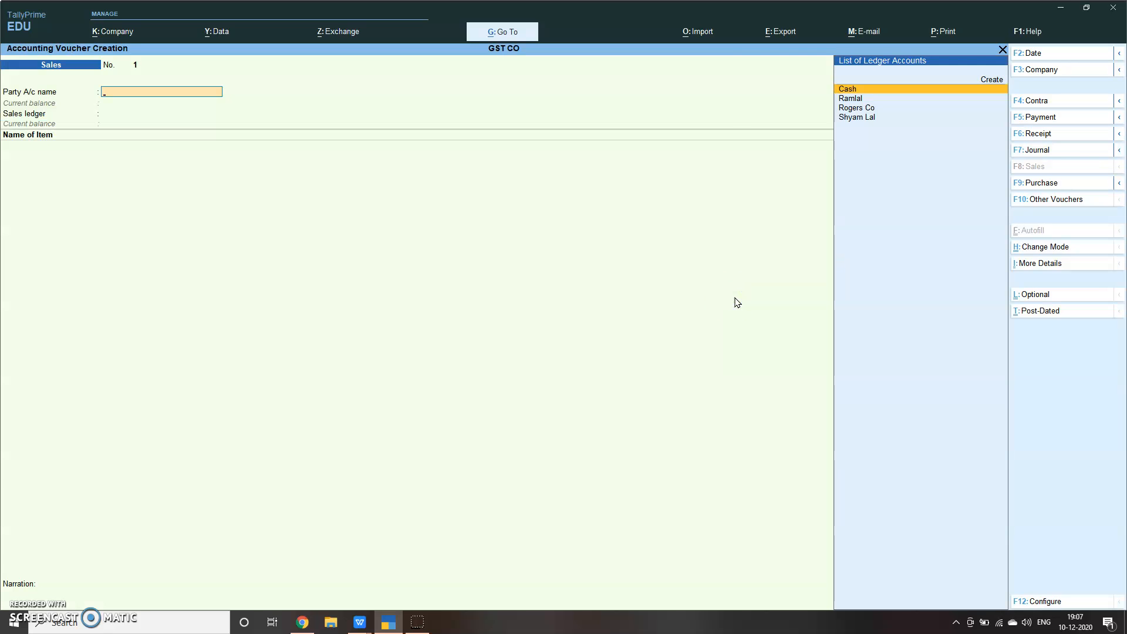
mouse_move(1016, 173)
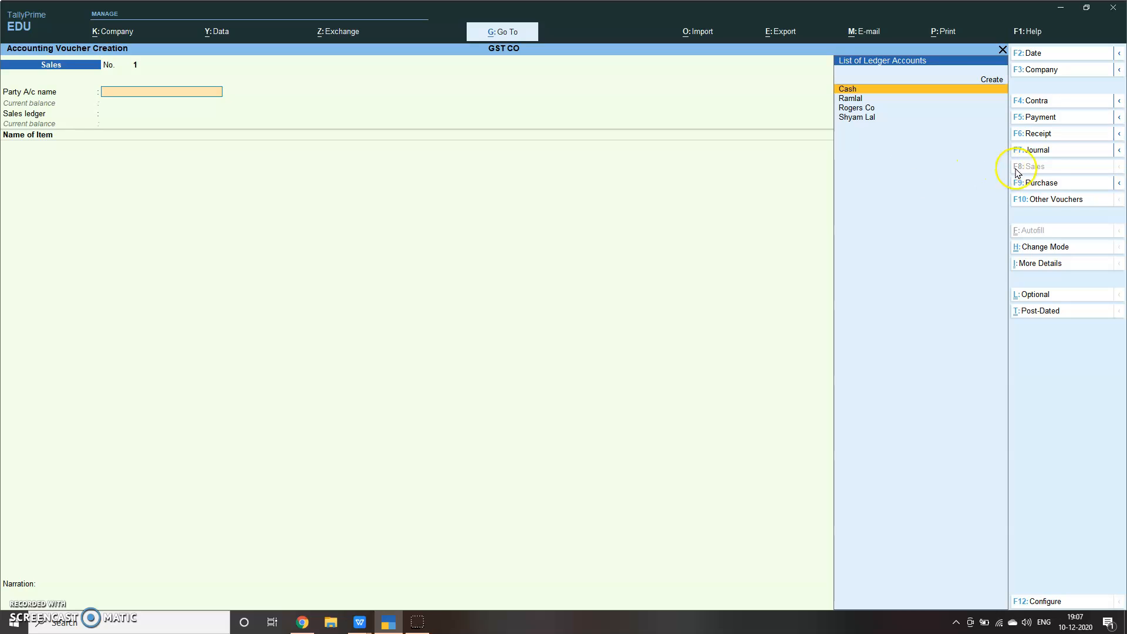
Switch to a Purchase voucher (F9) with supplier invoice 'pur 1' dated 1-Apr-20.
left_click(1036, 183)
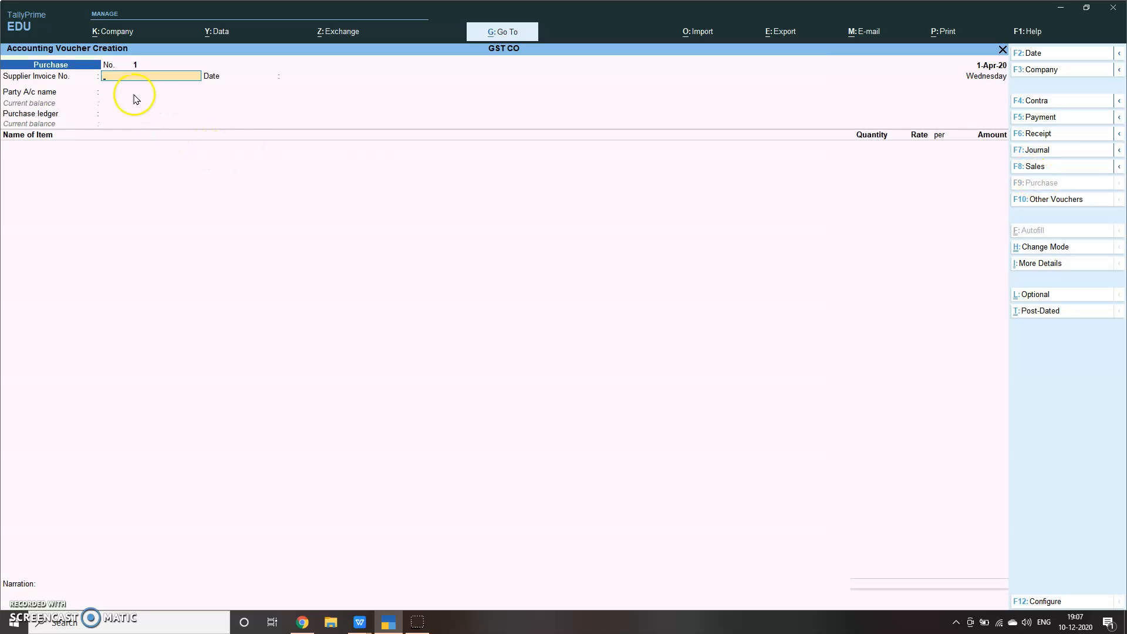
type("pur 1")
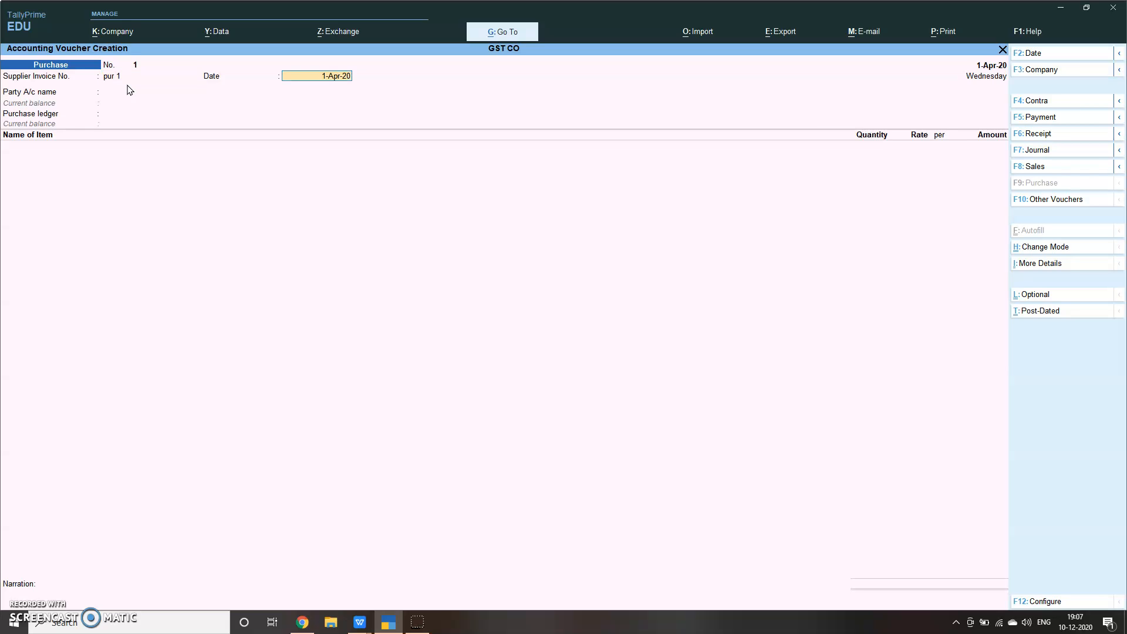
left_click(162, 92)
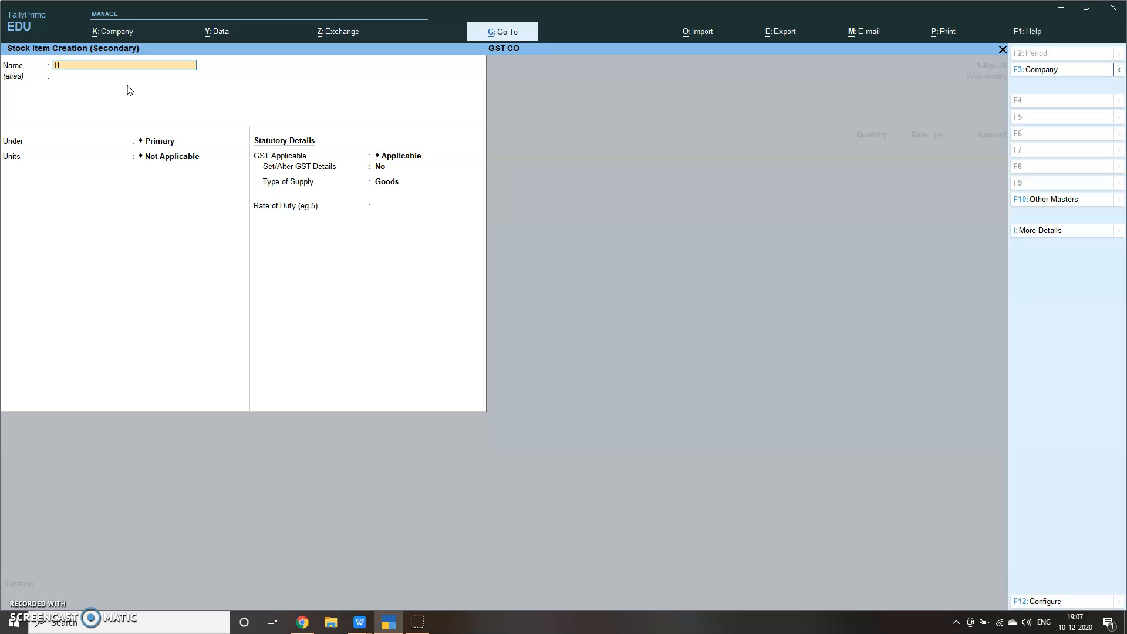
Name the stock item HP X SERIES under the Primary group and begin a new unit for it.
type("P X SERIES")
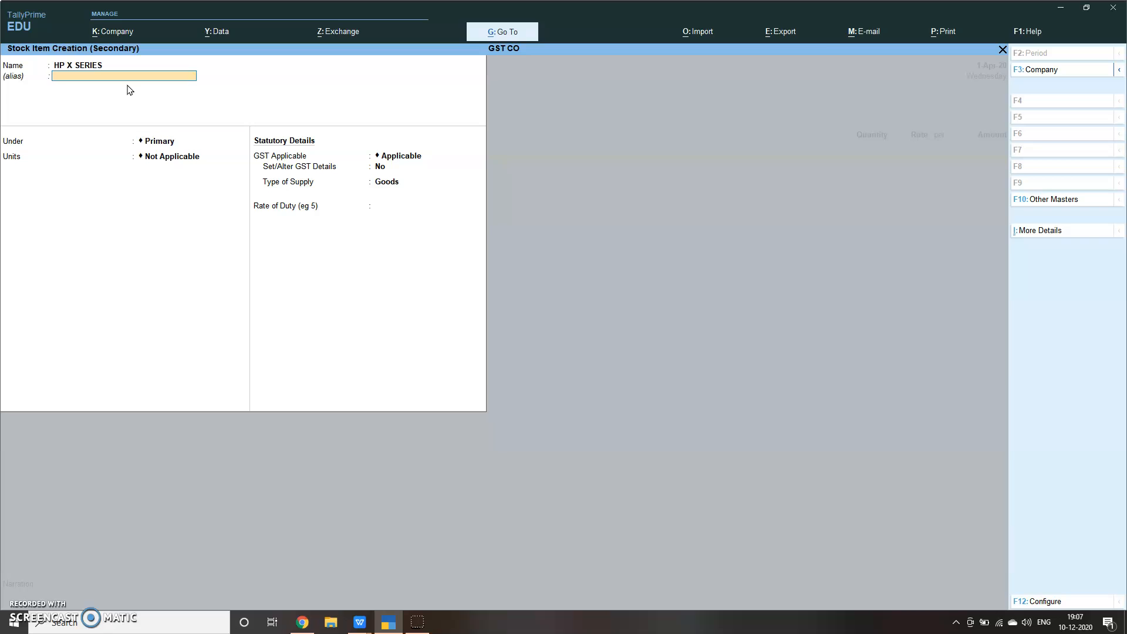
left_click(190, 140)
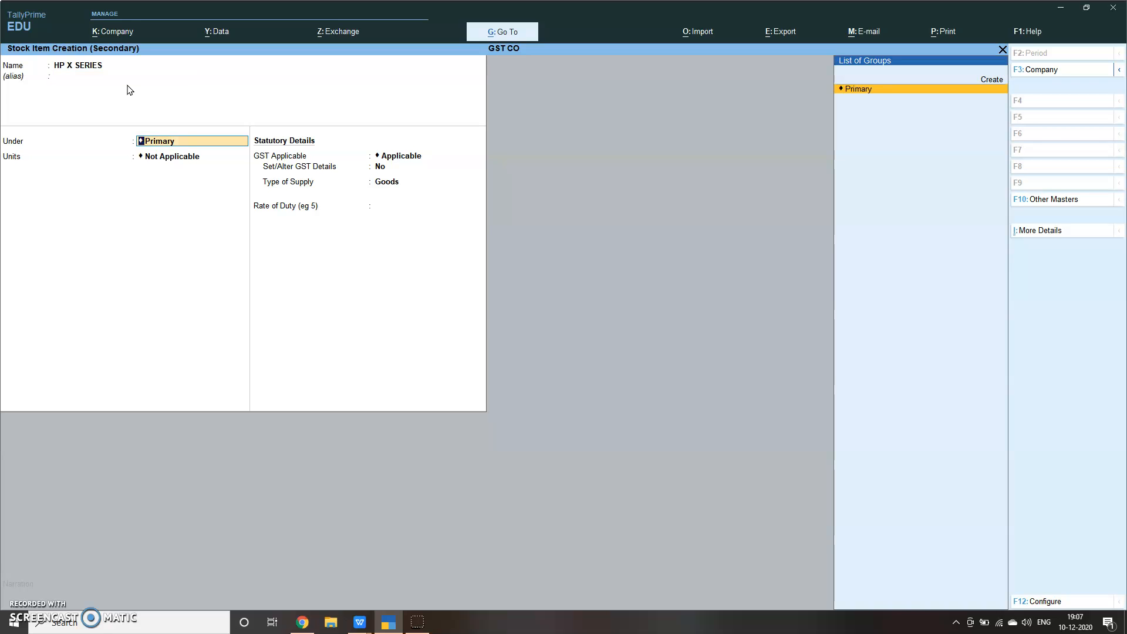
left_click(172, 156)
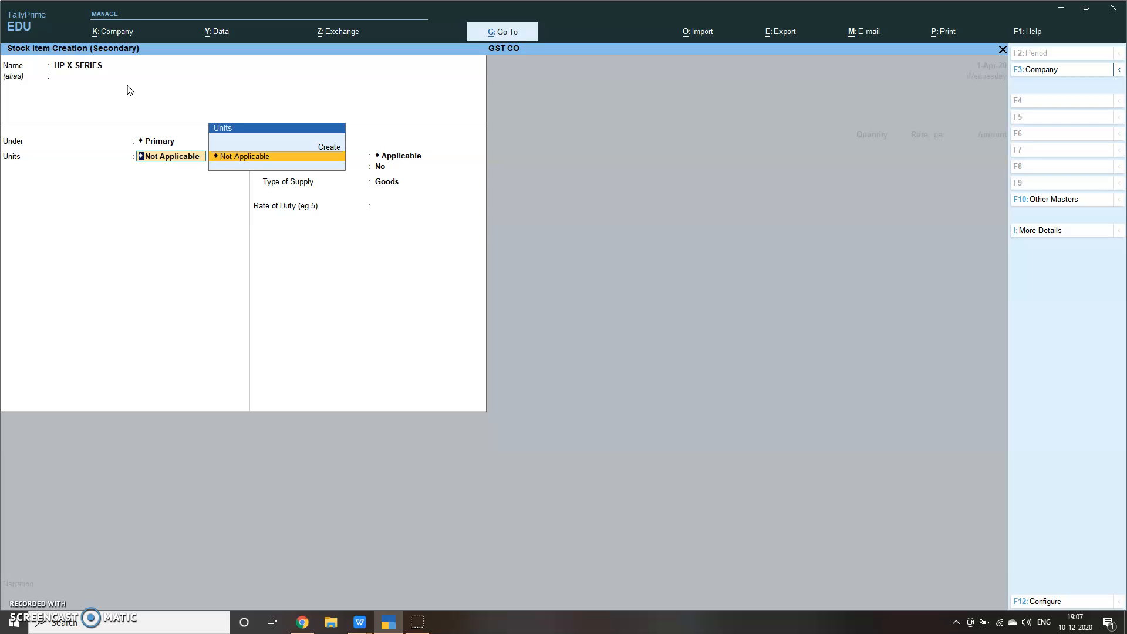
left_click(328, 146)
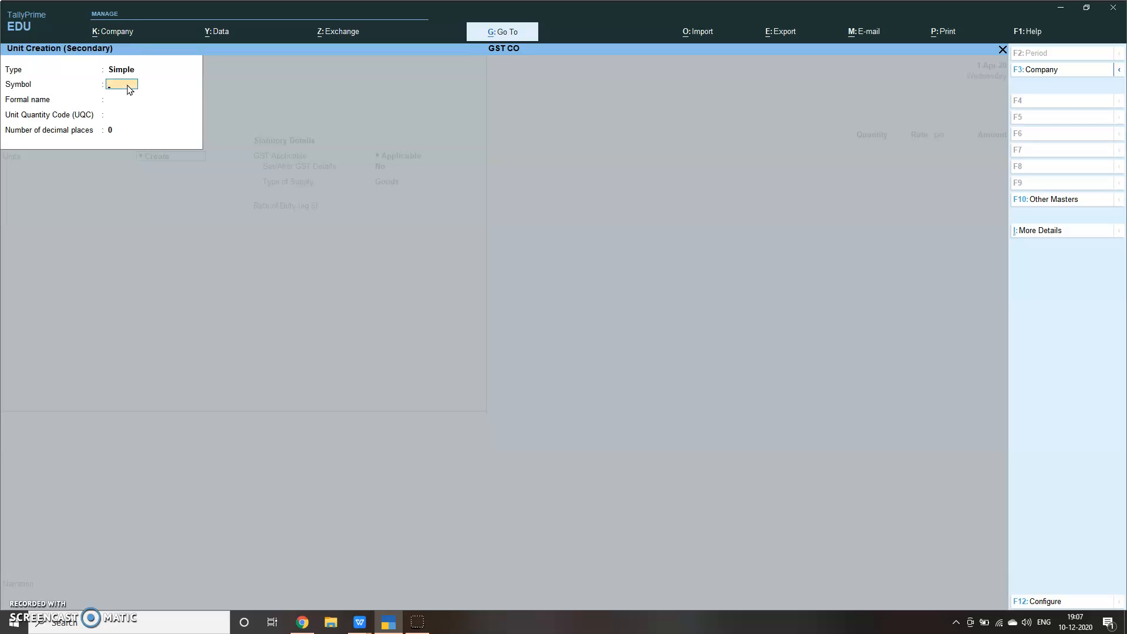
Define the unit pcs with formal name Quantity and unit quantity code PCS-PIECES.
type("QTY")
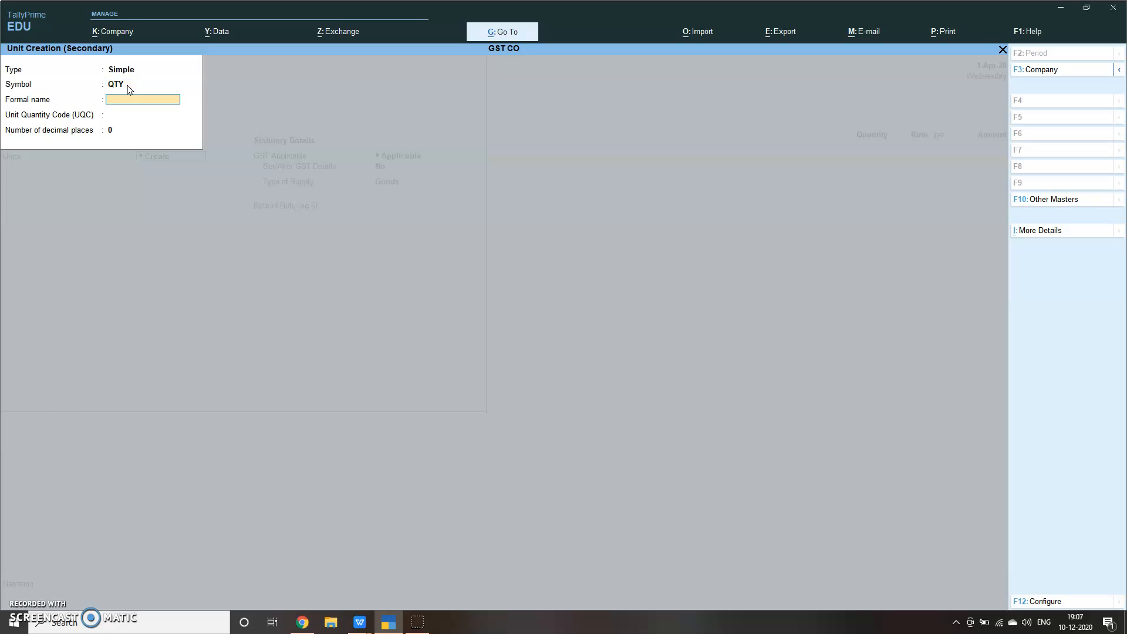
type("Quantity")
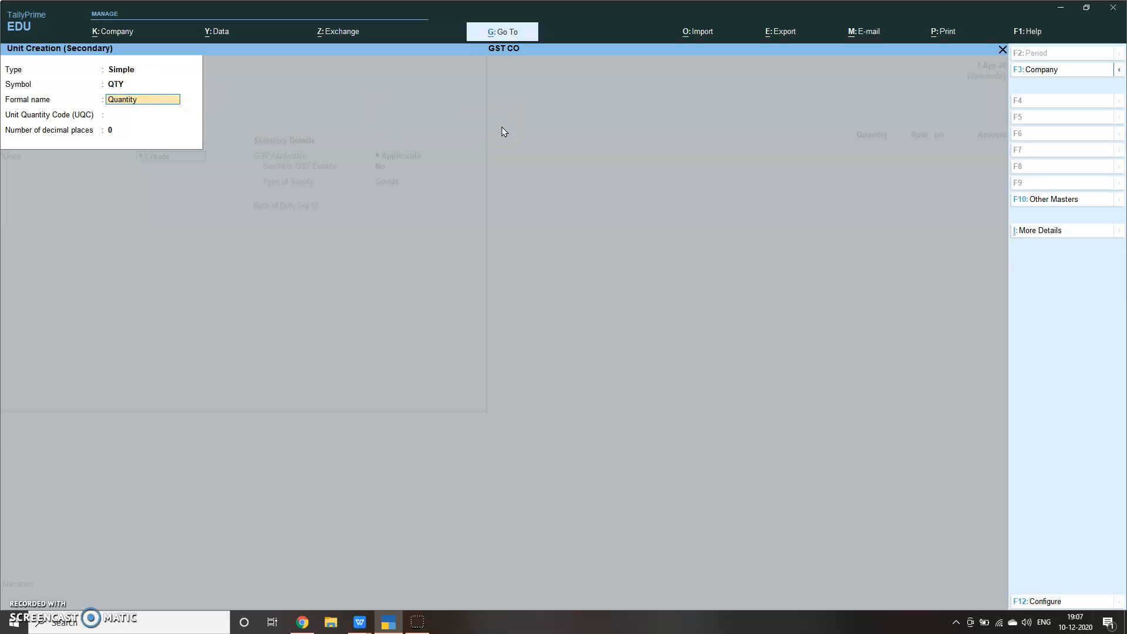
left_click(152, 114)
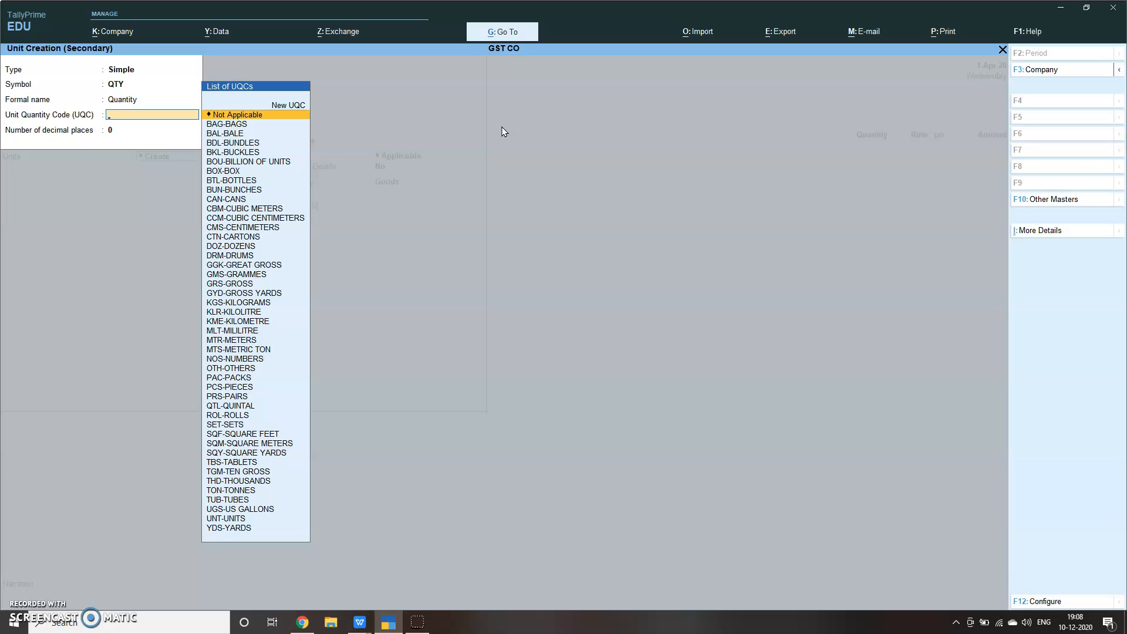
type("qu")
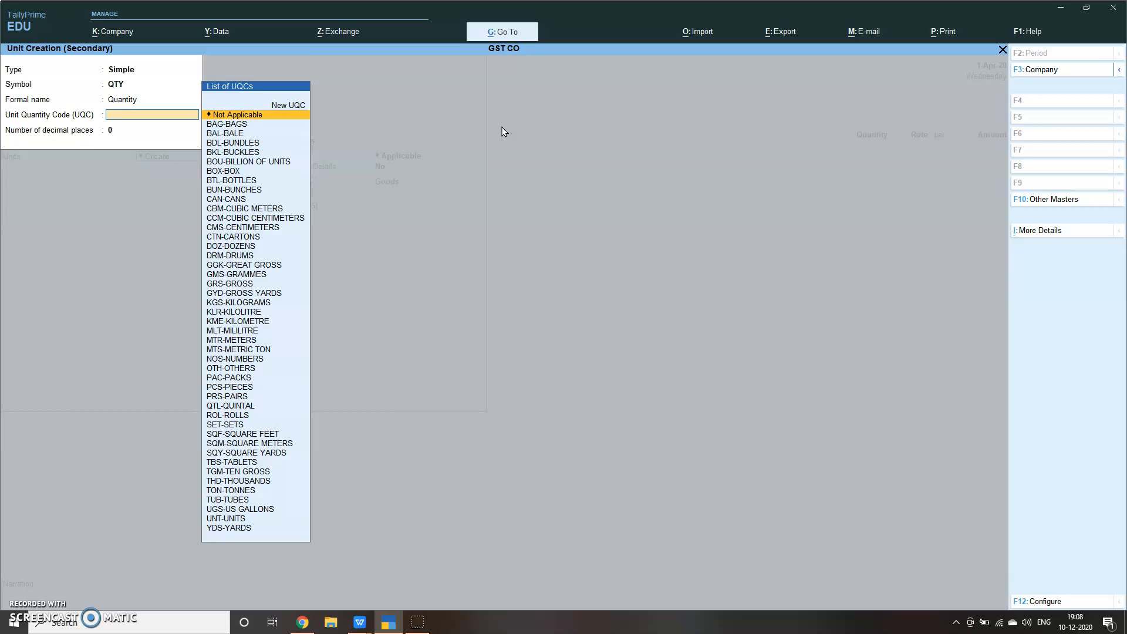
type("pi")
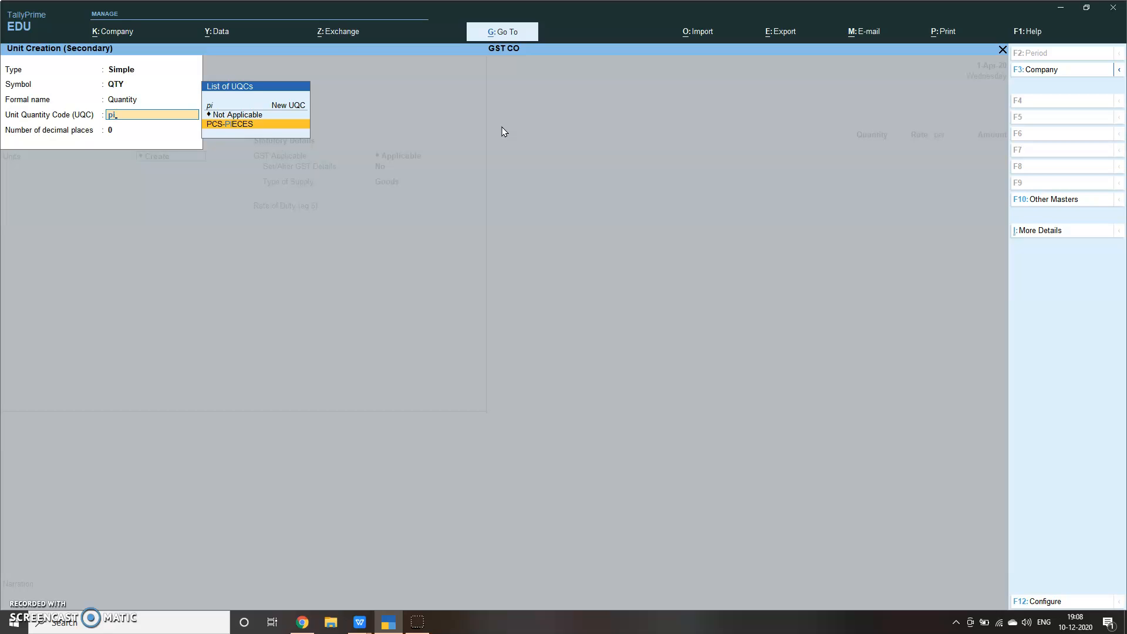
left_click(229, 124)
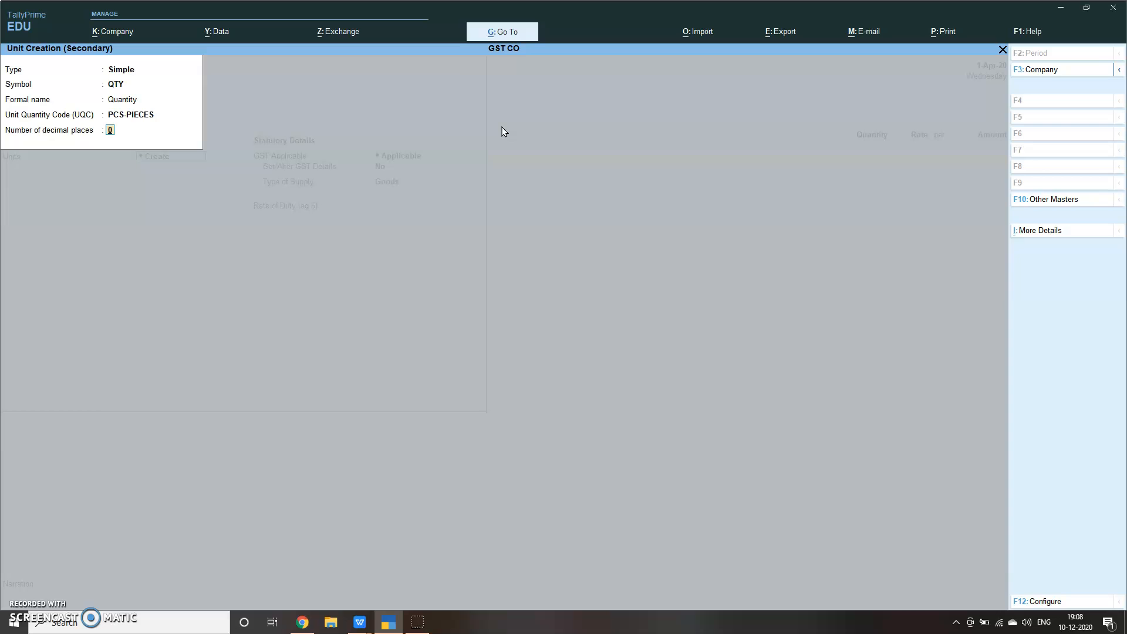
mouse_move(234, 57)
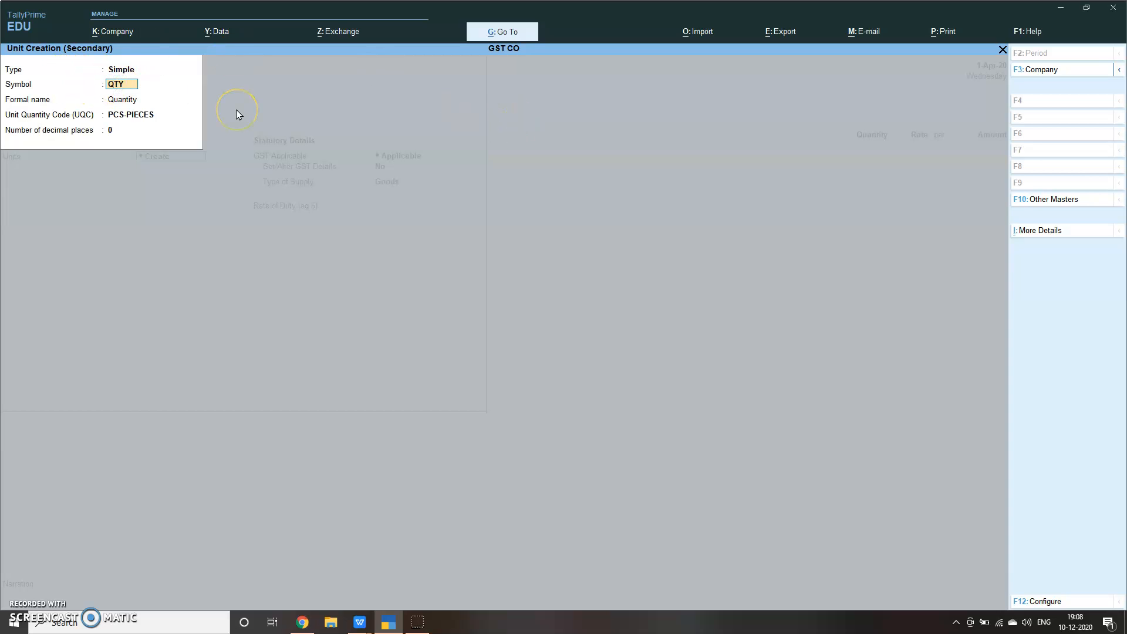
type("pc")
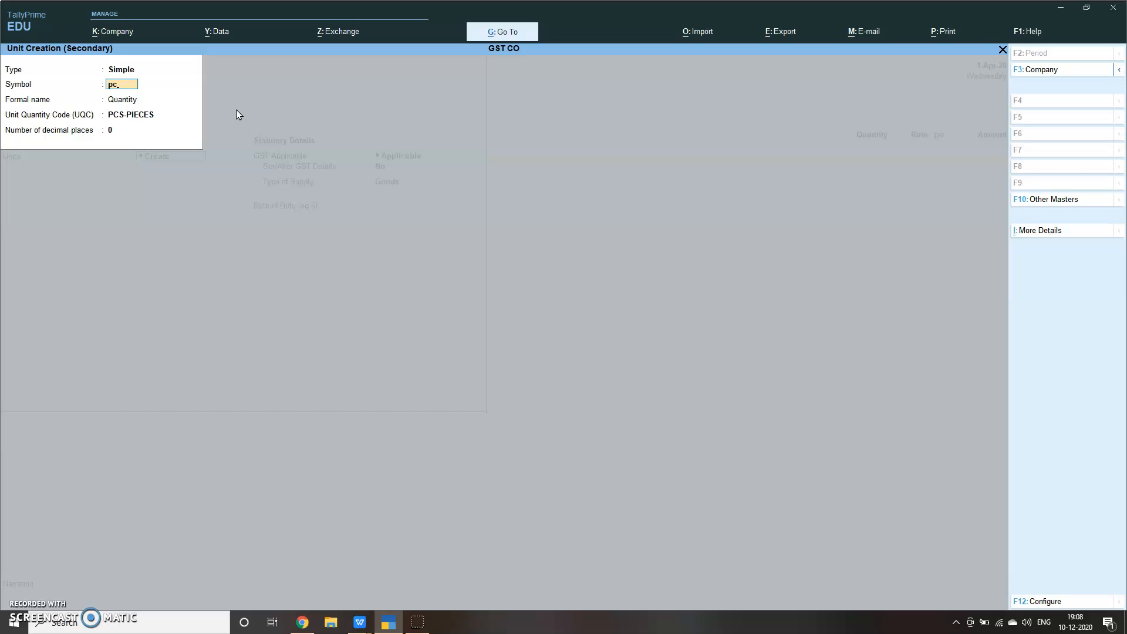
type("s")
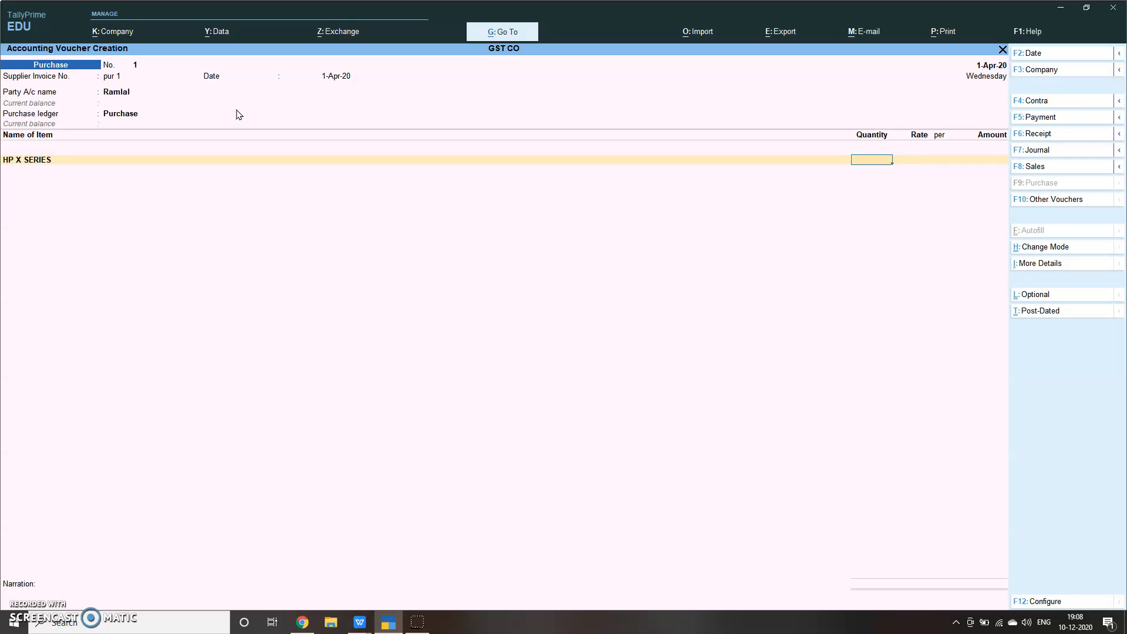
Enter 100 pcs of HP X SERIES at a rate of 4,50,000 on the purchase line.
type("100 pcs")
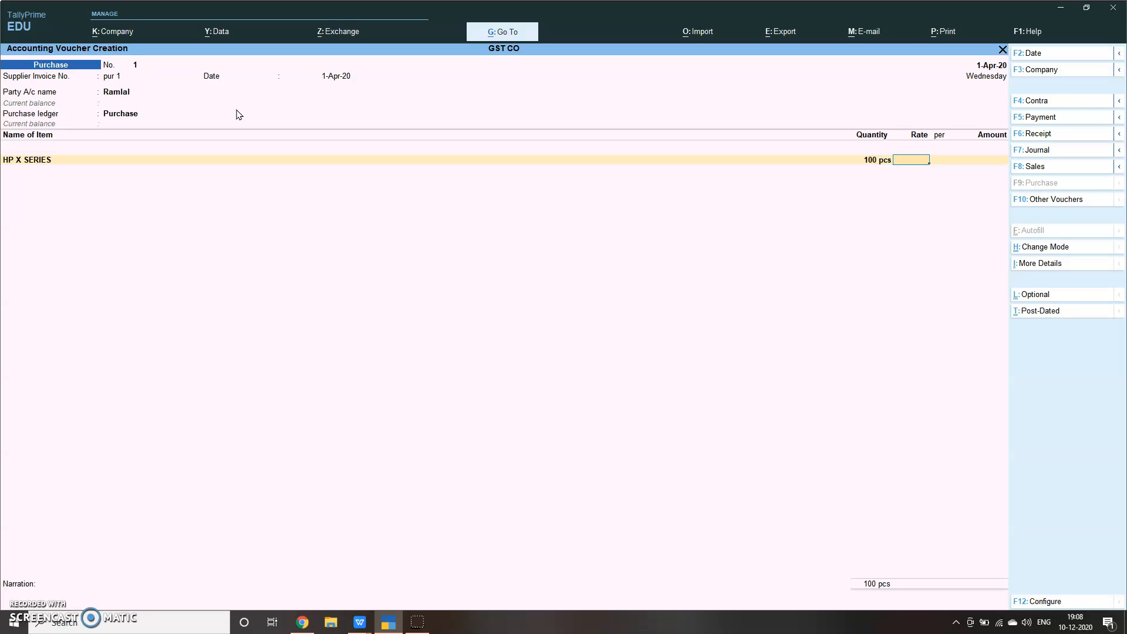
type("450000")
type("C")
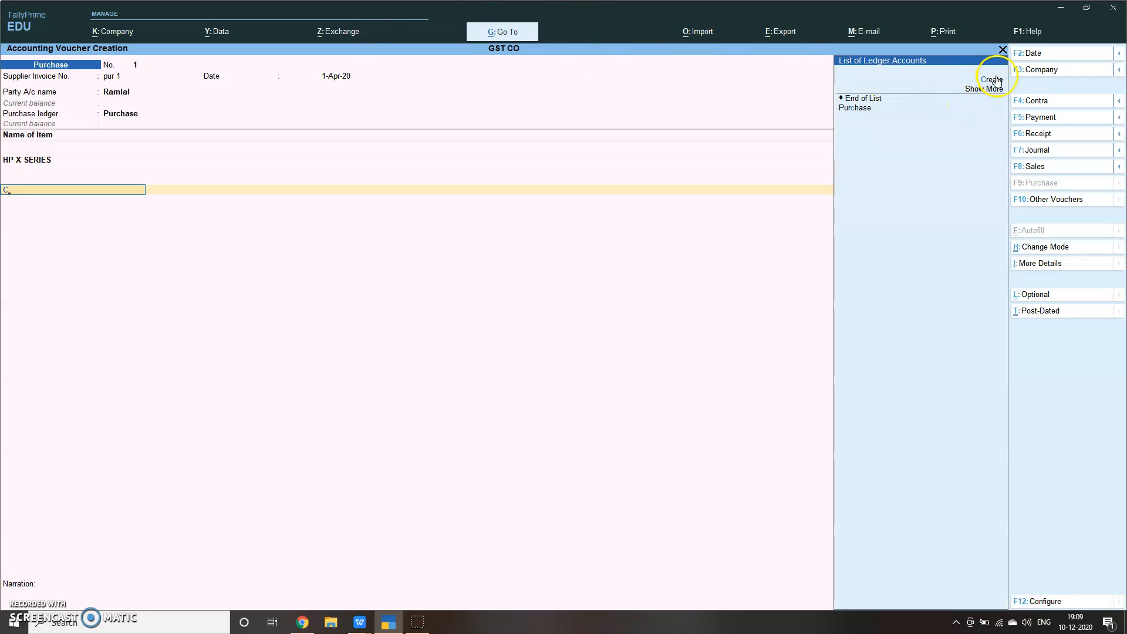
Create the CGST ledger under Duties & Taxes with duty type GST and tax type Central Tax.
left_click(991, 80)
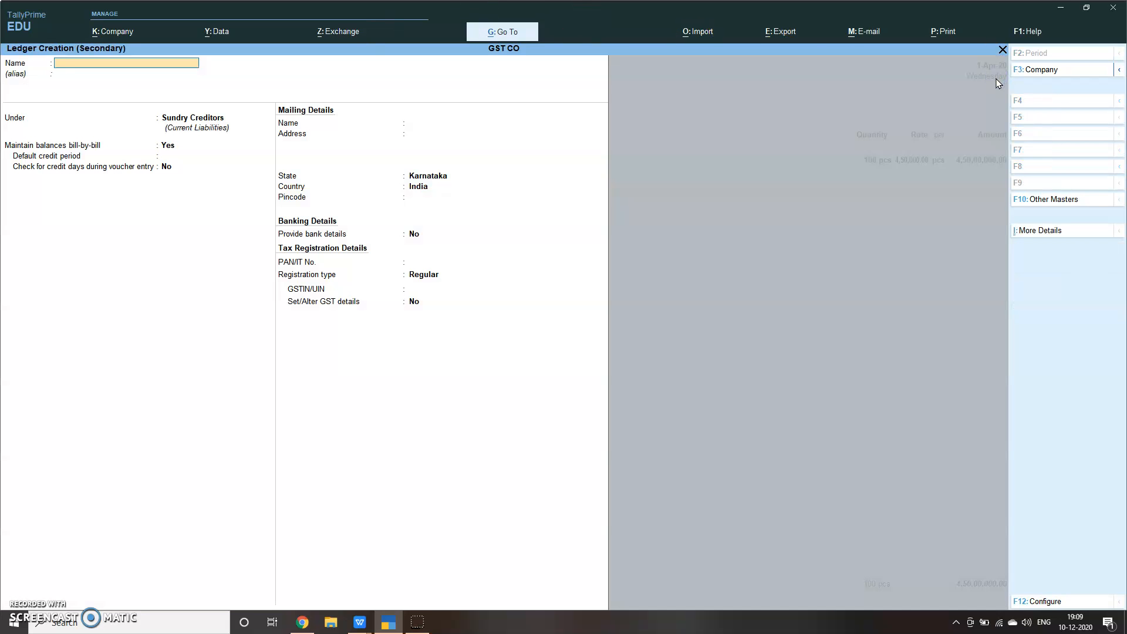
type("CGST")
left_click(214, 116)
type("D")
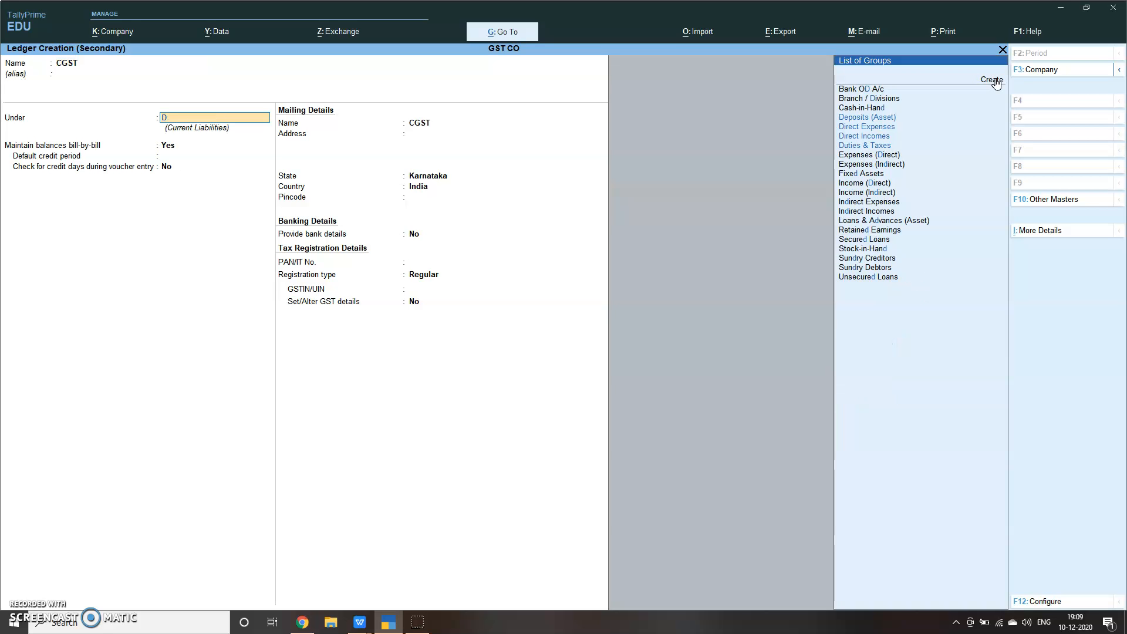
left_click(865, 146)
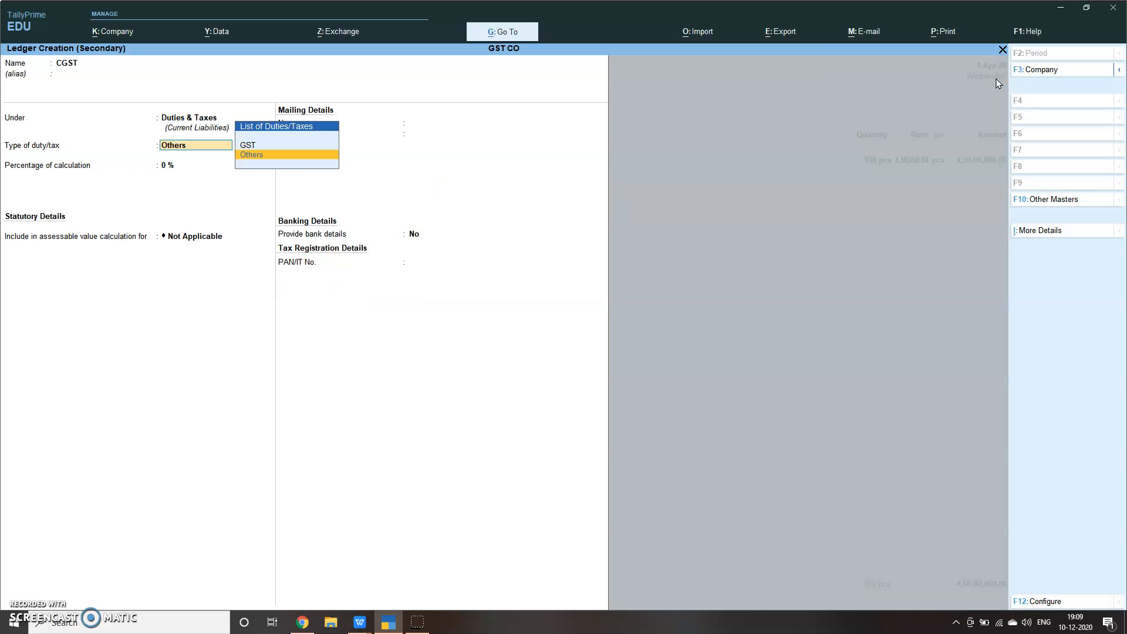
left_click(247, 145)
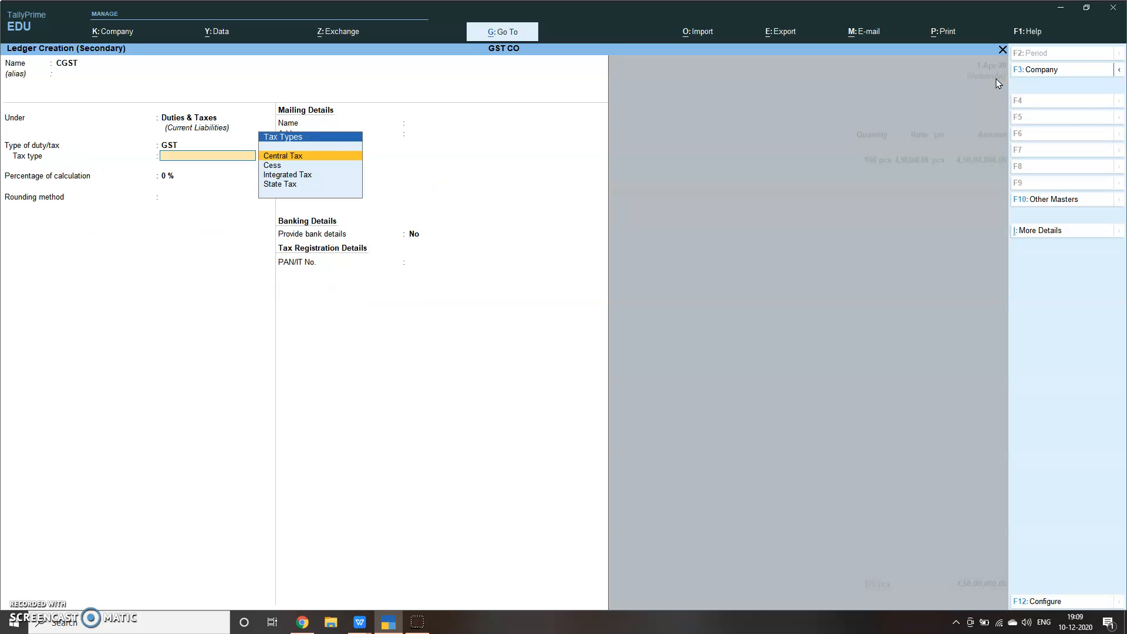
left_click(283, 155)
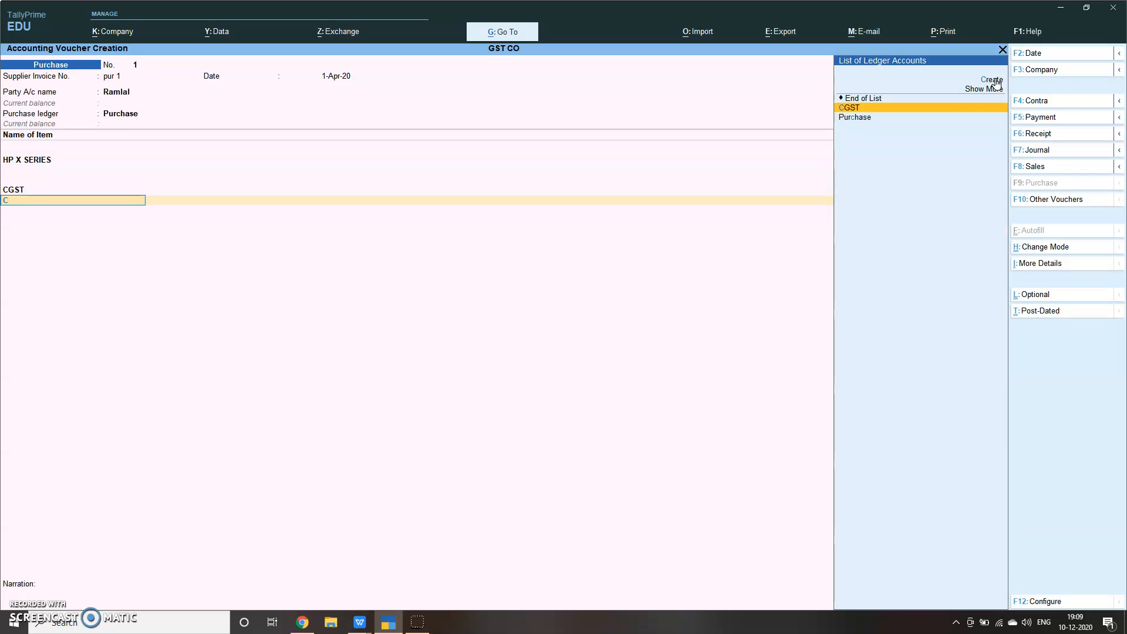
Create the SGST ledger as State Tax and accept the first purchase voucher.
left_click(990, 79)
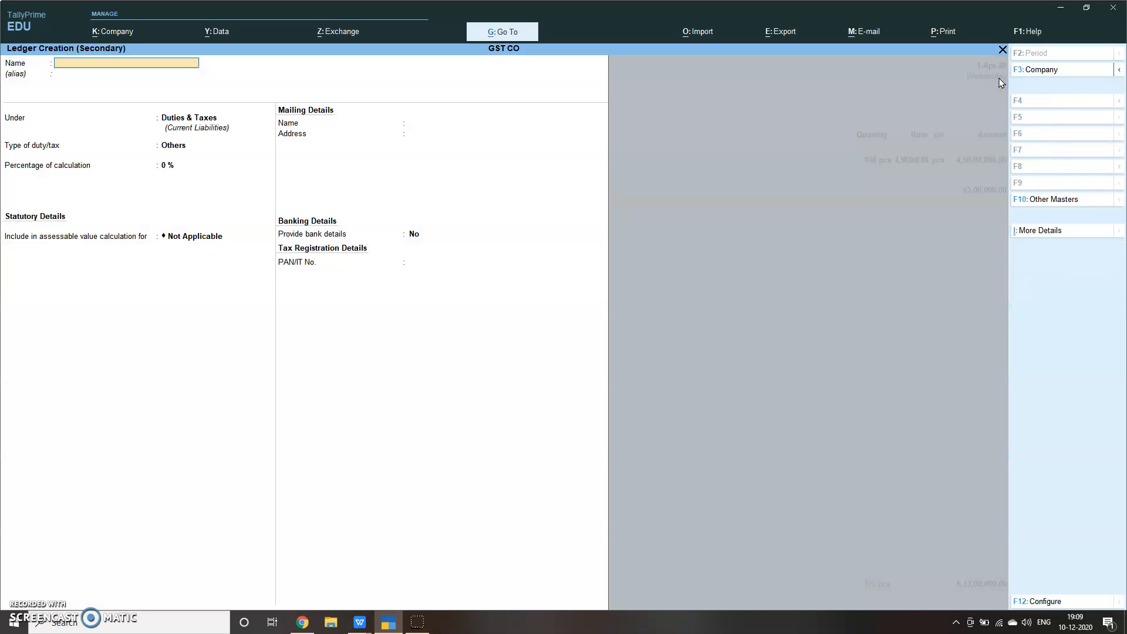
type("SGST")
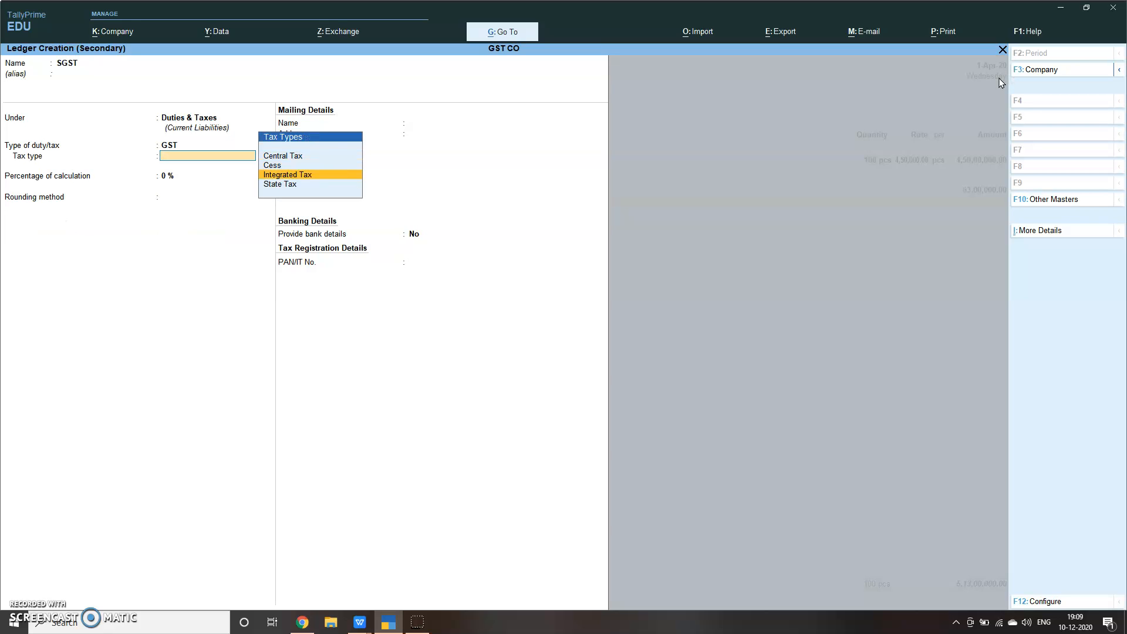
left_click(280, 183)
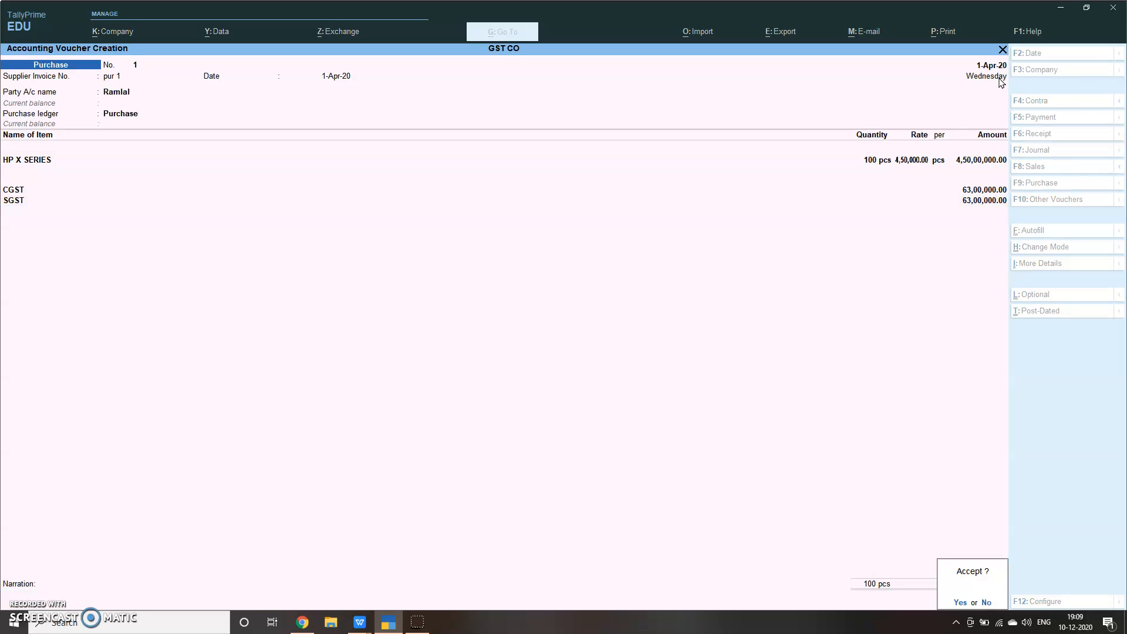
left_click(960, 602)
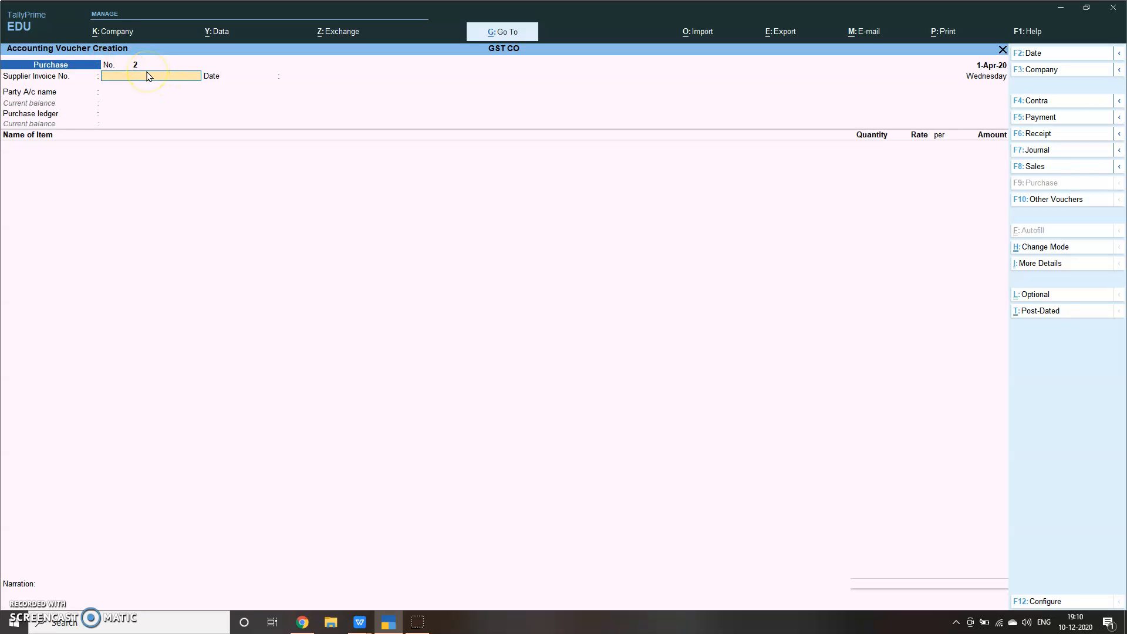
Fill voucher pur 2 from Rogers Co with the Purchase ledger, 50 pcs of HP X SERIES, and start the CGST line.
type("P")
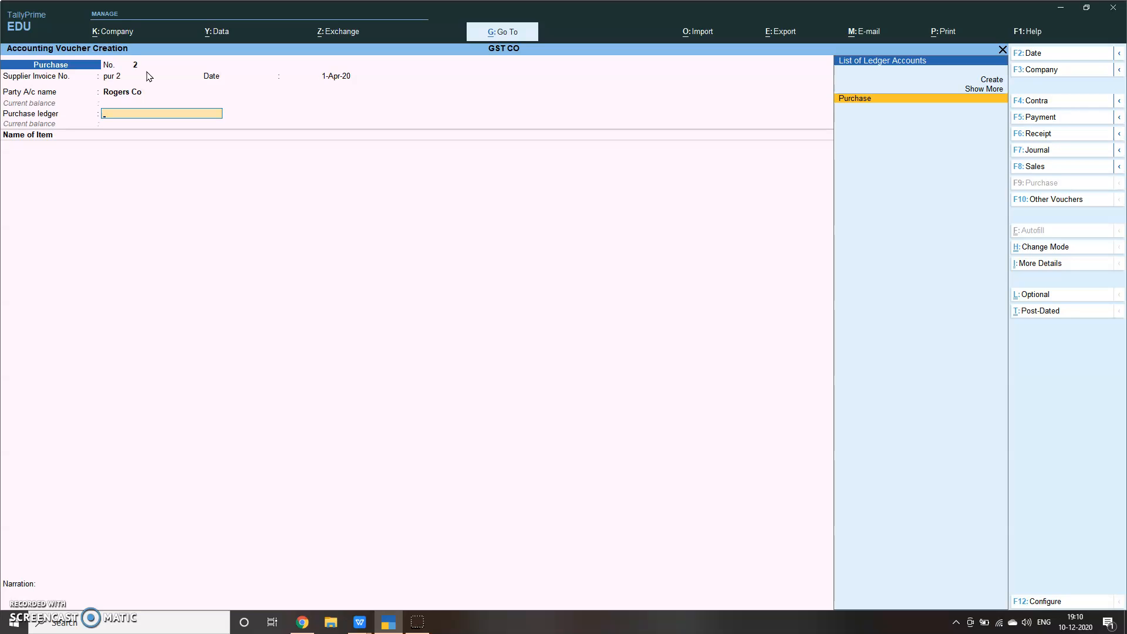
left_click(855, 99)
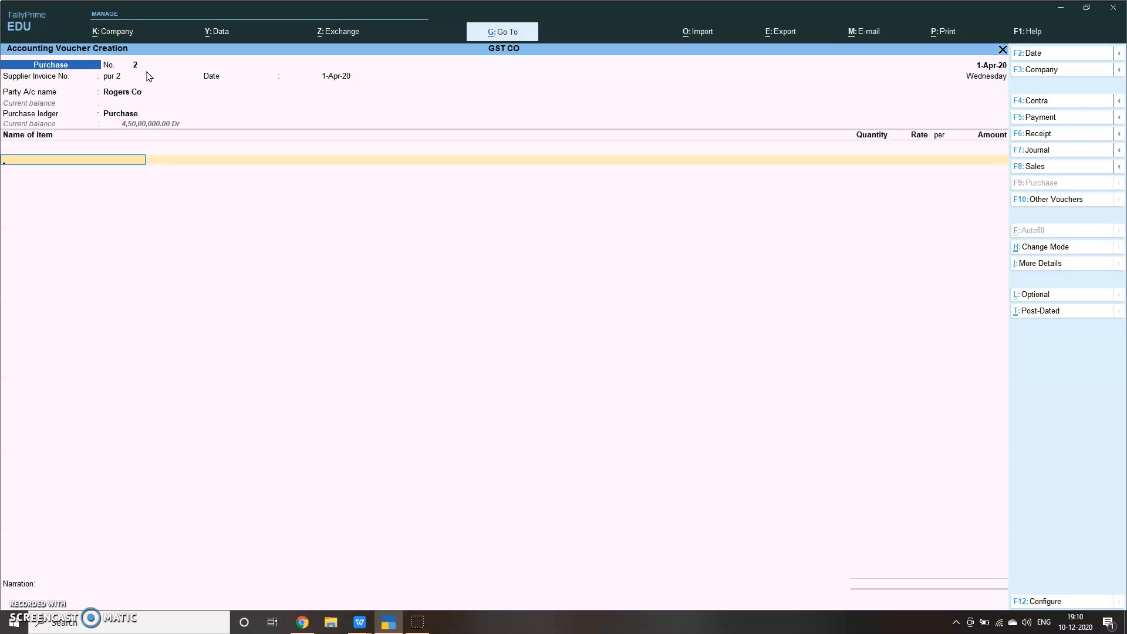
type("H")
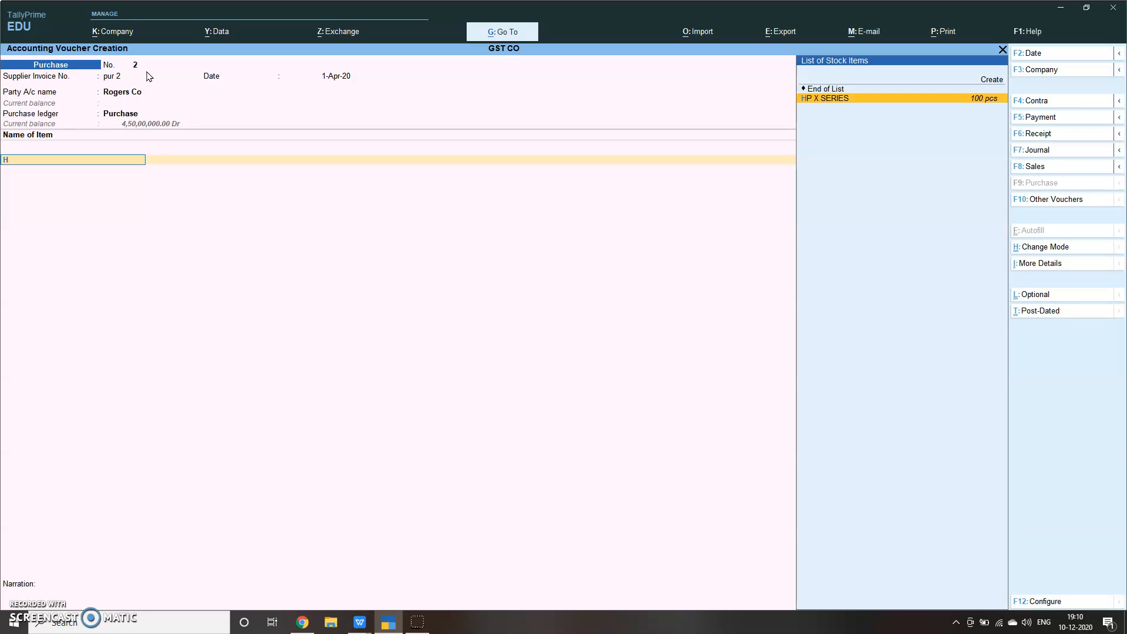
left_click(825, 97)
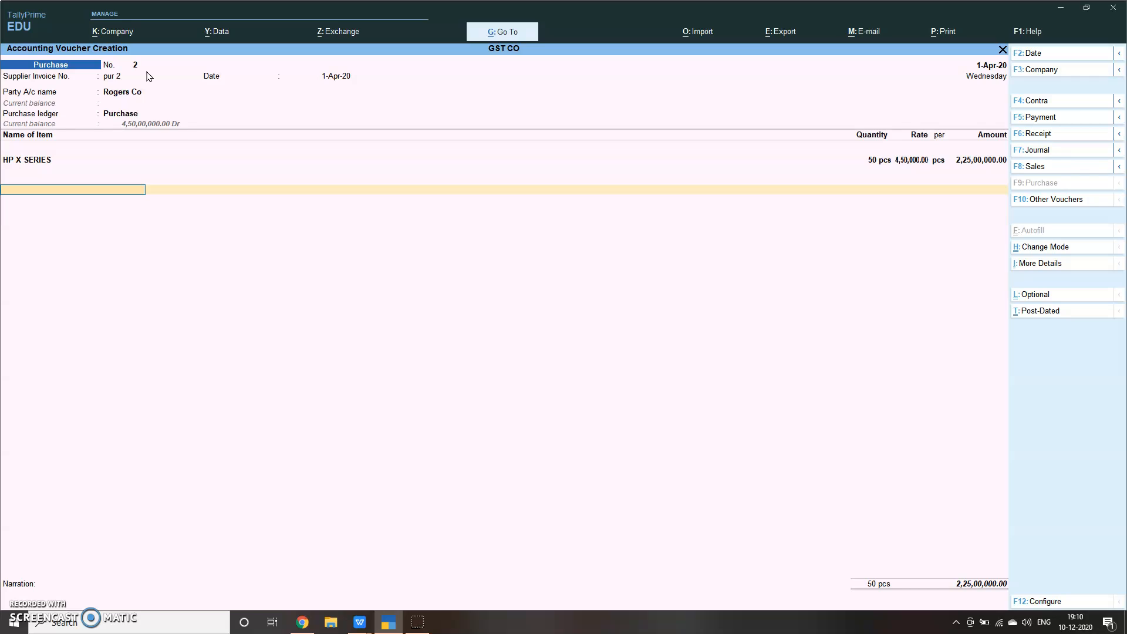
type("CGST")
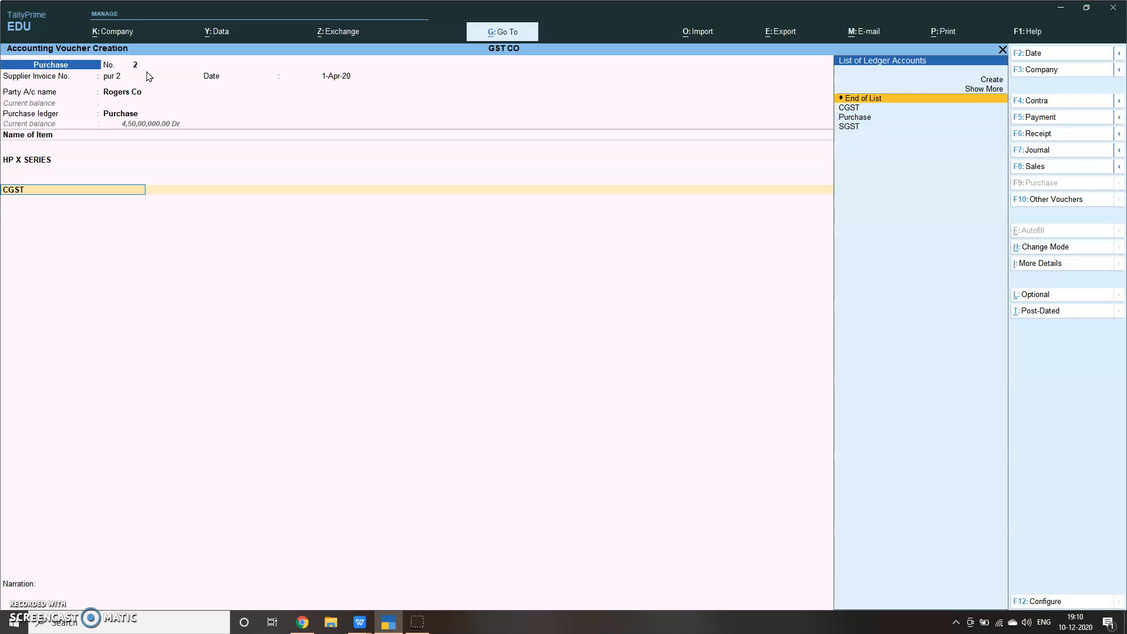
Create the IGST ledger as GST Integrated Tax and accept purchase voucher 2 with 63,00,000 IGST.
left_click(990, 79)
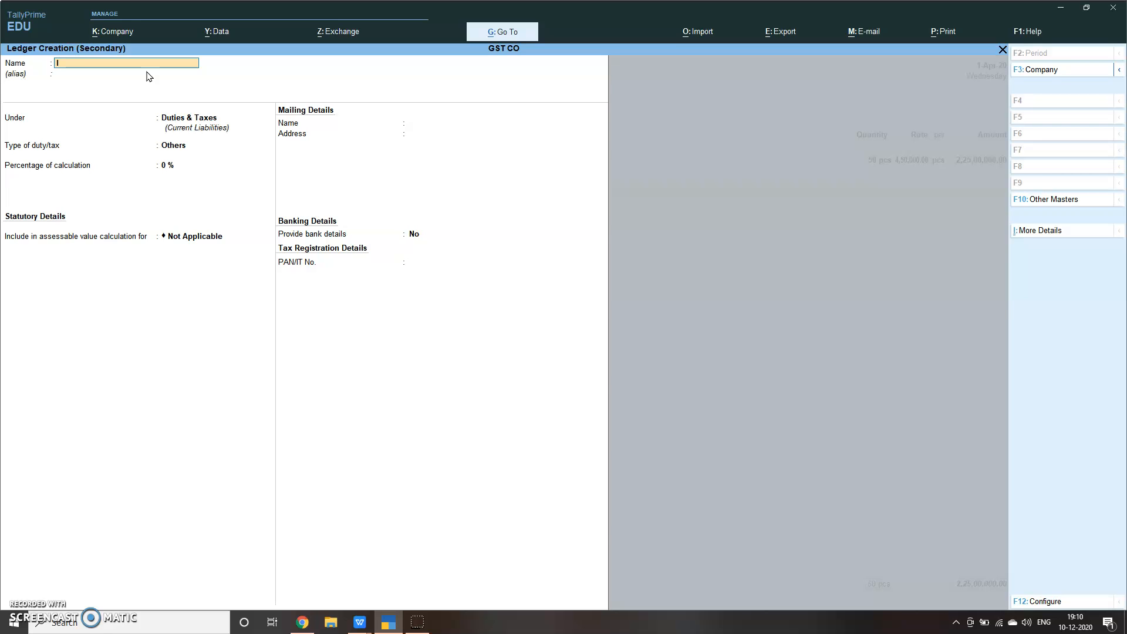
type("IGST")
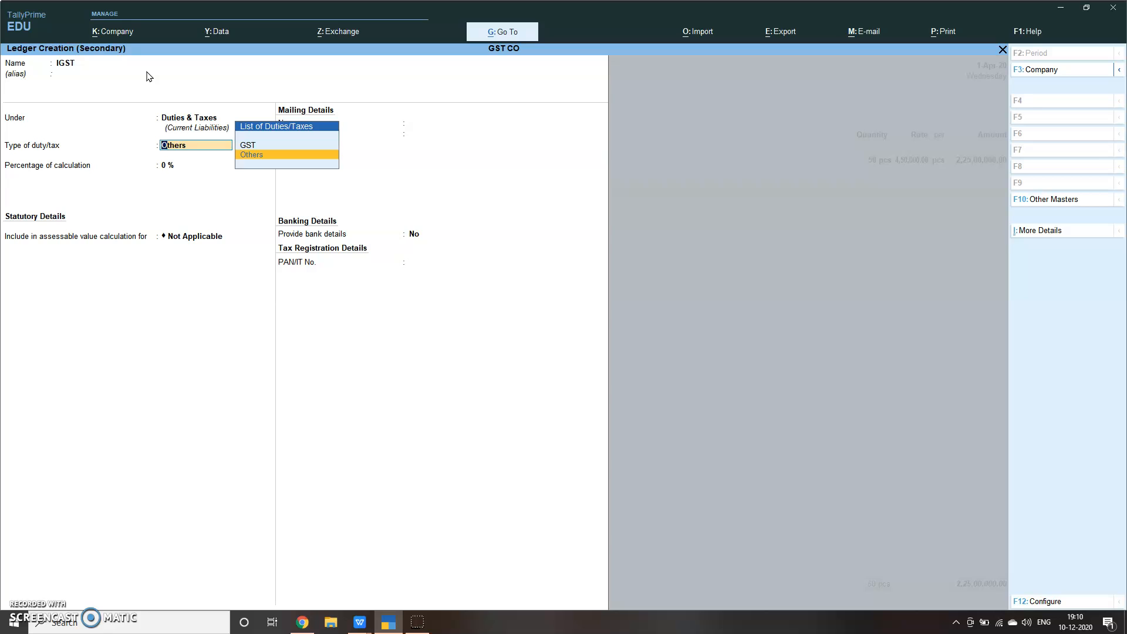
left_click(247, 145)
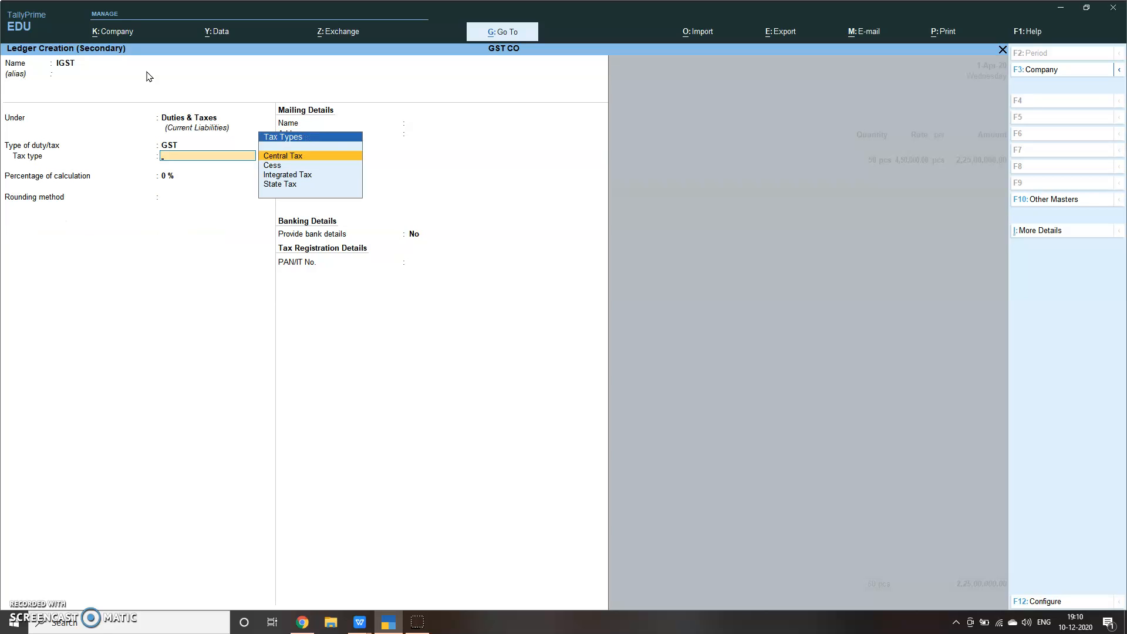
left_click(288, 174)
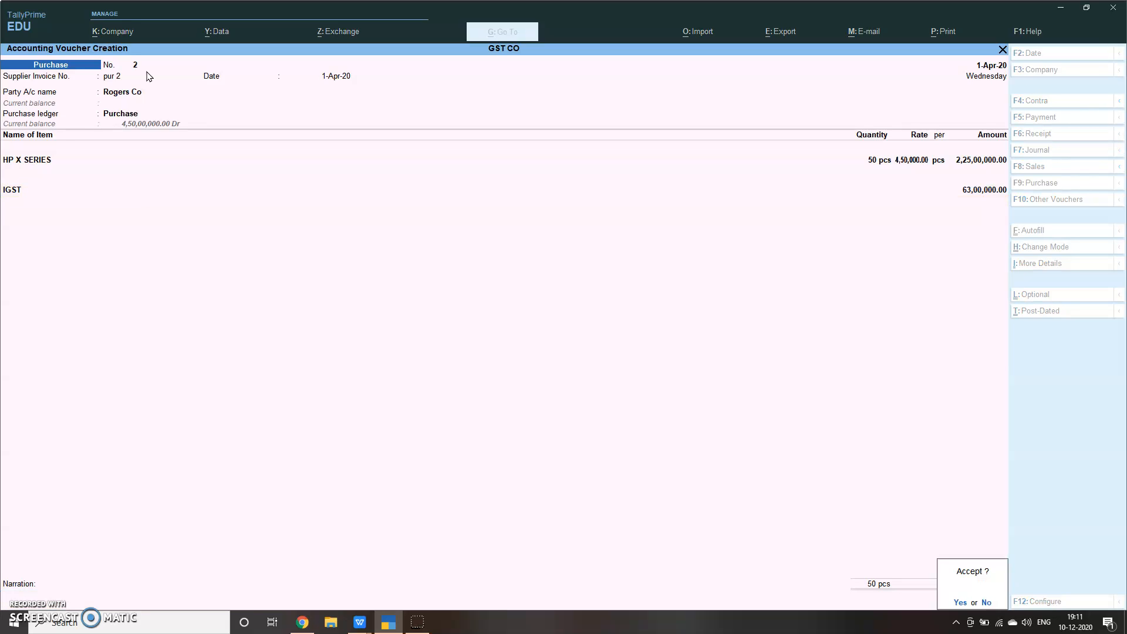
left_click(961, 601)
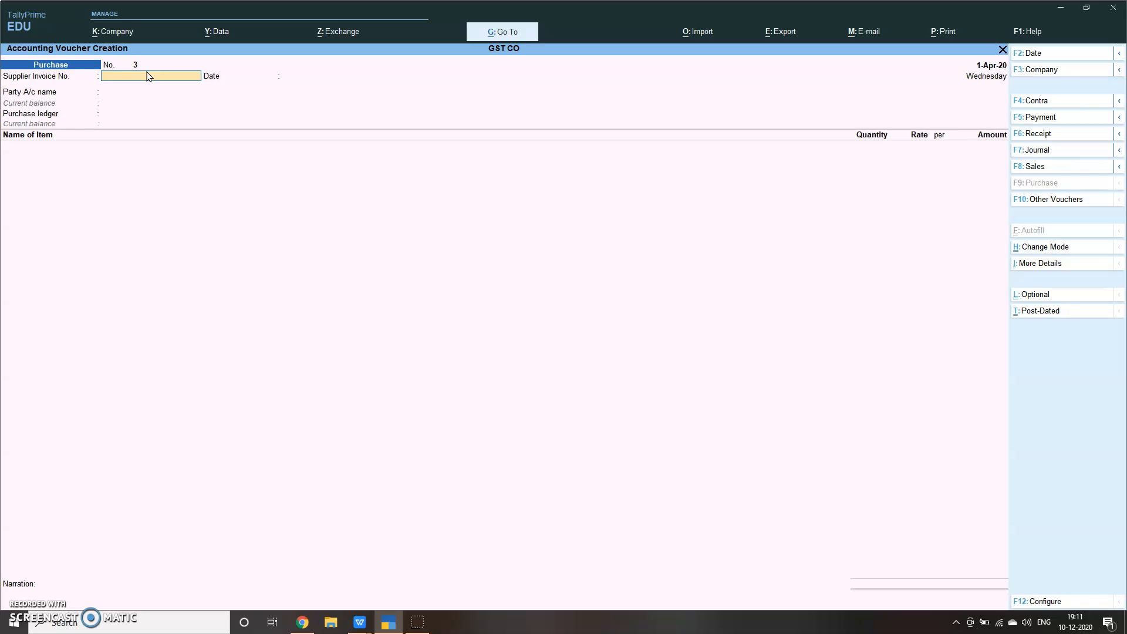
left_click(1033, 166)
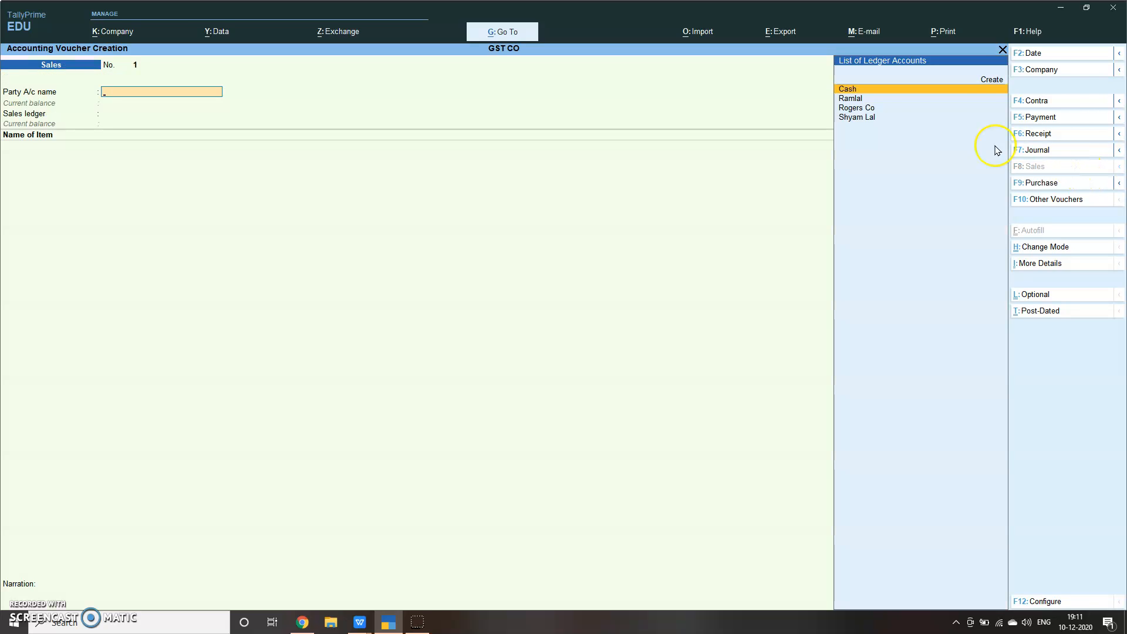
left_click(857, 117)
type("H")
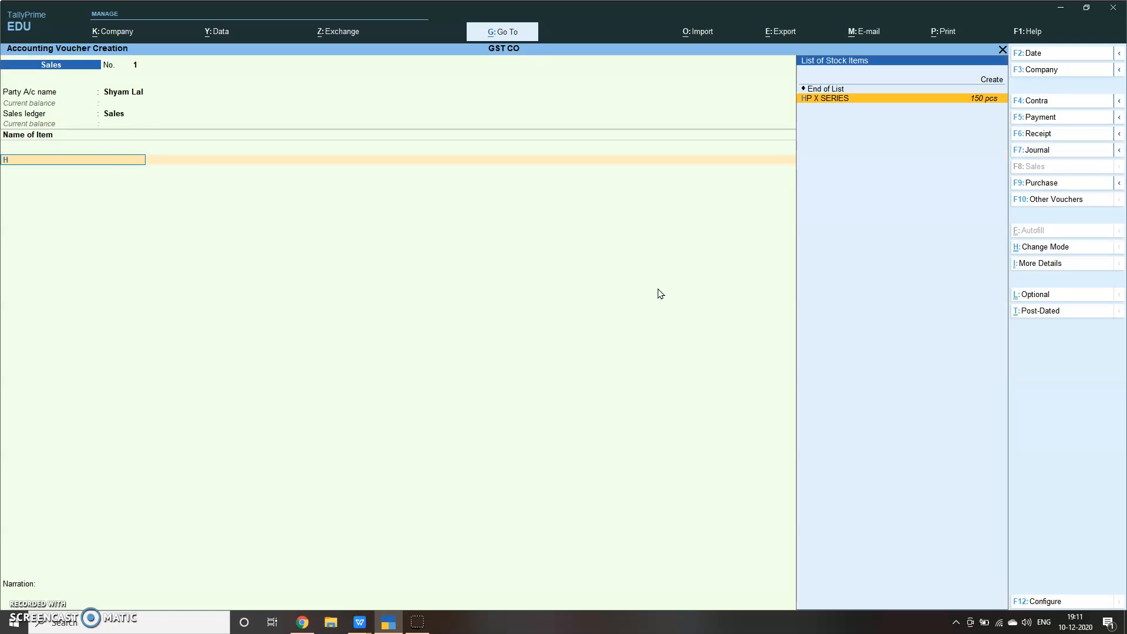
left_click(825, 97)
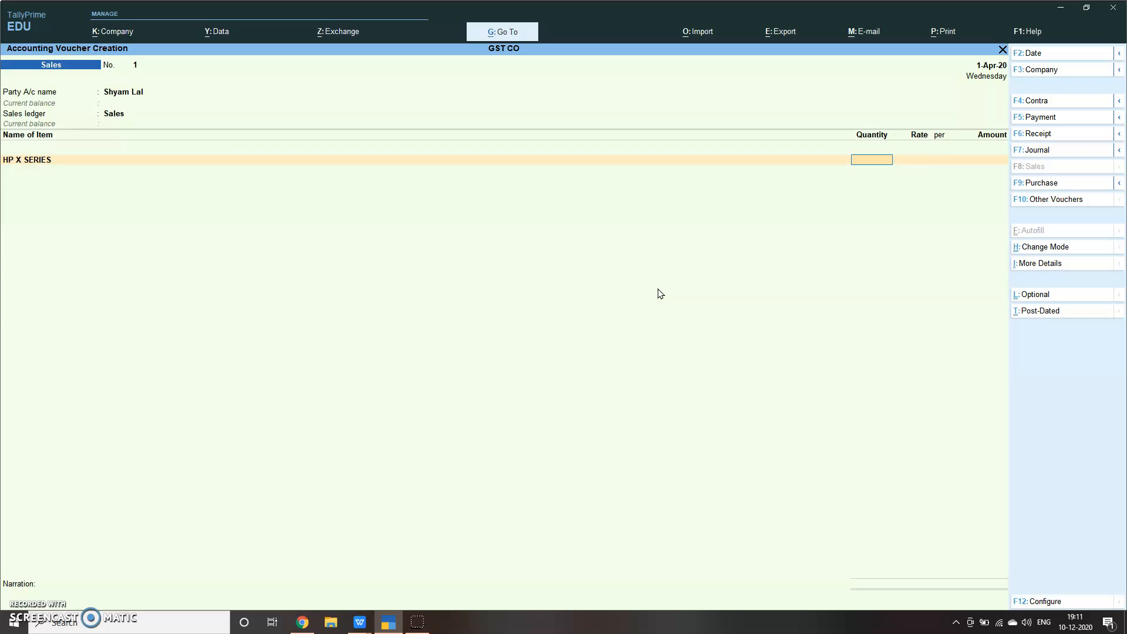
type("10 pcs")
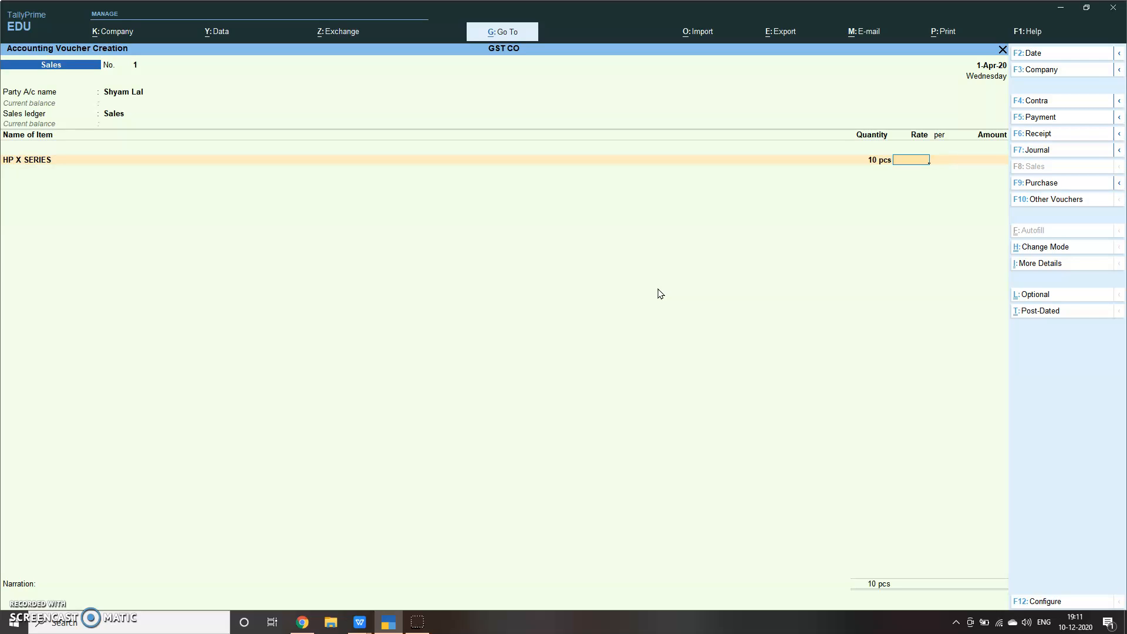
type("500")
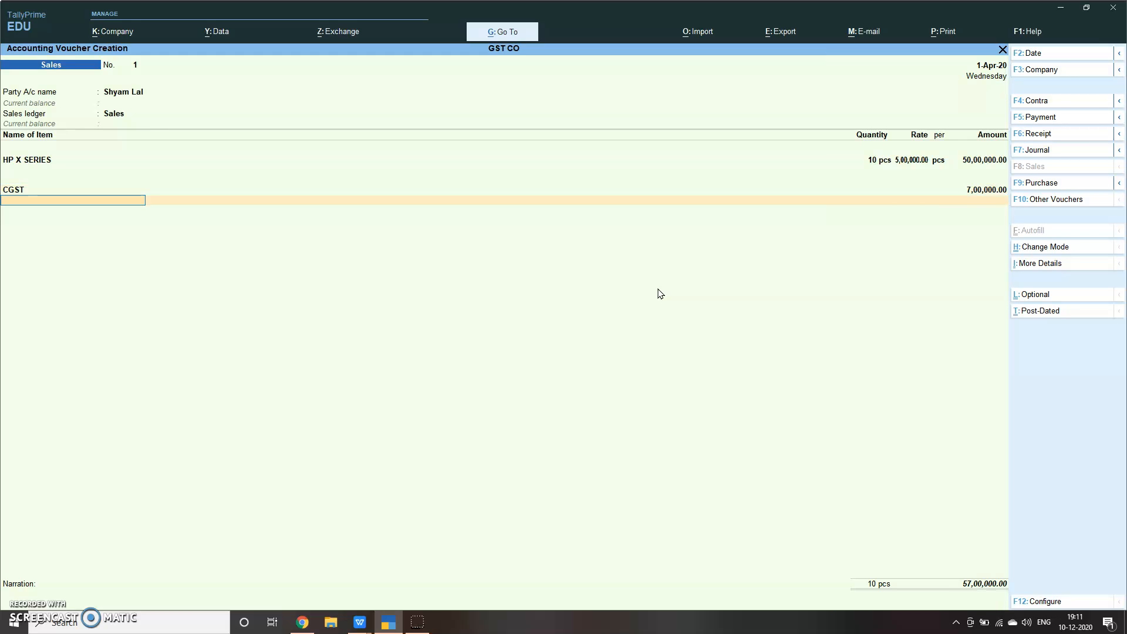
type("S")
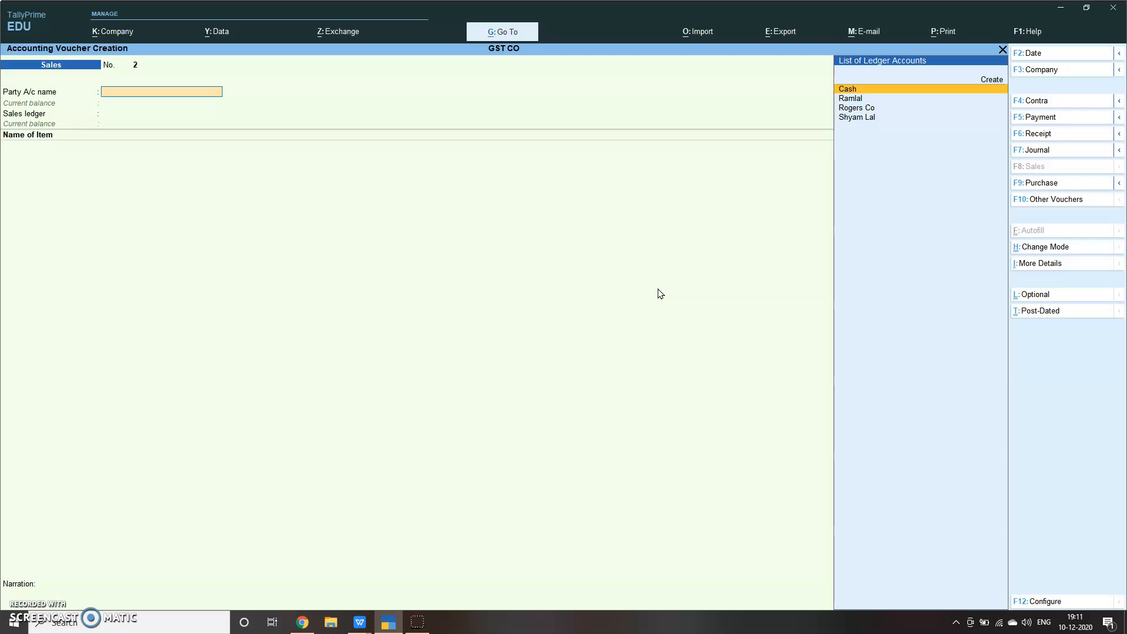
Go from voucher entry to the GSTR-1 report and view its uncertain transactions list.
key("Escape")
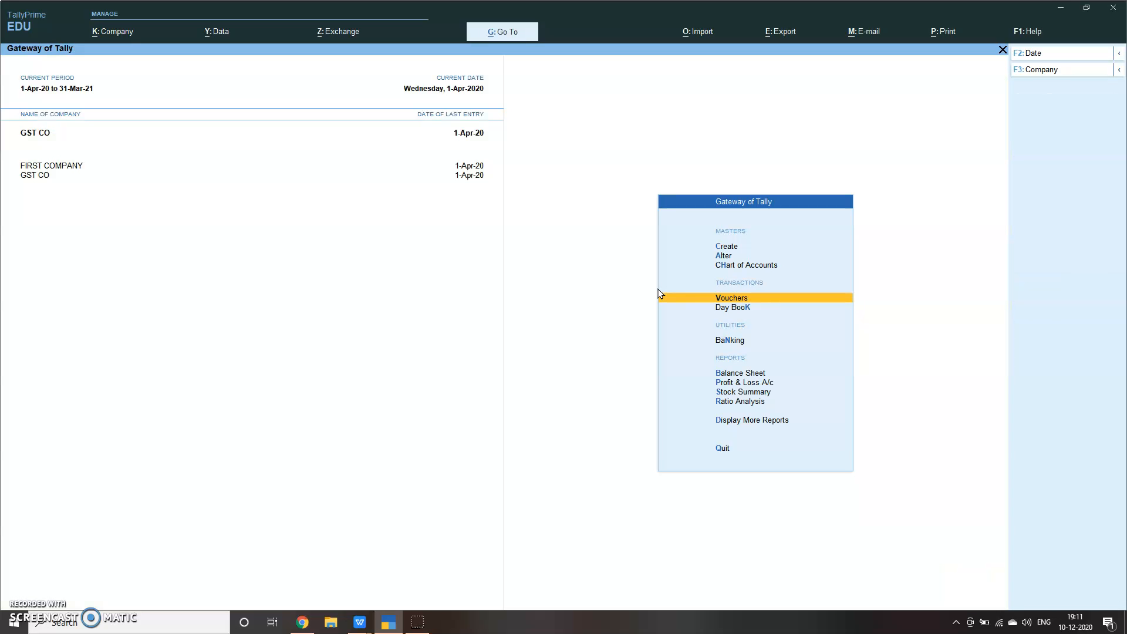
mouse_move(669, 381)
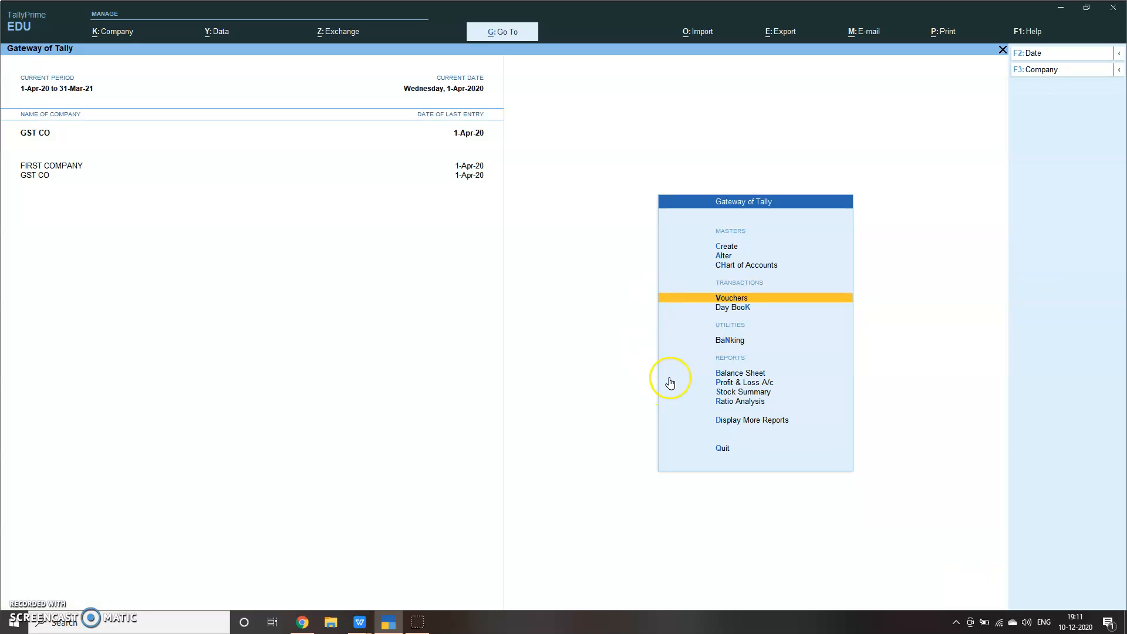
left_click(501, 31)
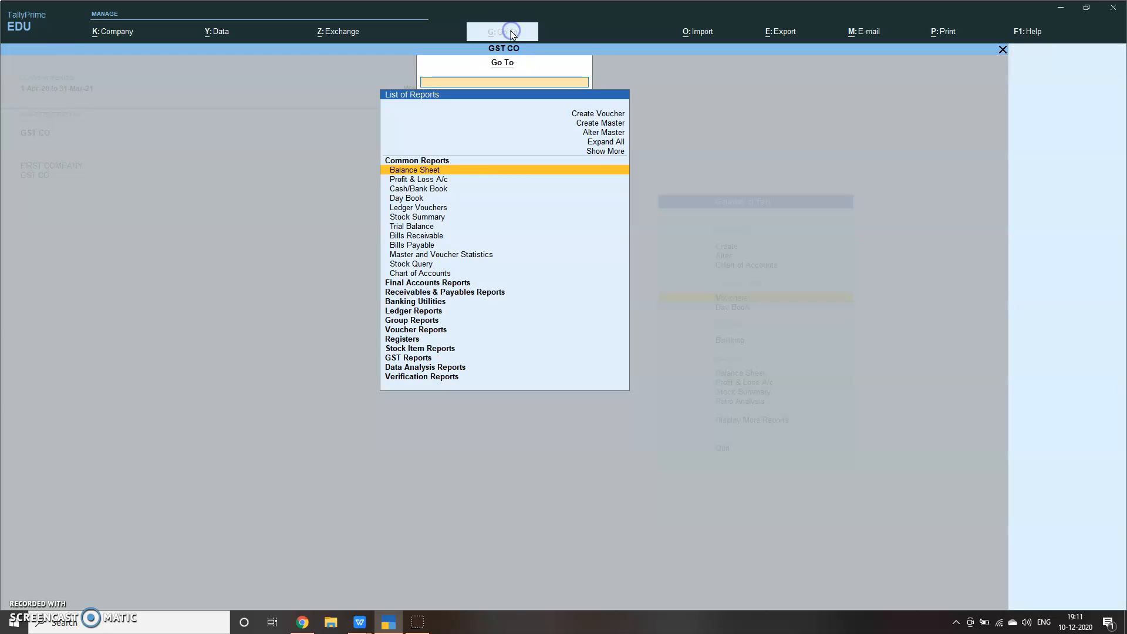
mouse_move(438, 379)
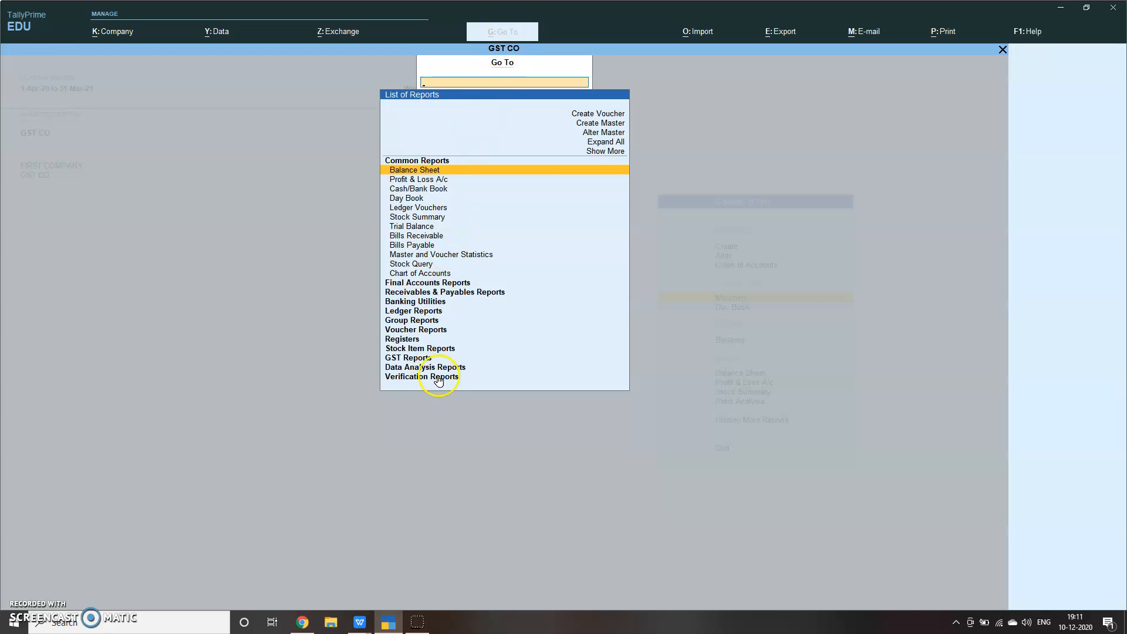
left_click(407, 357)
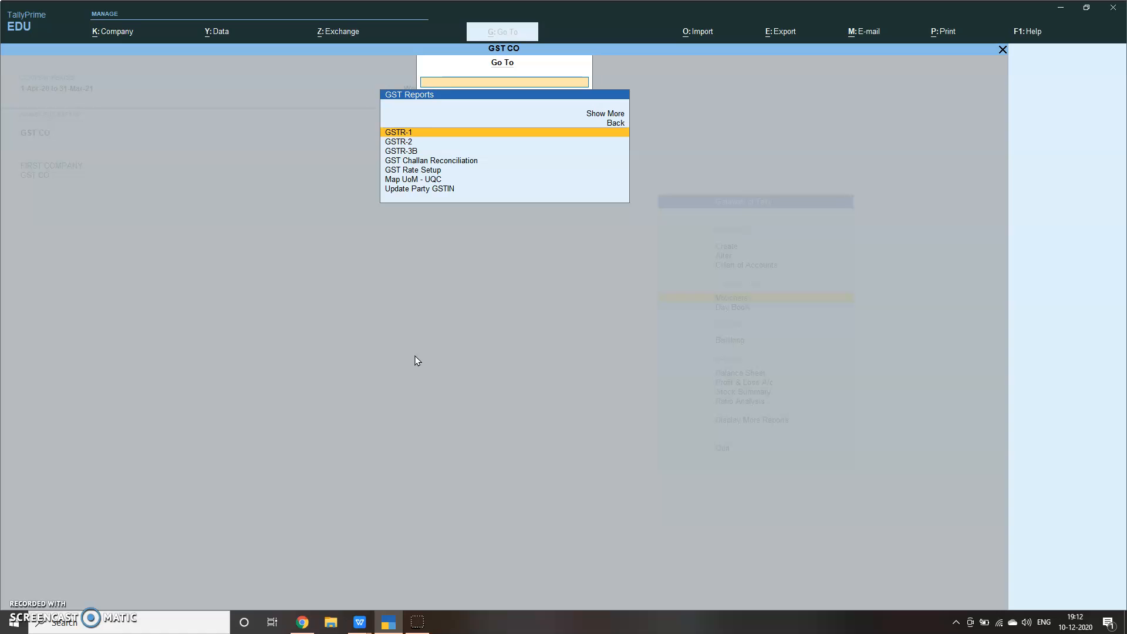
left_click(413, 141)
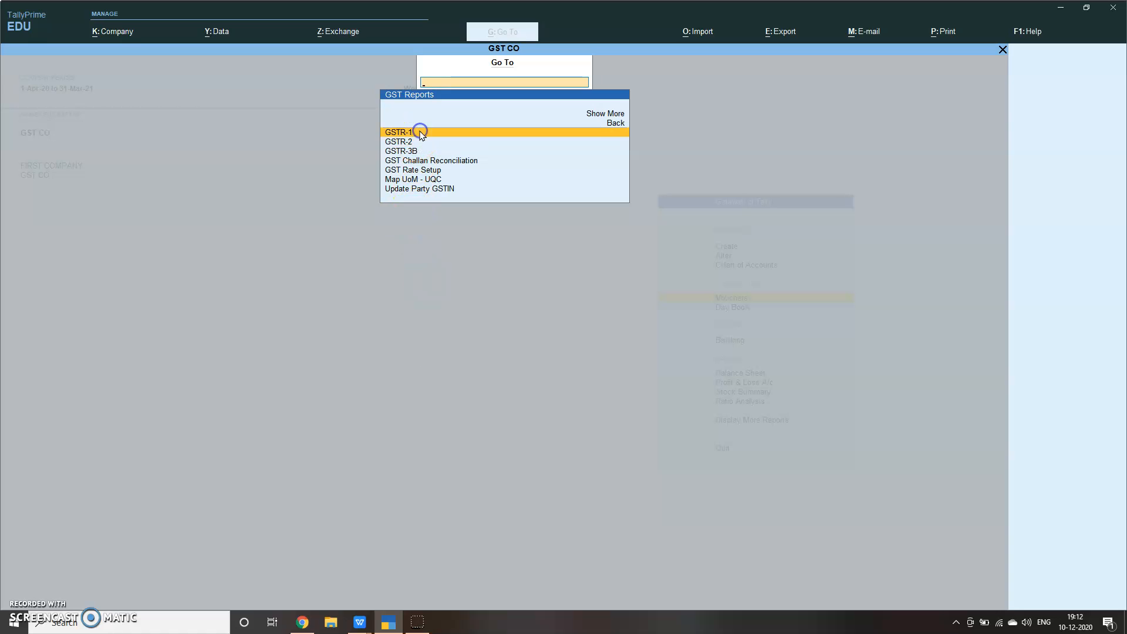
left_click(401, 132)
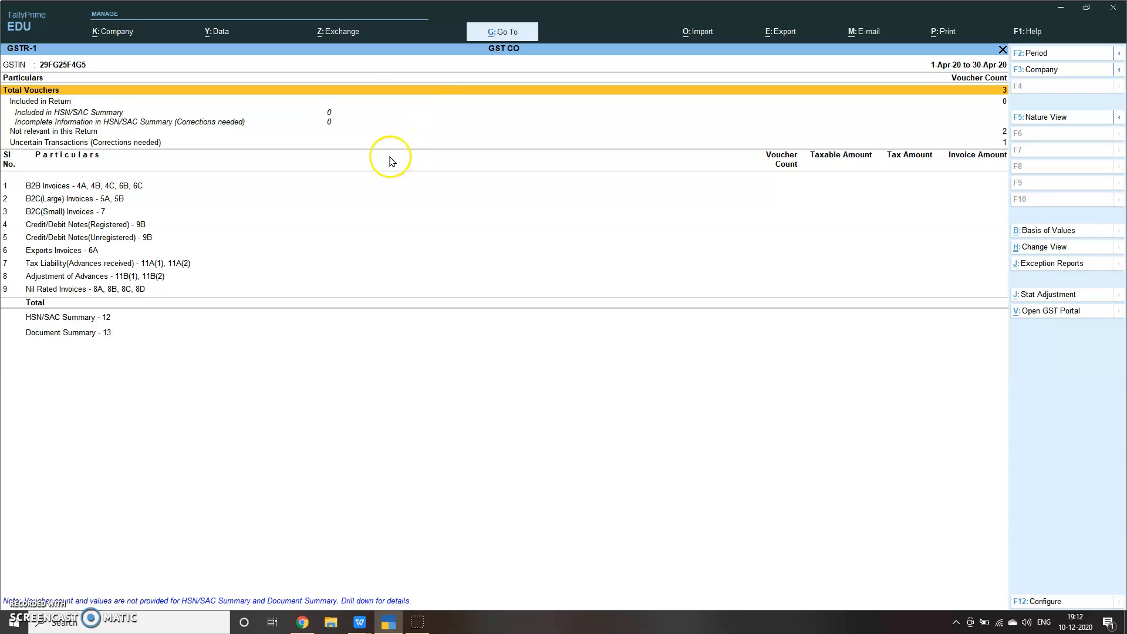
mouse_move(179, 225)
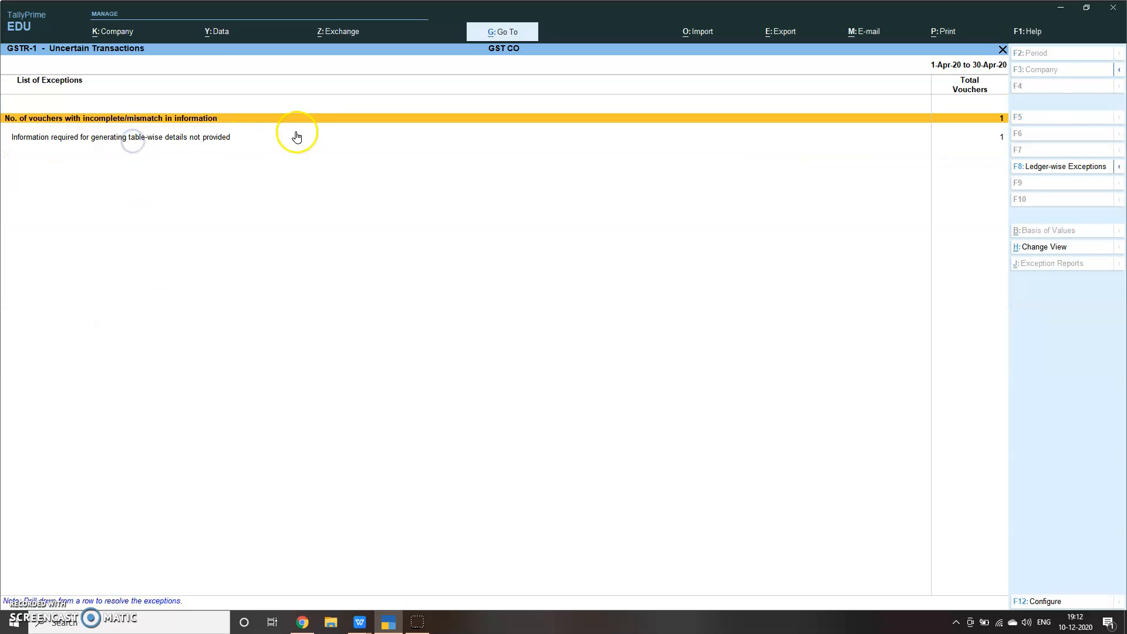
mouse_move(314, 120)
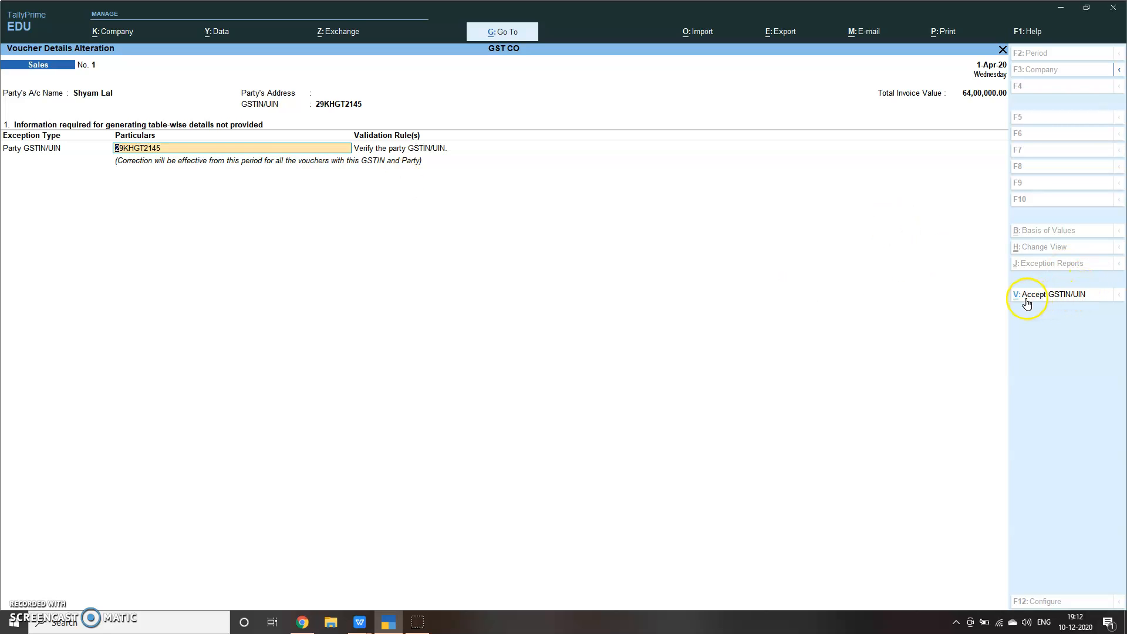
left_click(1033, 293)
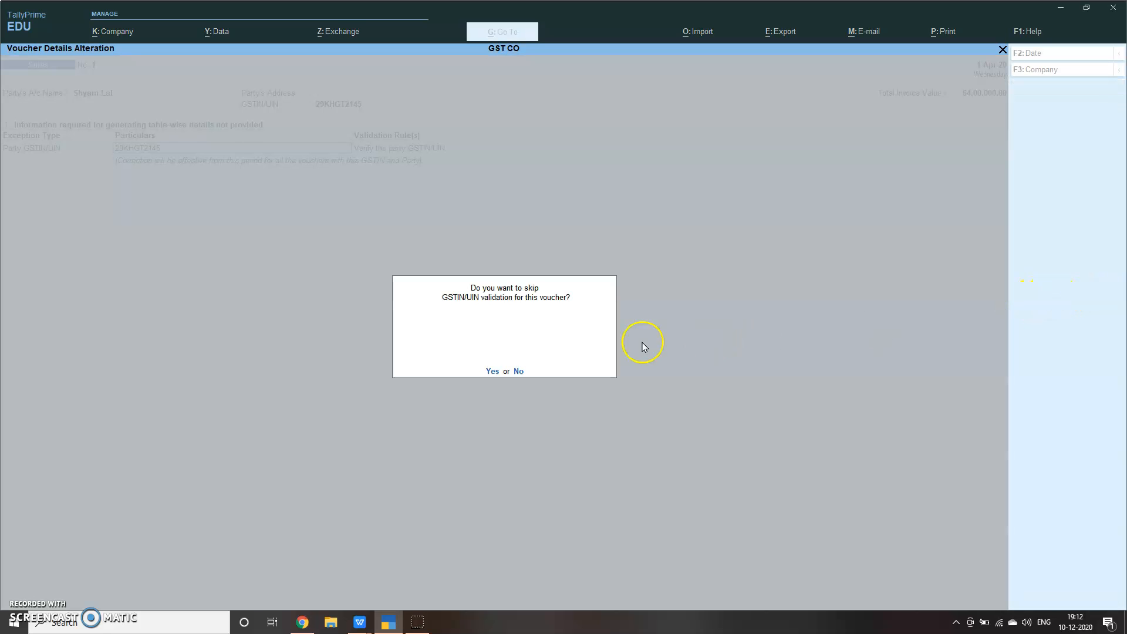
mouse_move(473, 307)
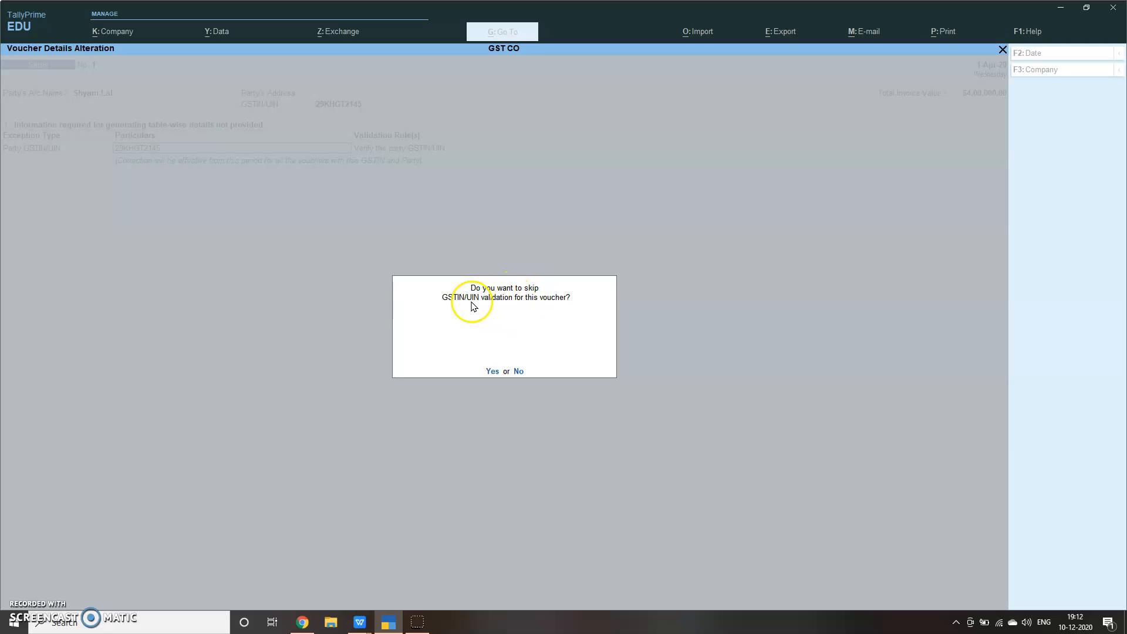
mouse_move(564, 308)
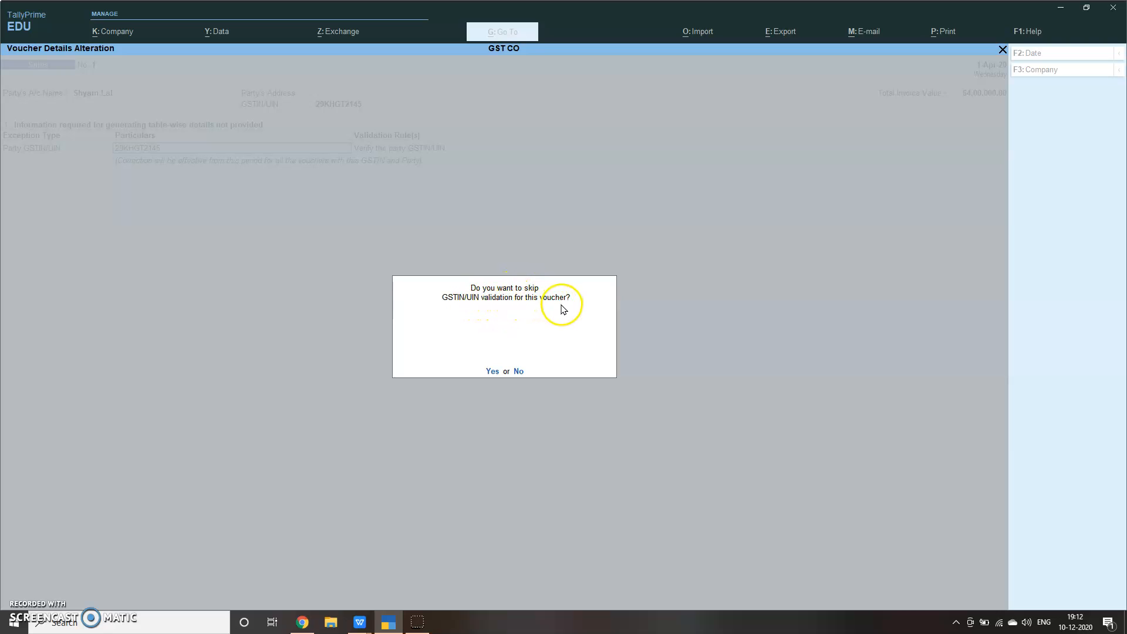
left_click(518, 371)
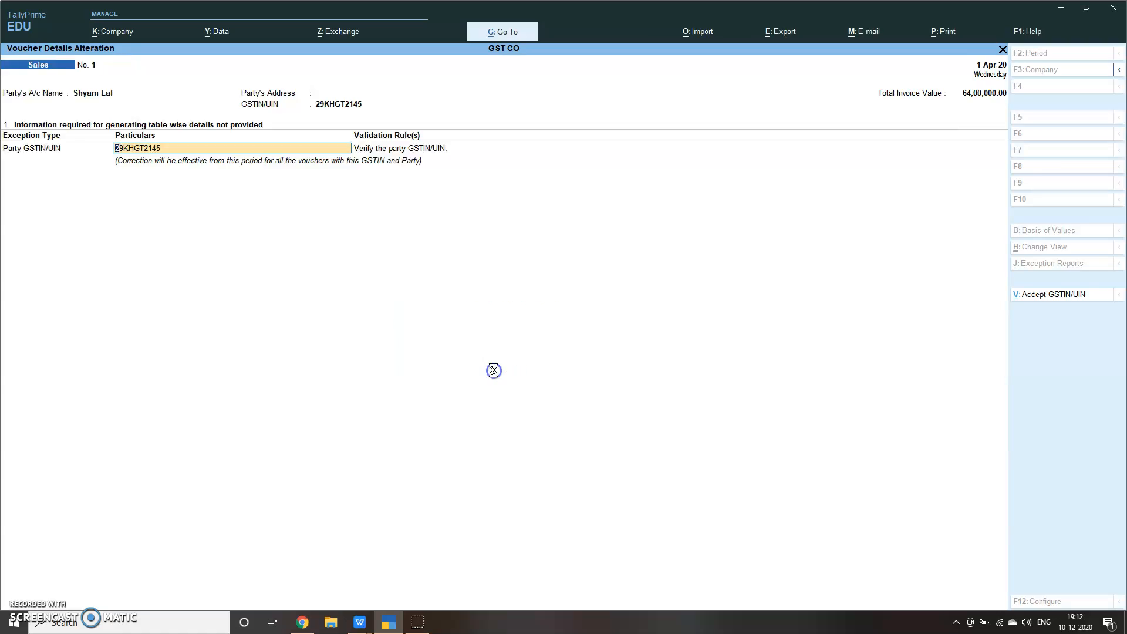
left_click(1044, 293)
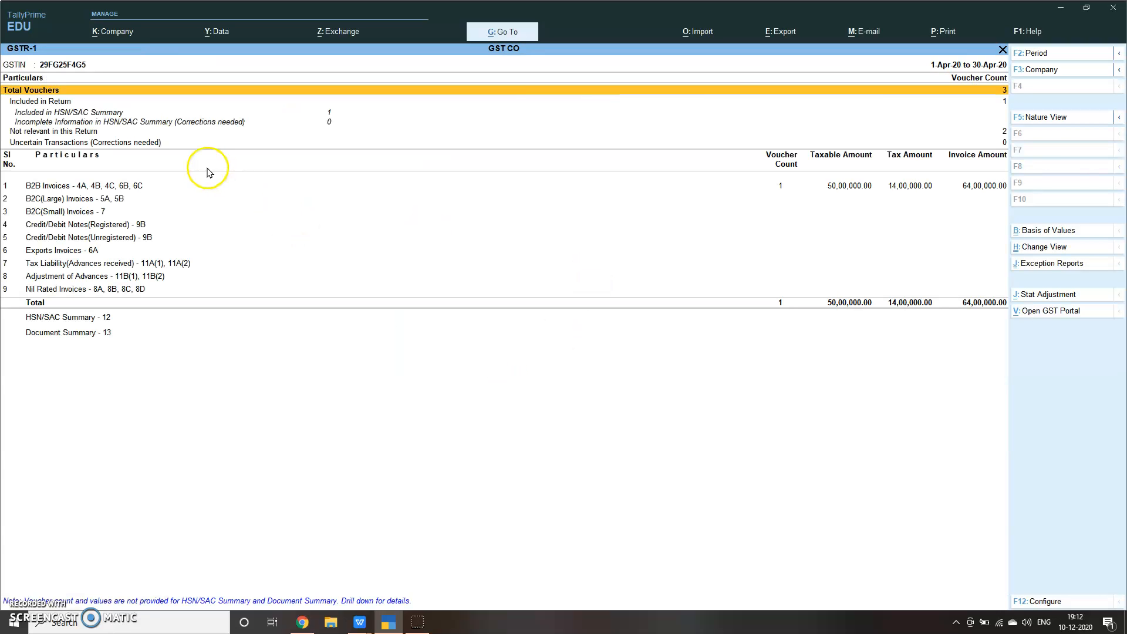
mouse_move(845, 185)
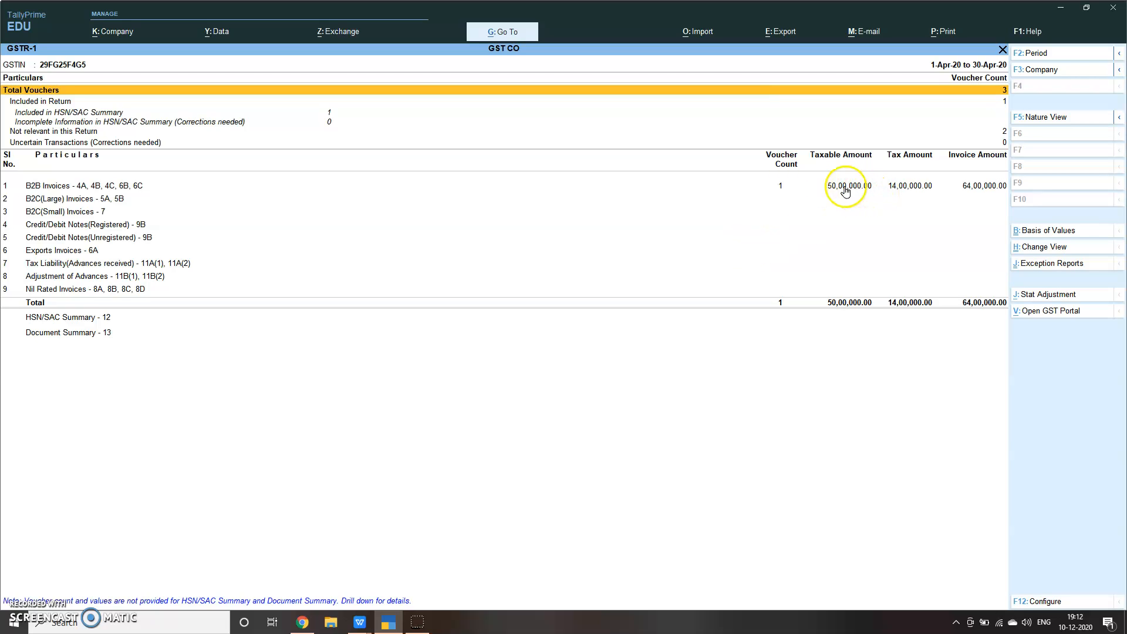
mouse_move(907, 194)
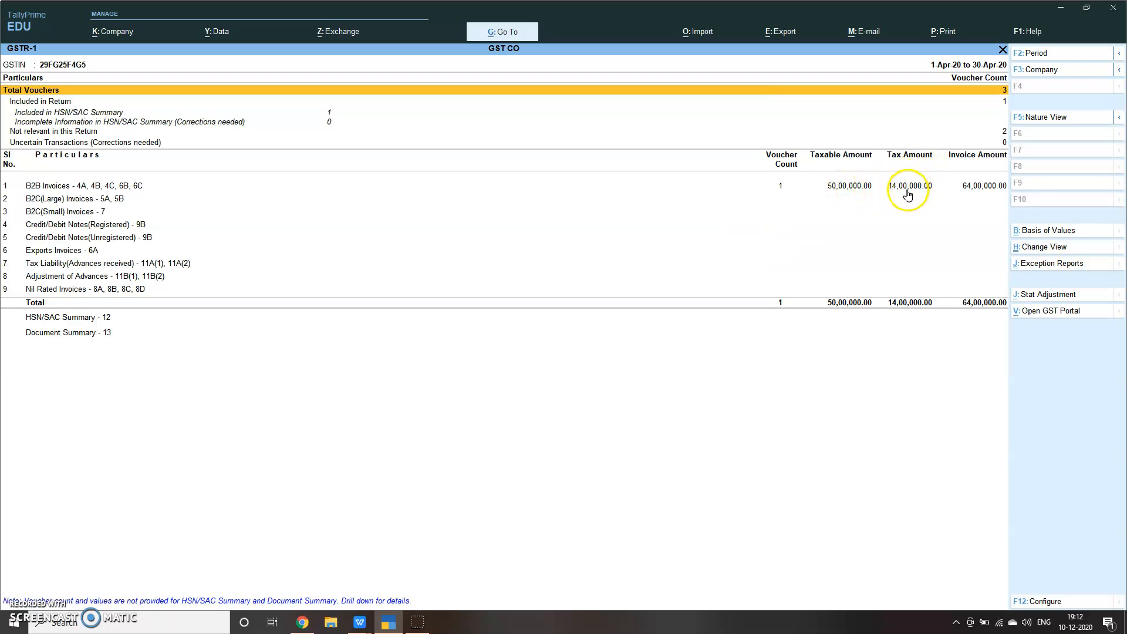
mouse_move(1002, 181)
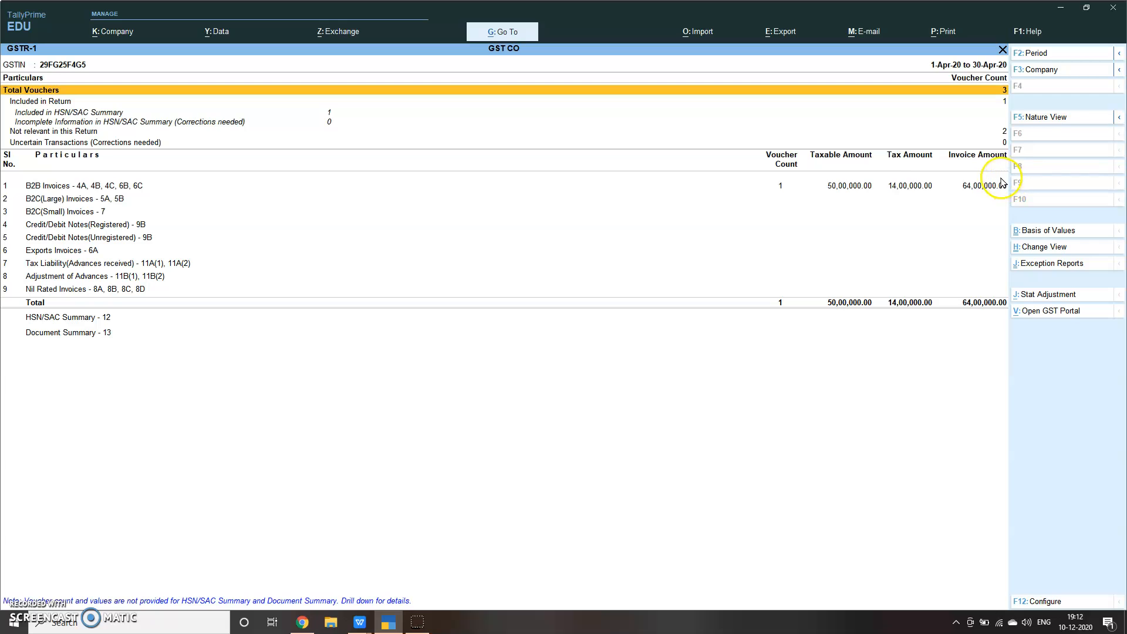
mouse_move(164, 92)
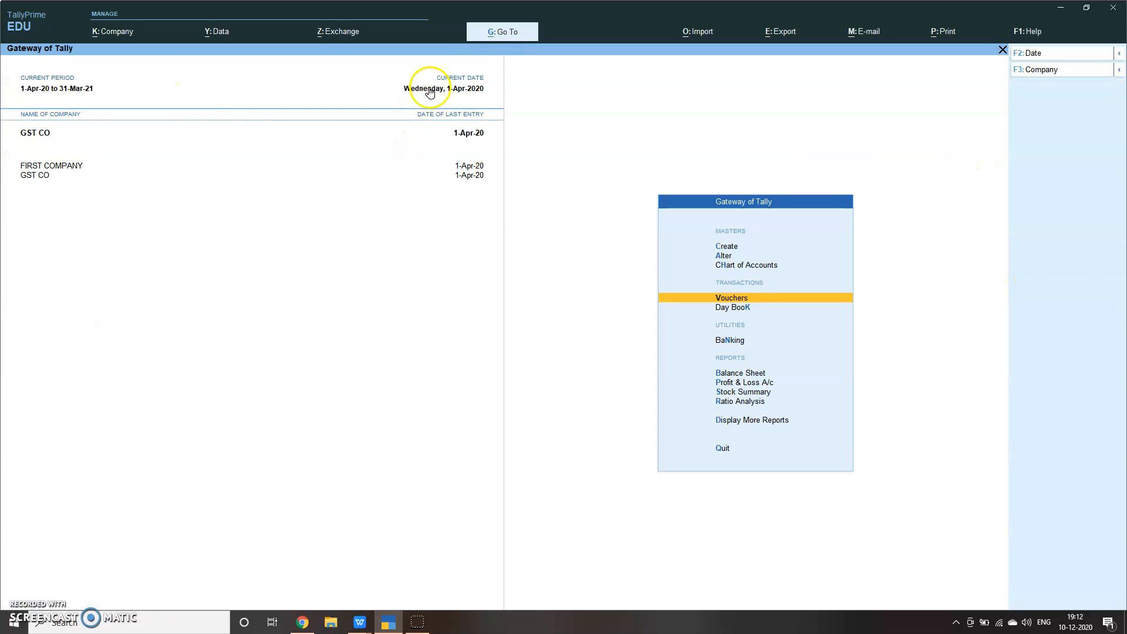
left_click(501, 30)
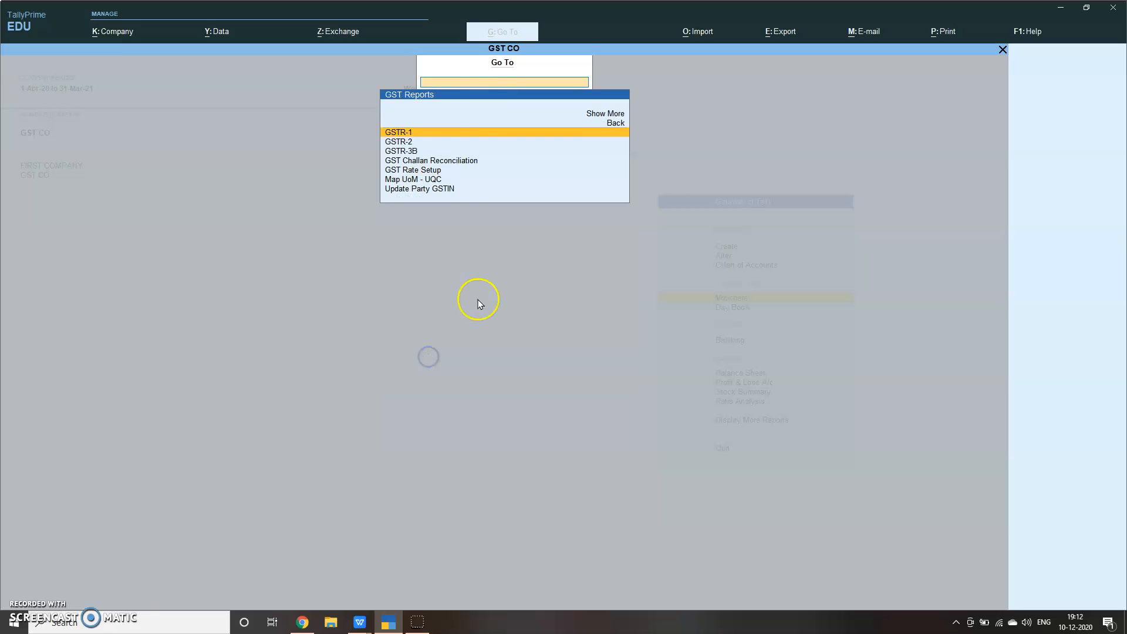
left_click(398, 141)
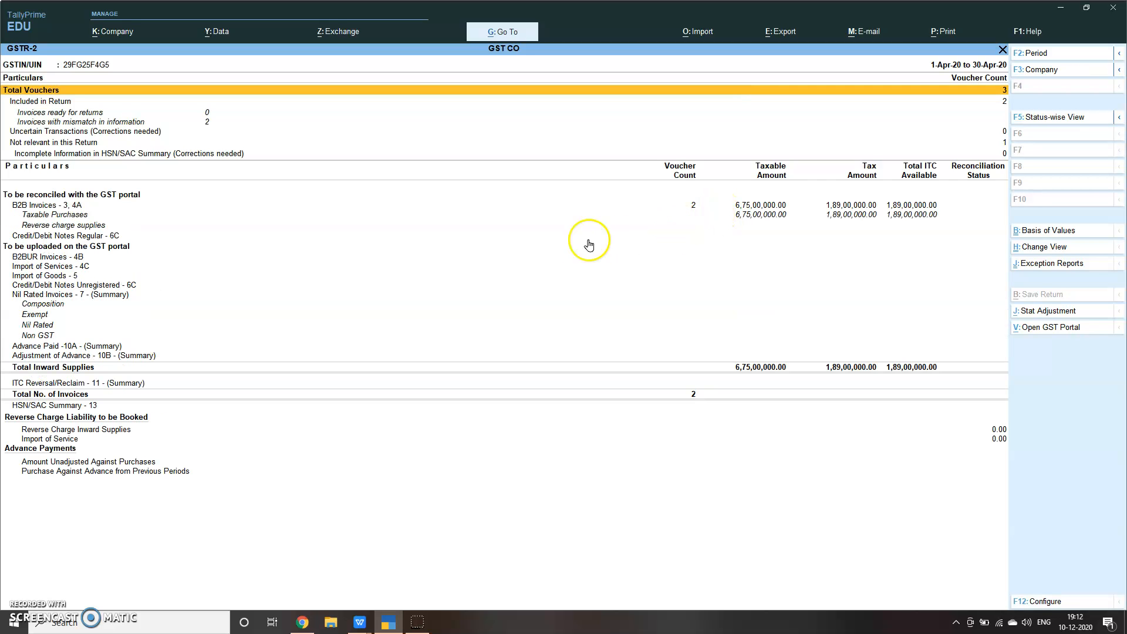
mouse_move(776, 207)
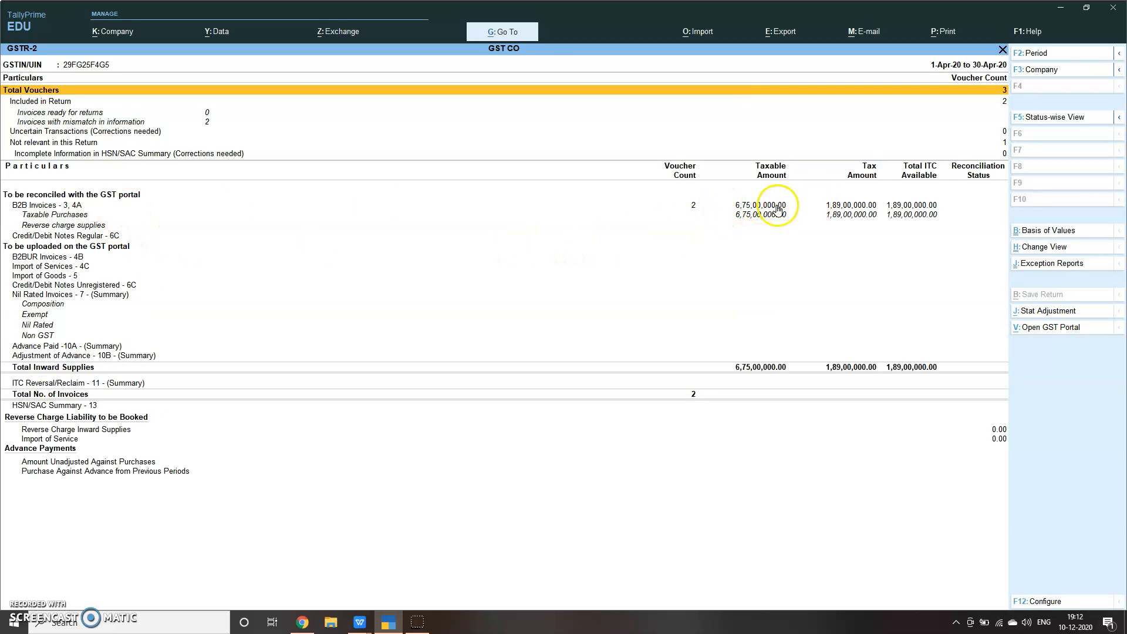
mouse_move(824, 252)
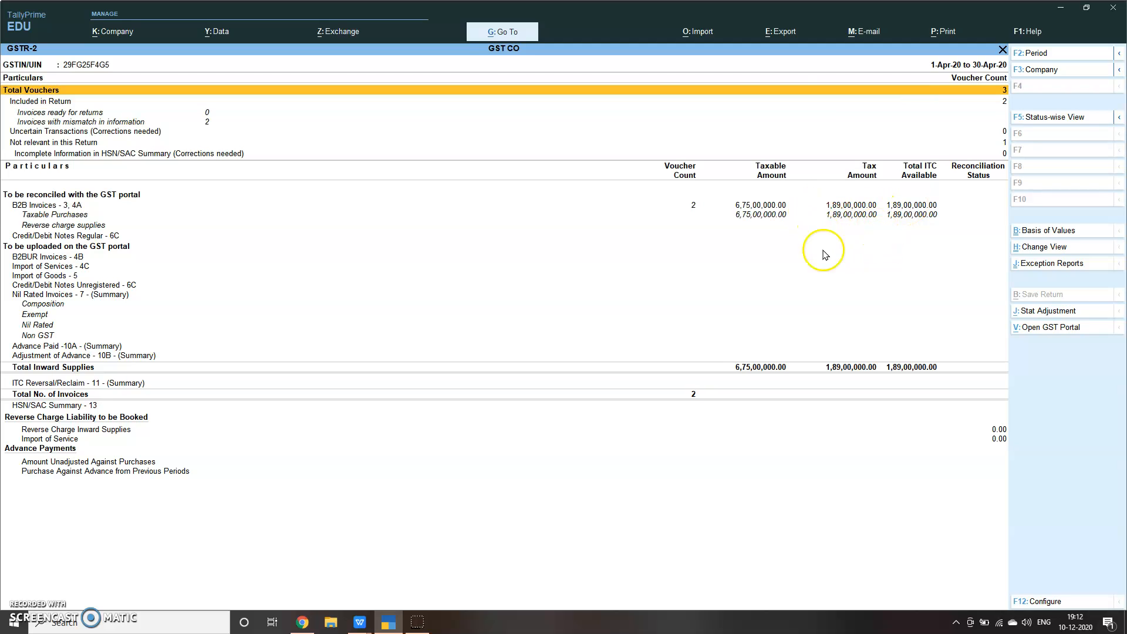
mouse_move(891, 225)
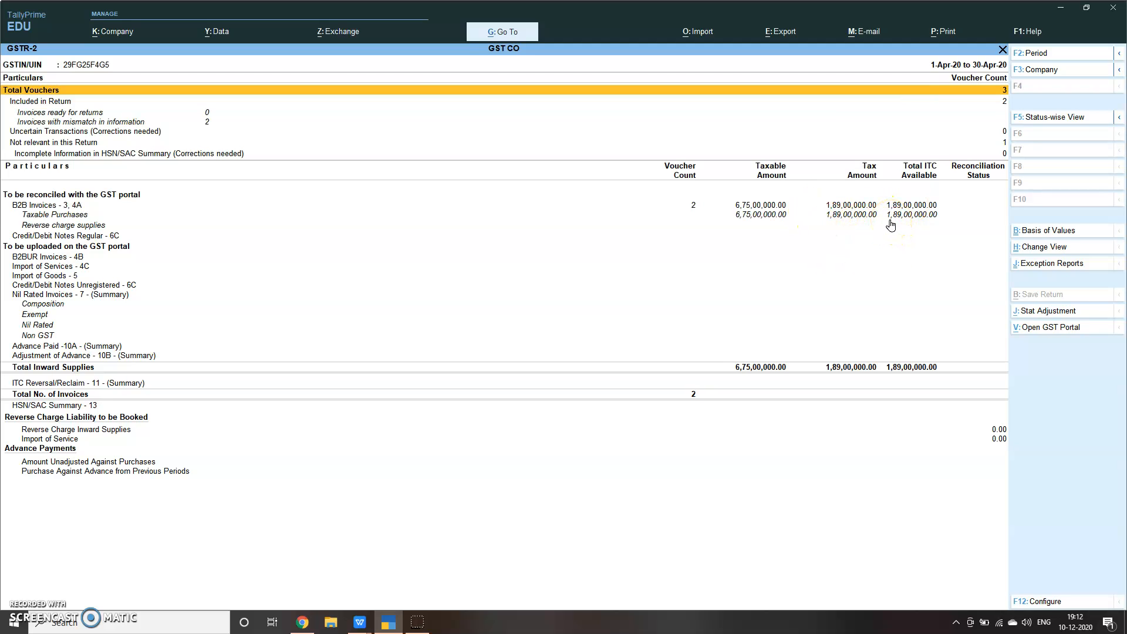
mouse_move(683, 208)
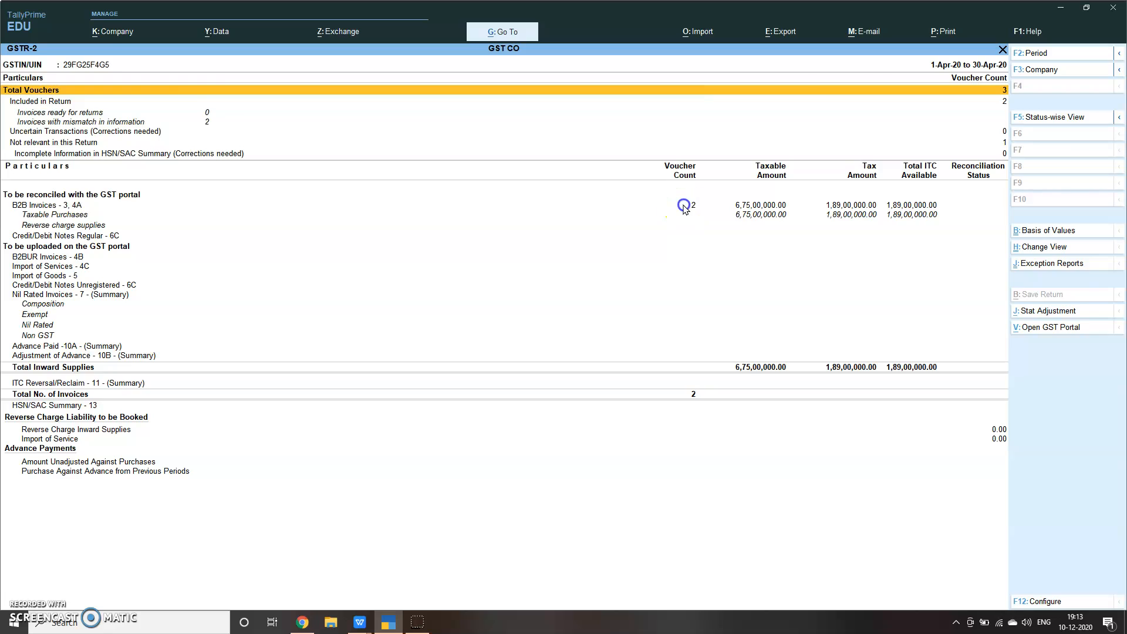
left_click(684, 207)
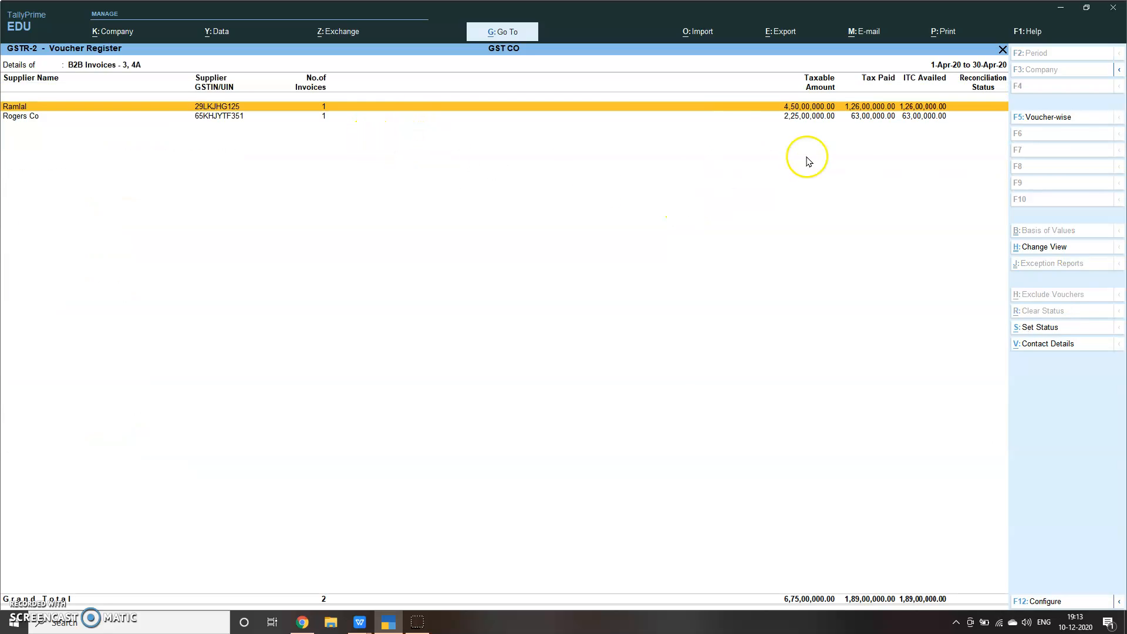
mouse_move(900, 244)
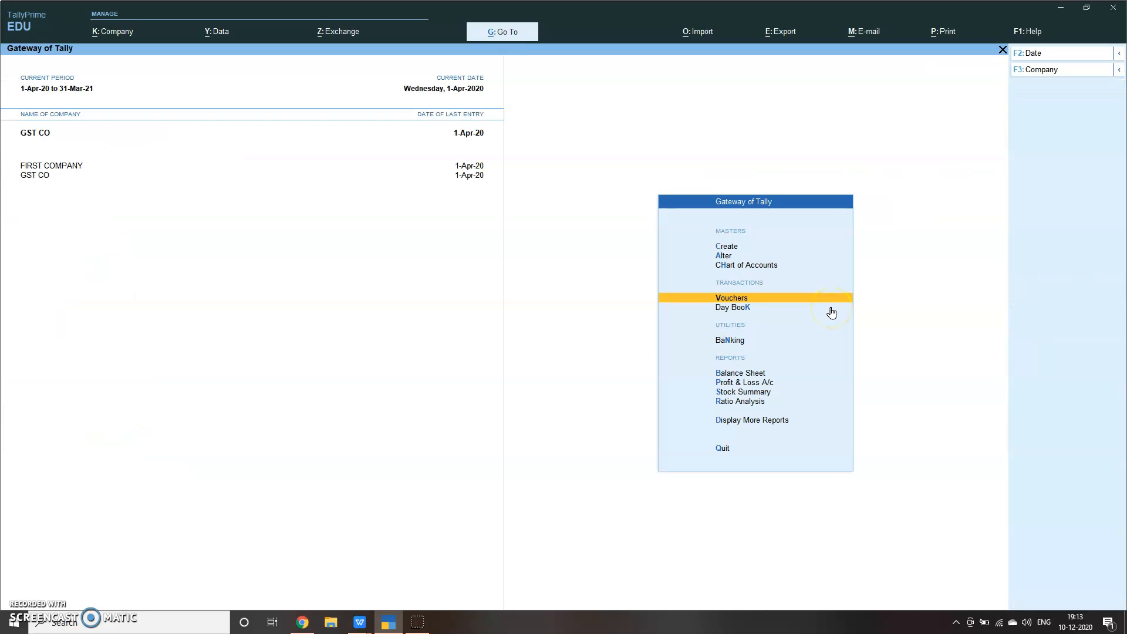
left_click(722, 447)
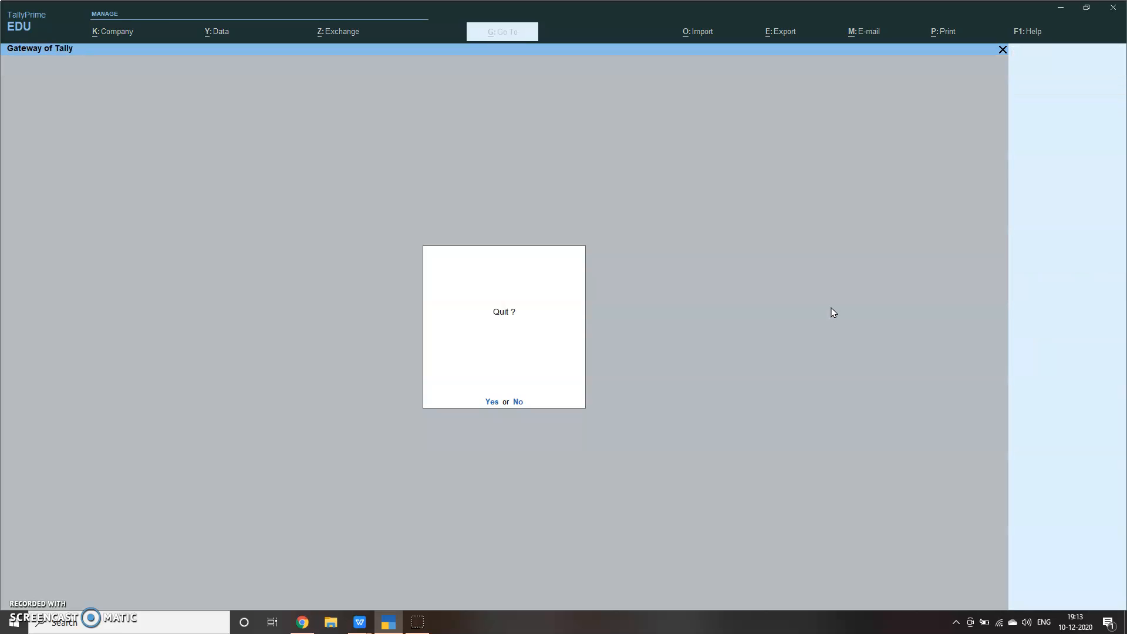
left_click(517, 401)
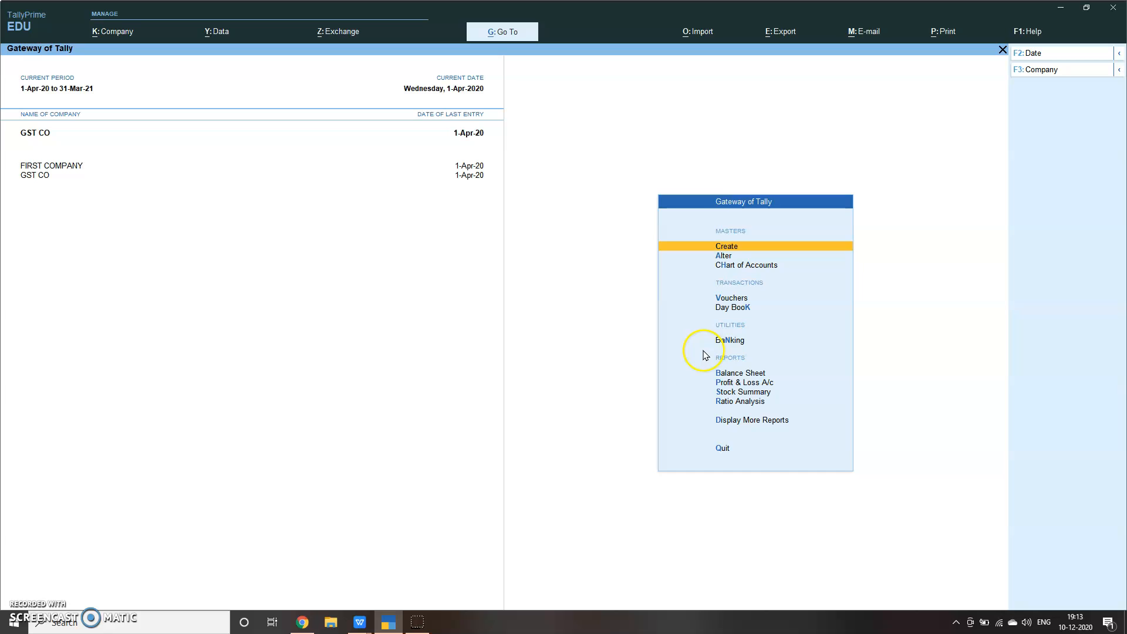
mouse_move(564, 299)
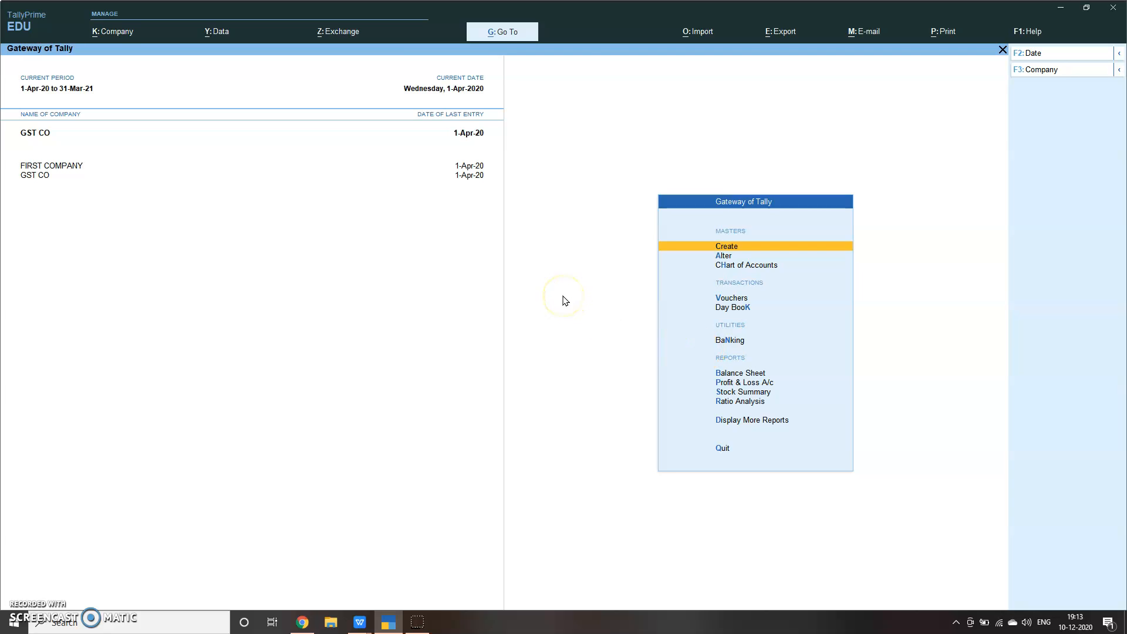
mouse_move(560, 383)
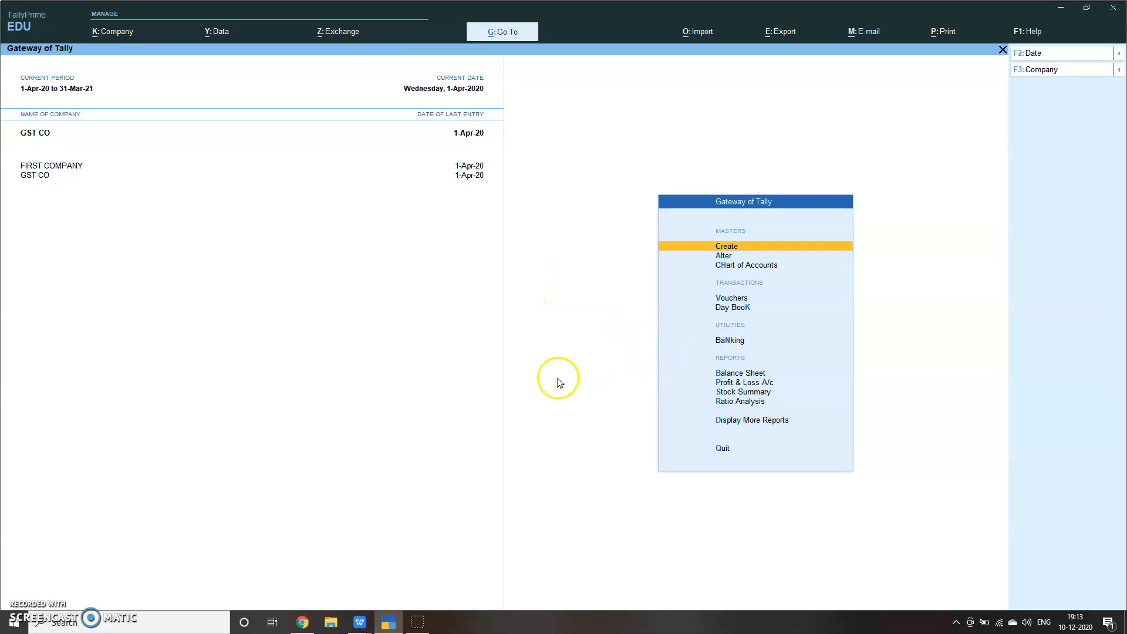